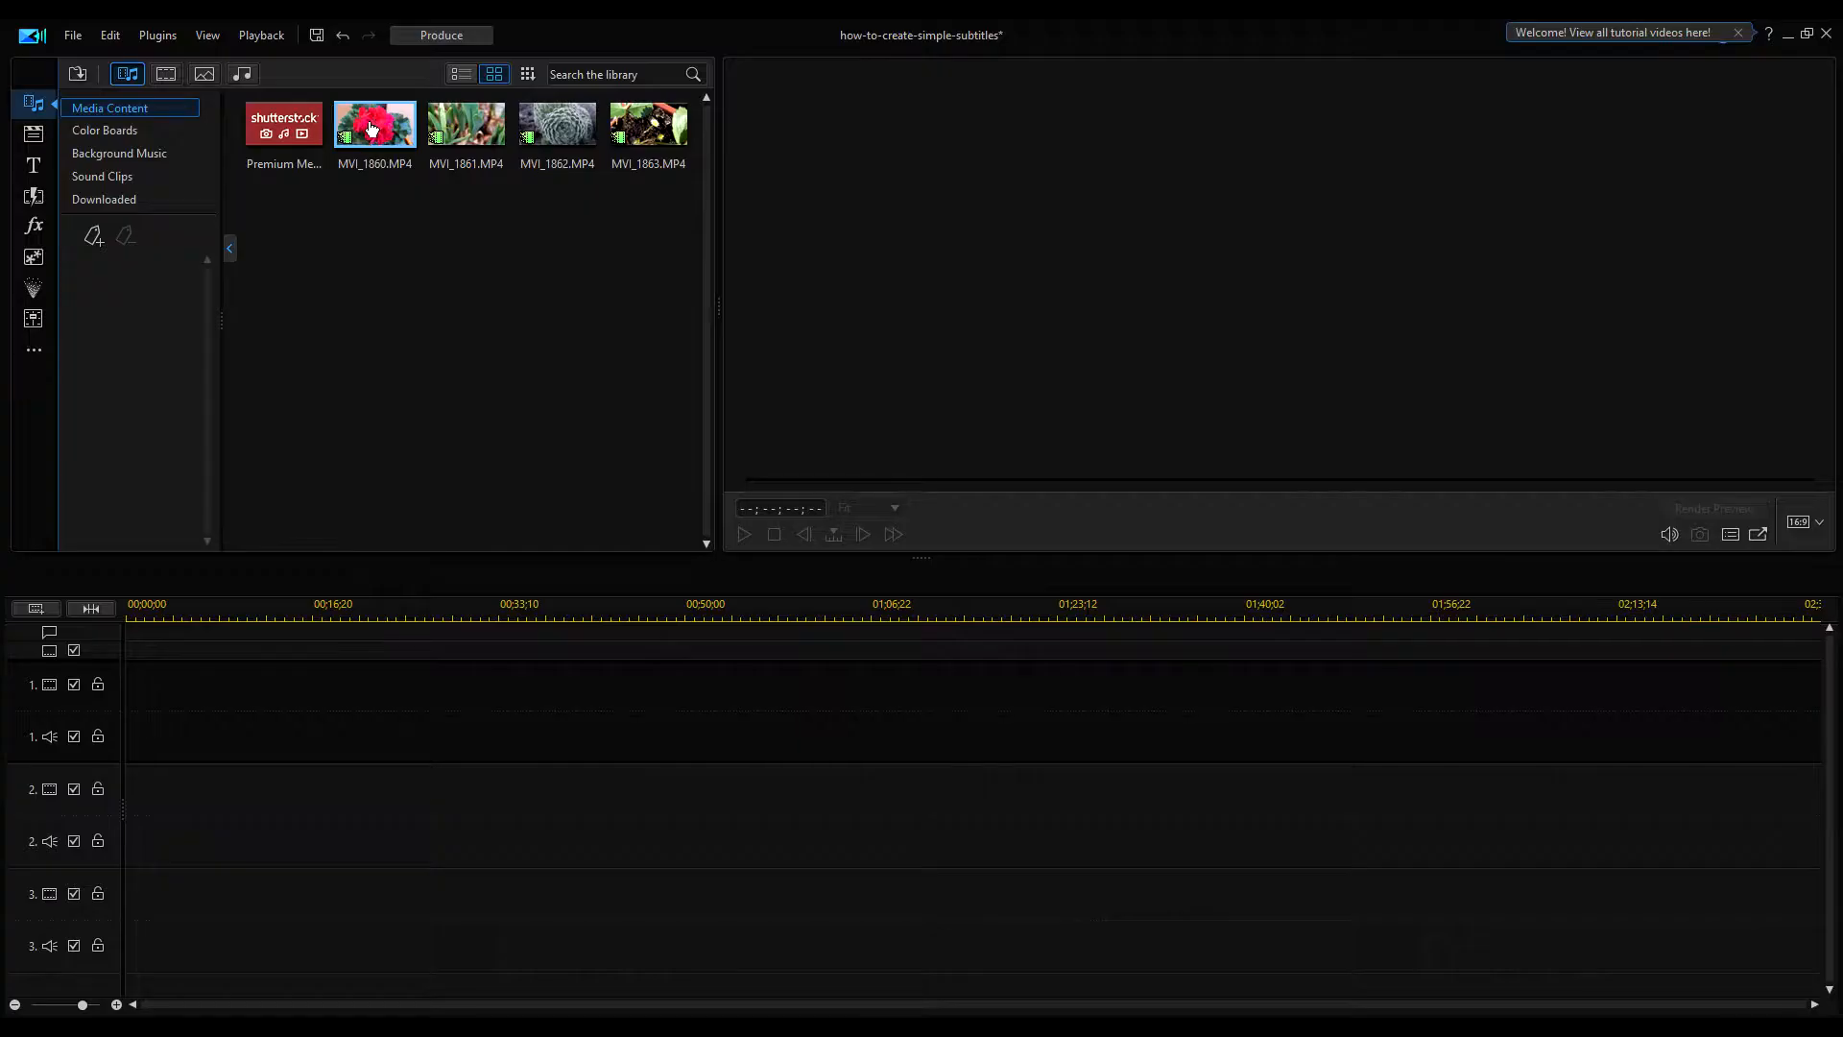
# Place the four MVI flower clips in sequence on video track 1.
pyautogui.click(648, 126)
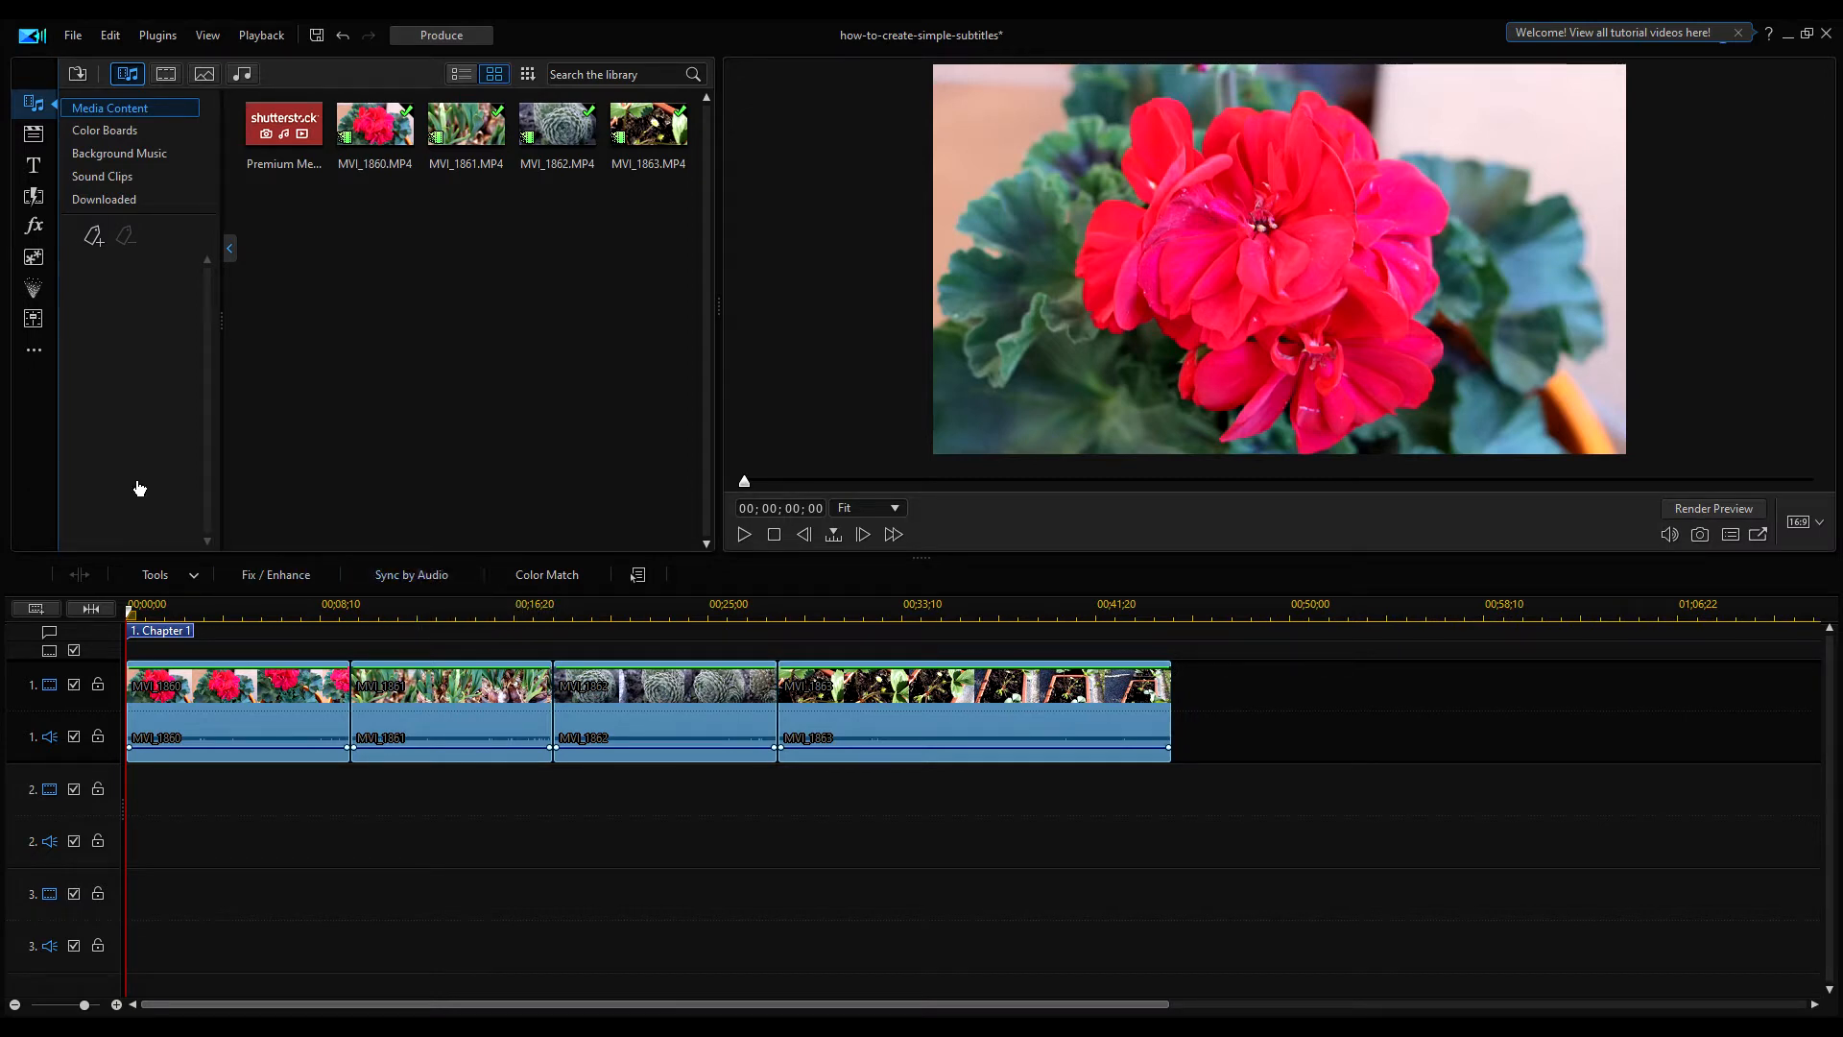
# In the Subtitle Room, add a first subtitle reading 'Pelargonium'.
pyautogui.click(31, 318)
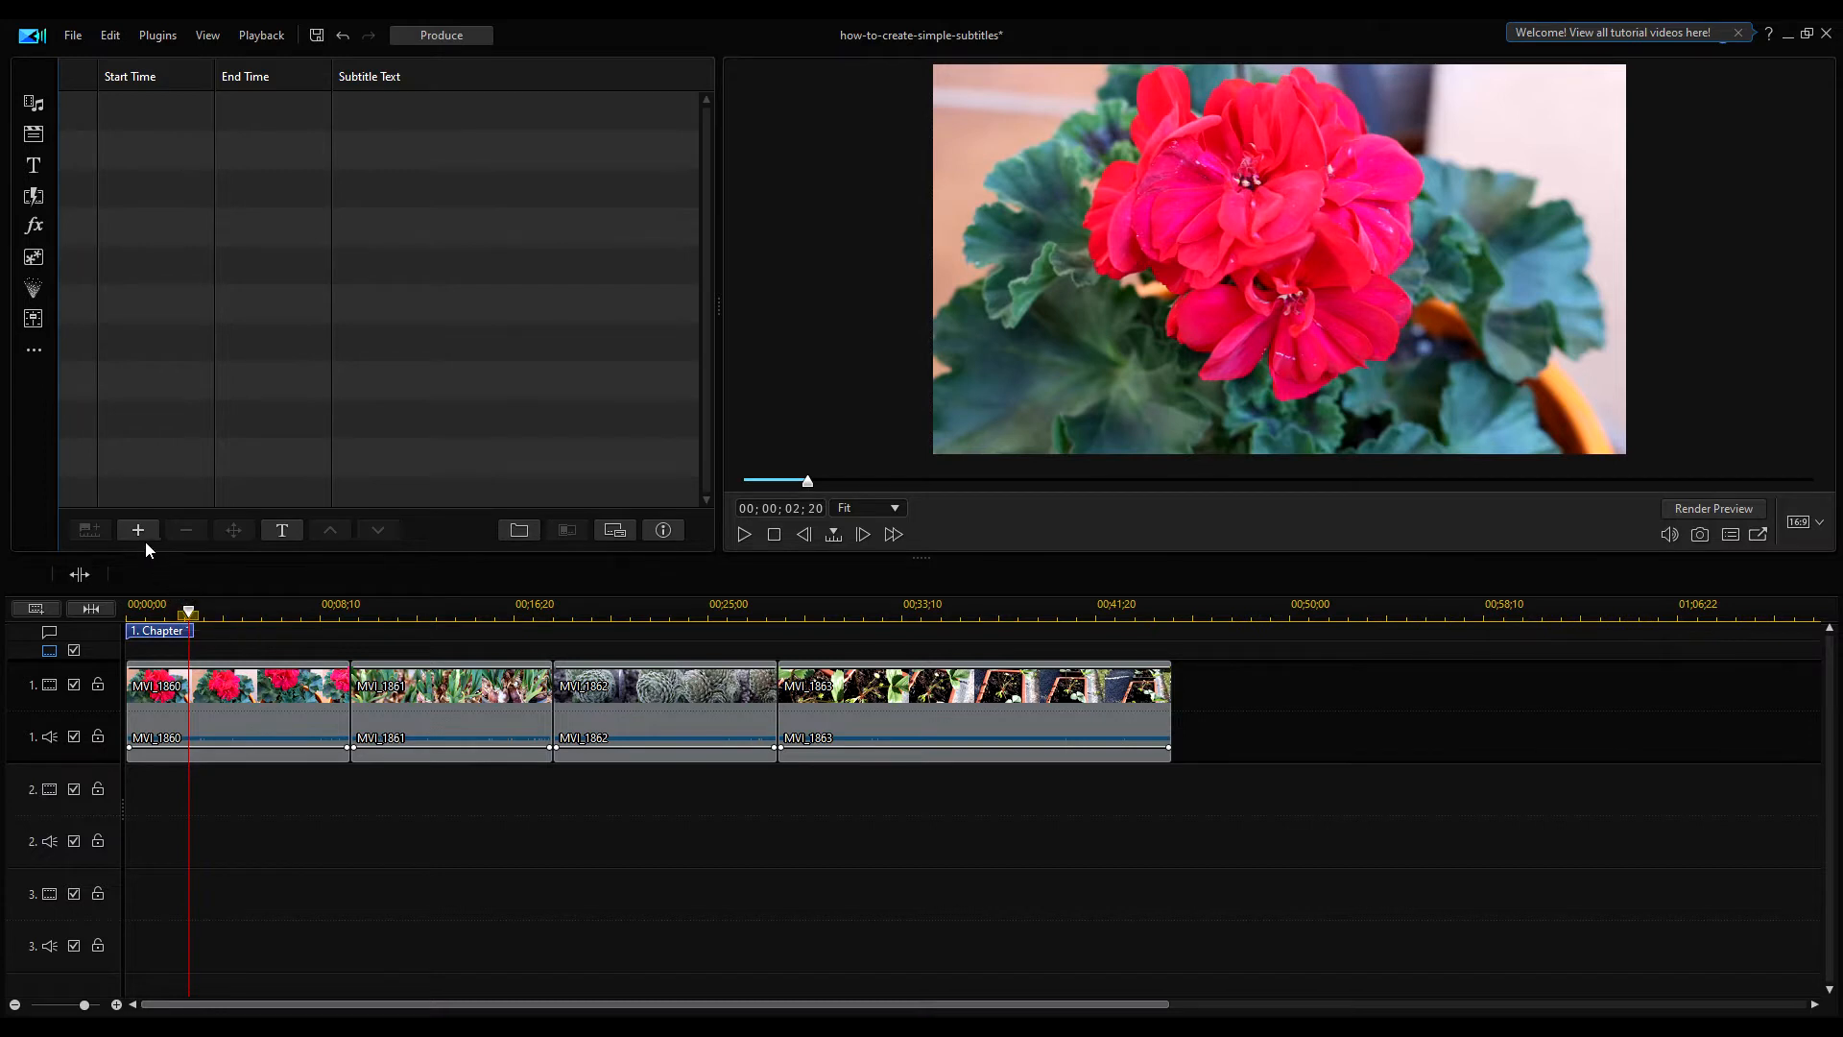
pyautogui.click(138, 530)
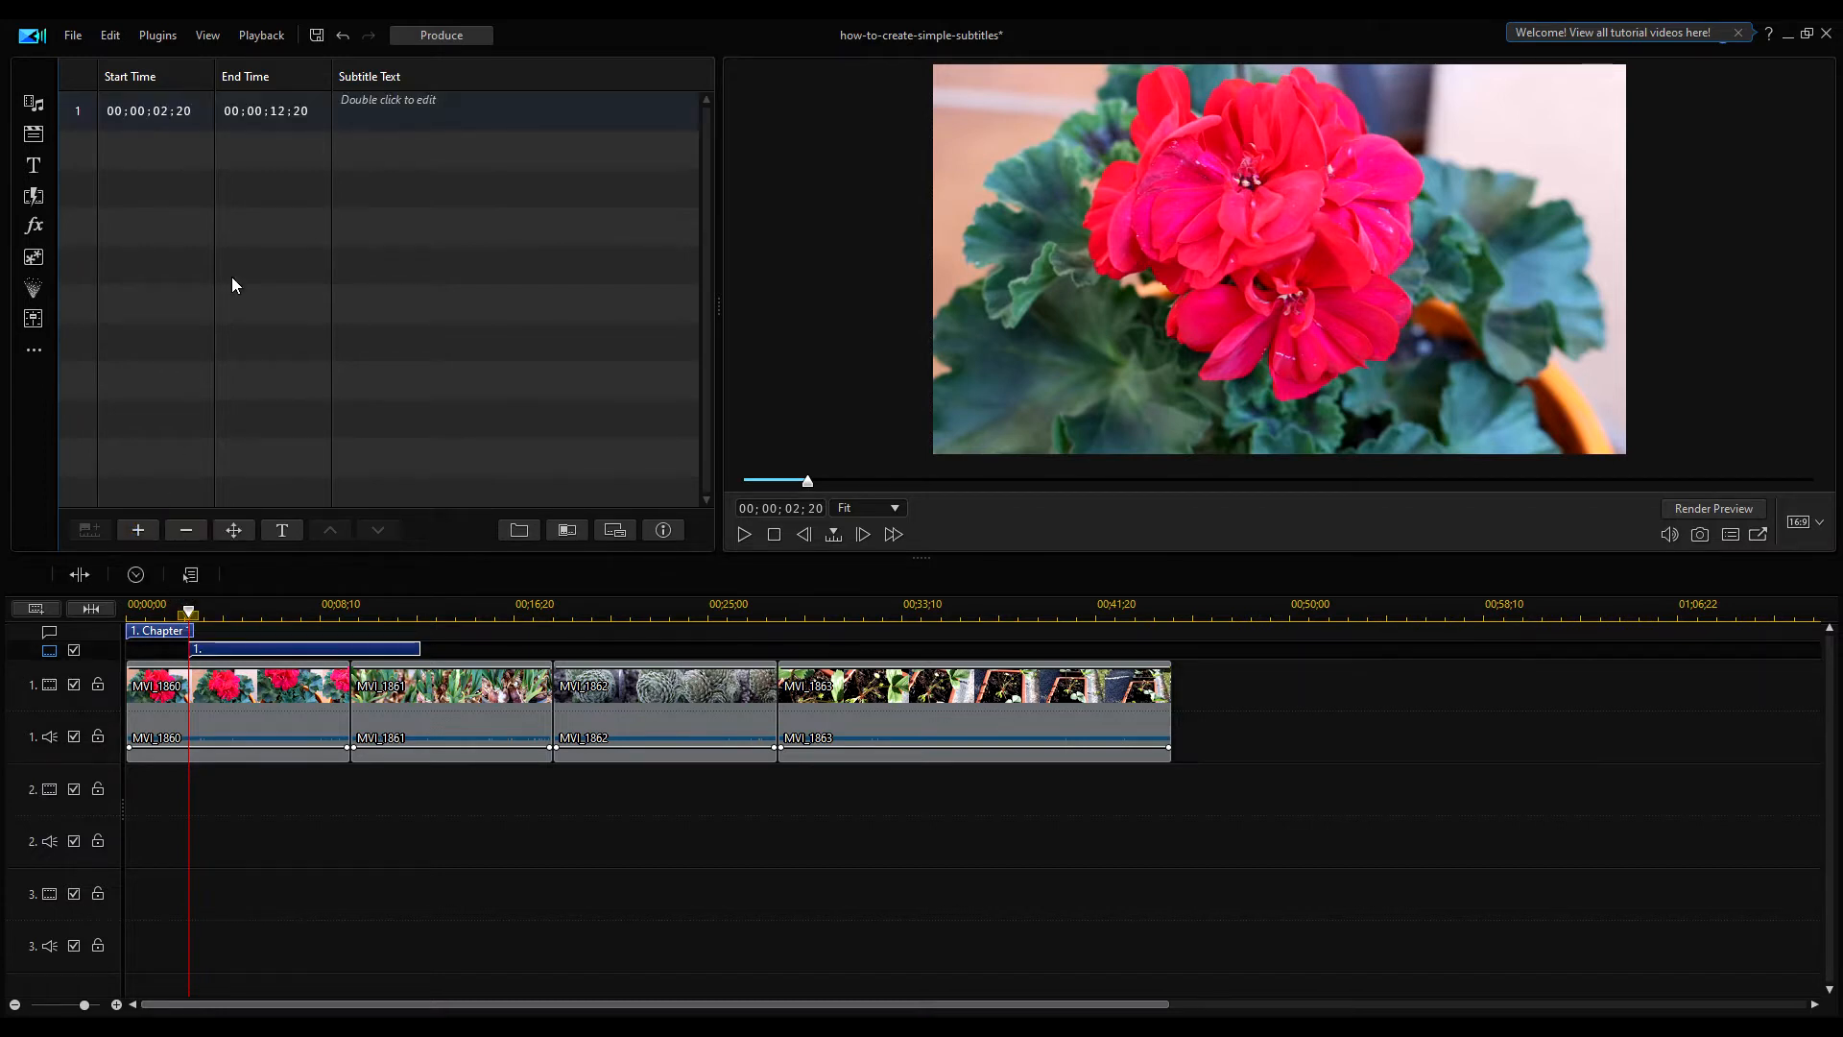
pyautogui.doubleClick(518, 110)
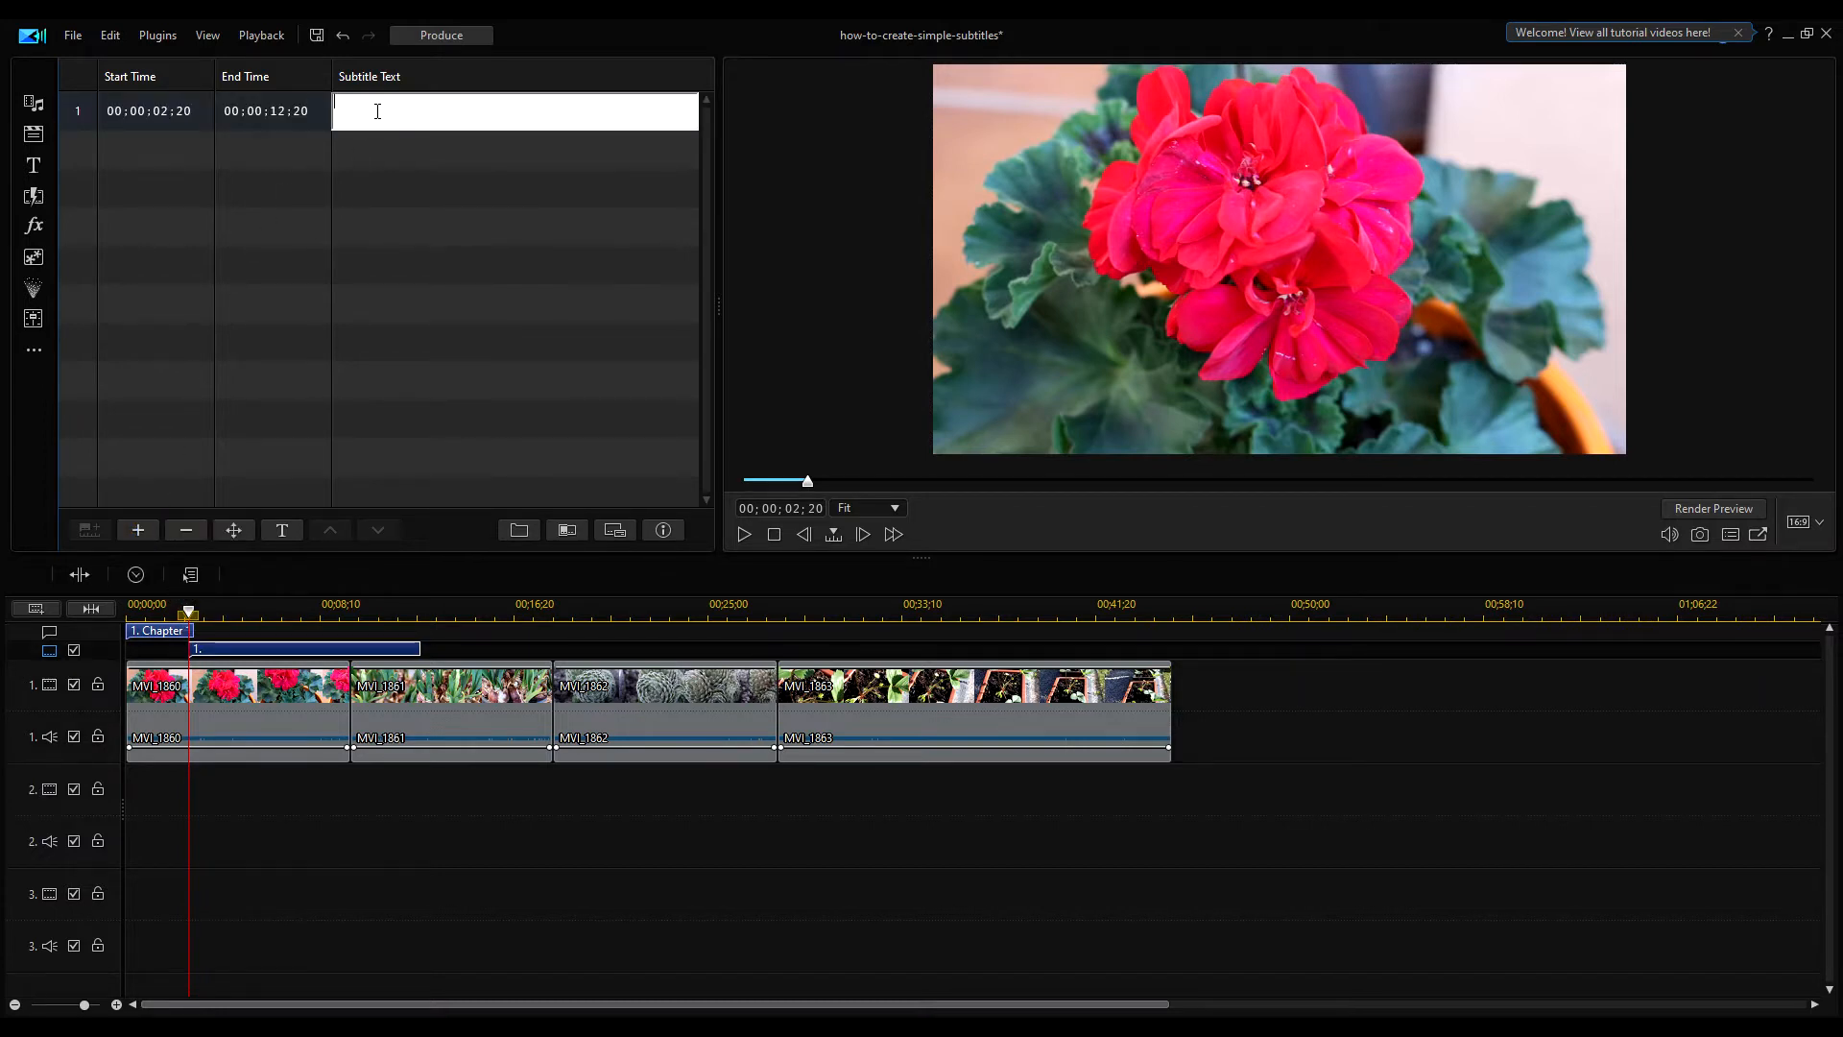
pyautogui.write('Pela')
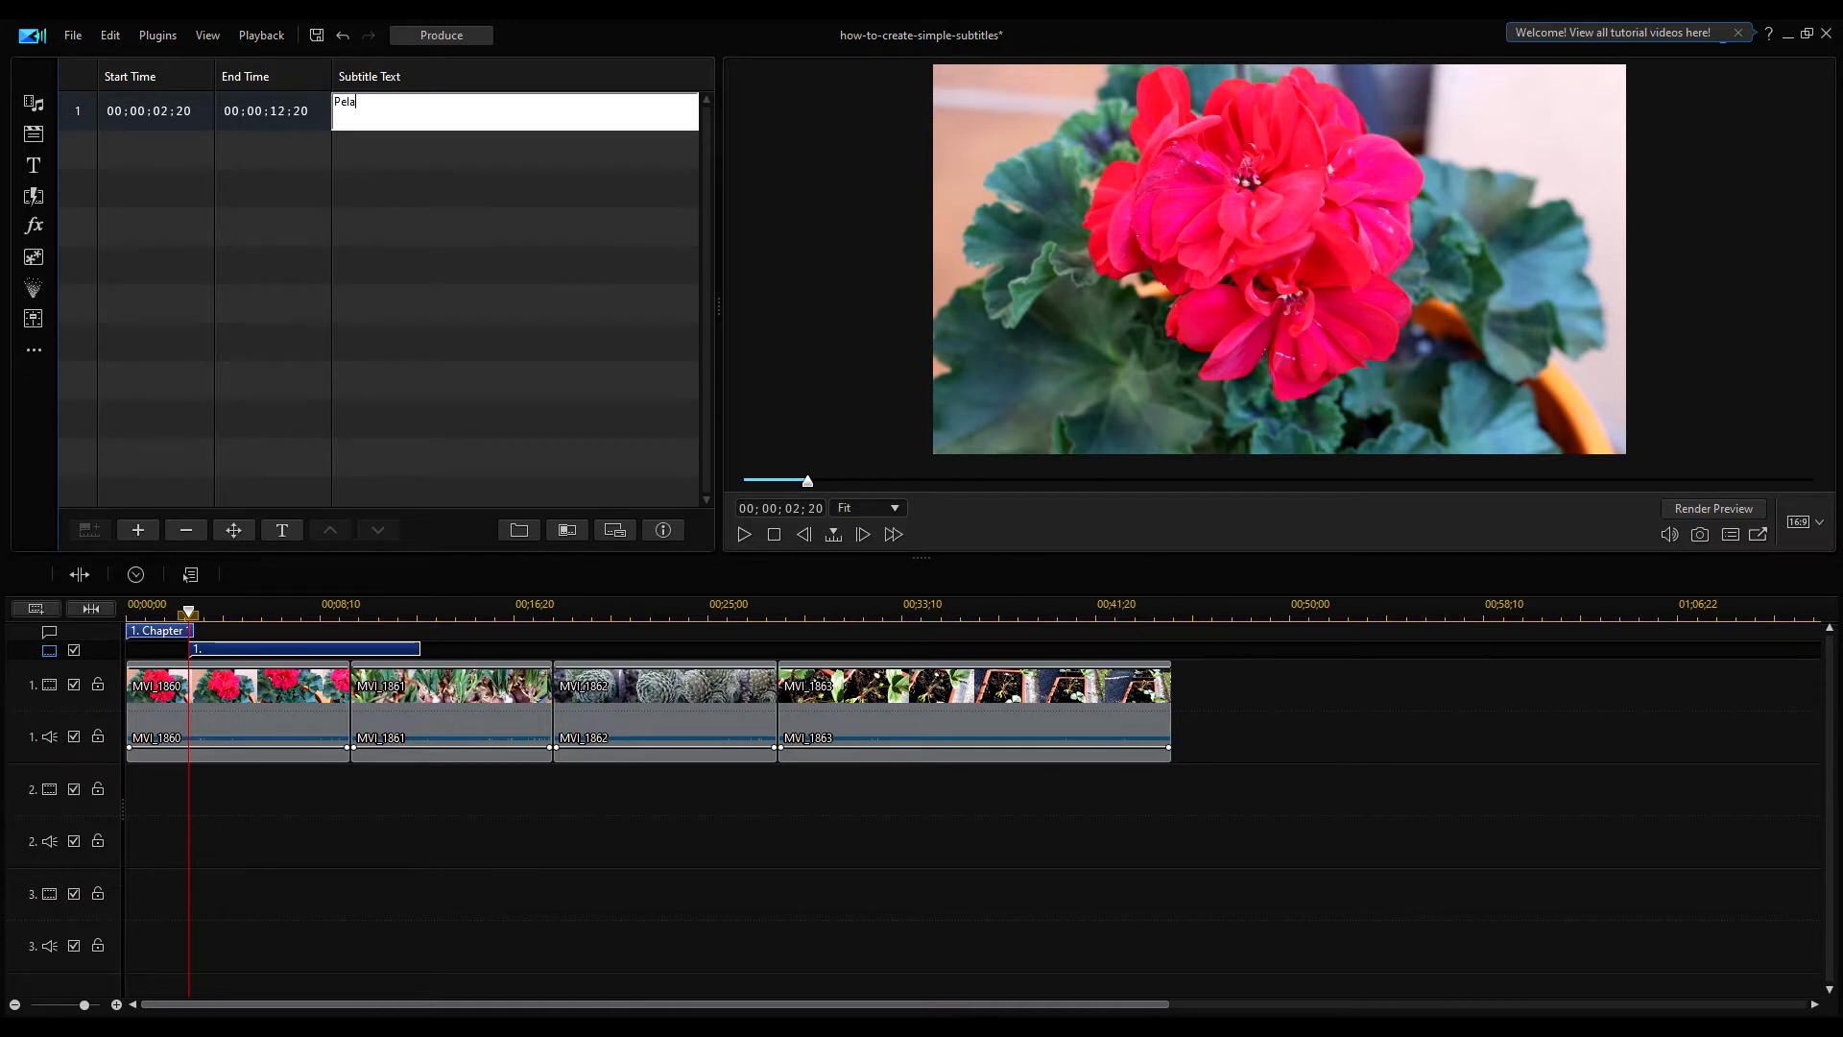
pyautogui.write('rgo')
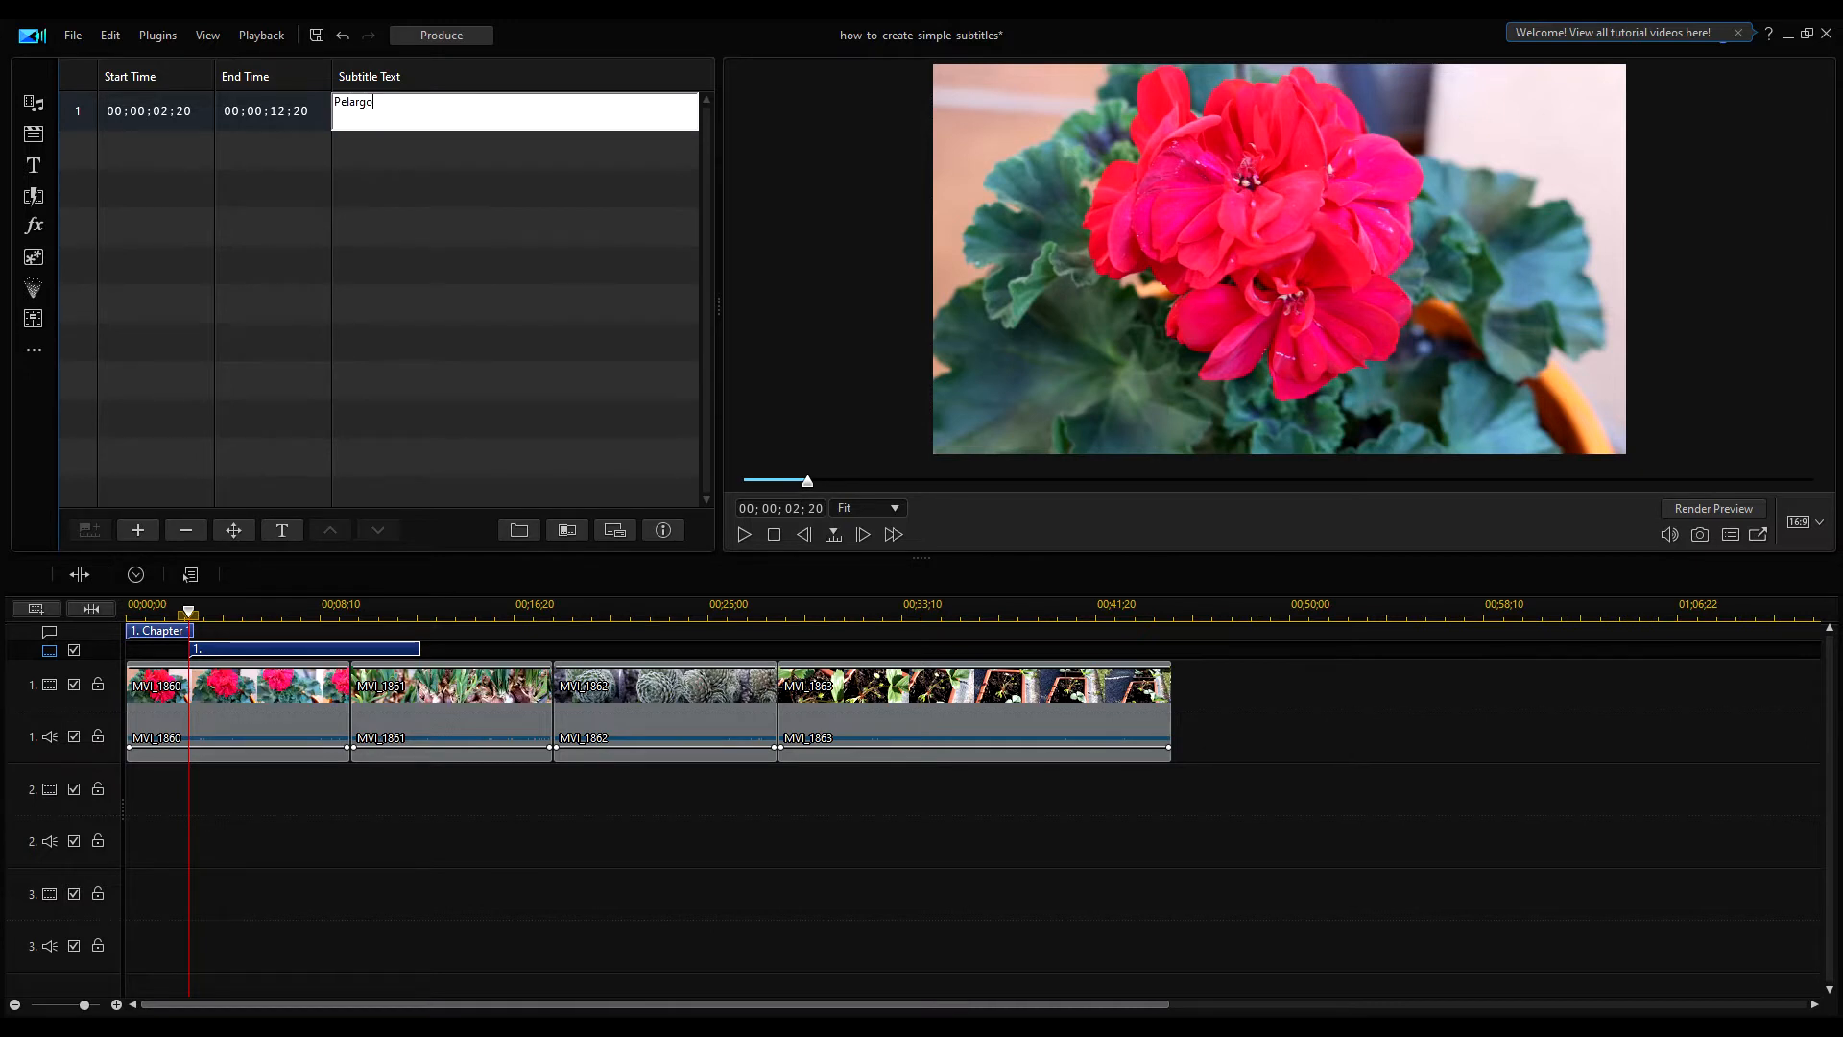
pyautogui.write('nium')
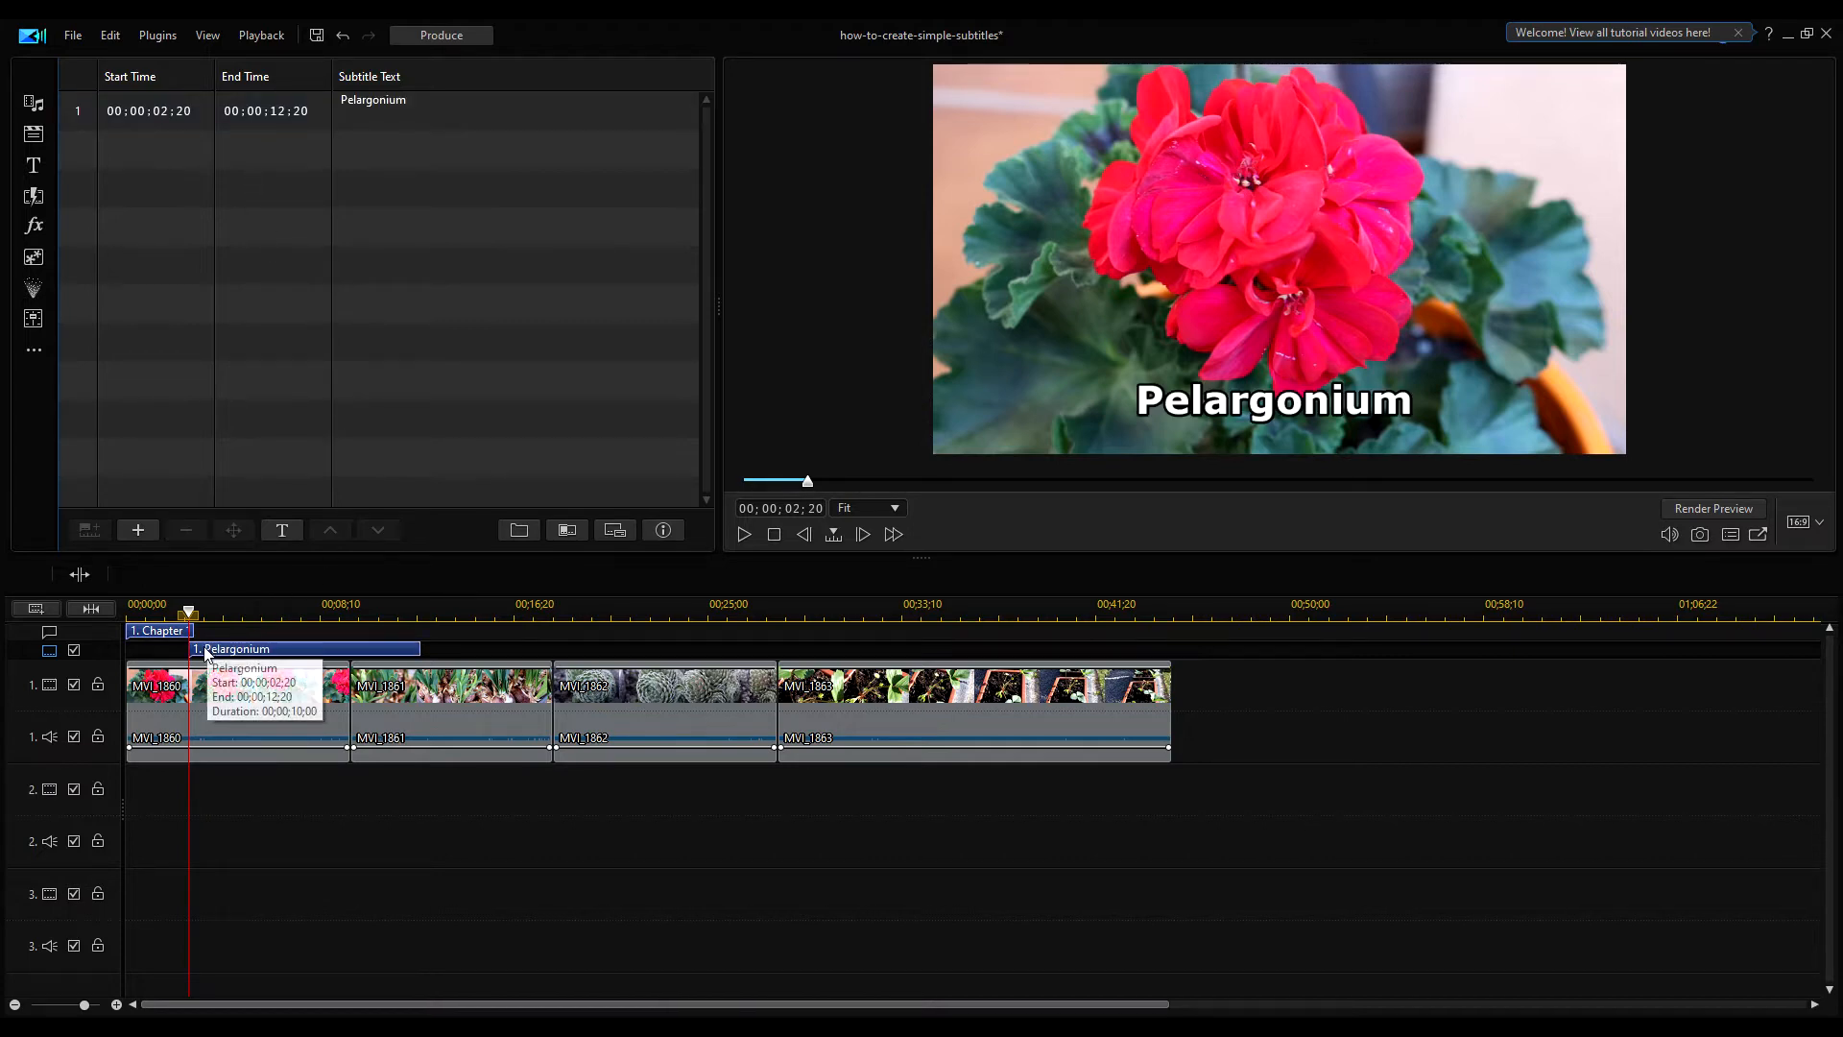
pyautogui.moveTo(592, 456)
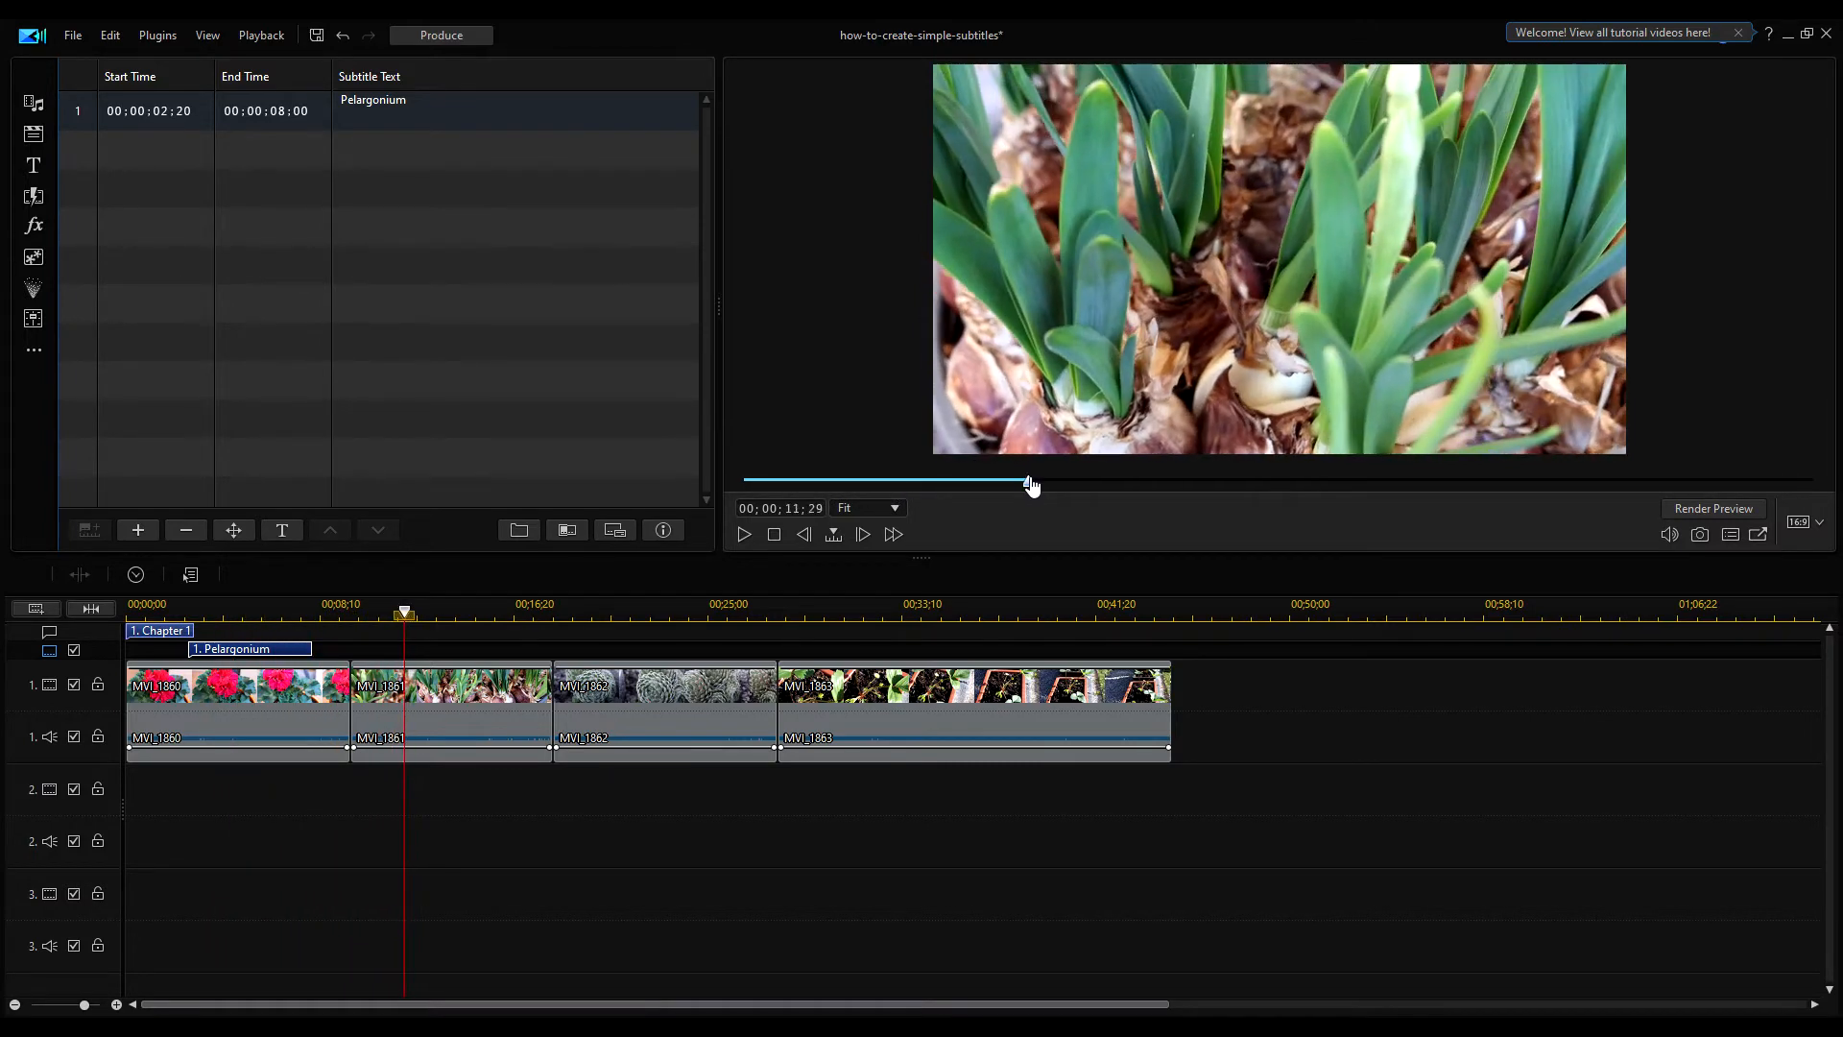
# Add a second subtitle at 11:29 reading 'Hyacinth'.
pyautogui.click(137, 530)
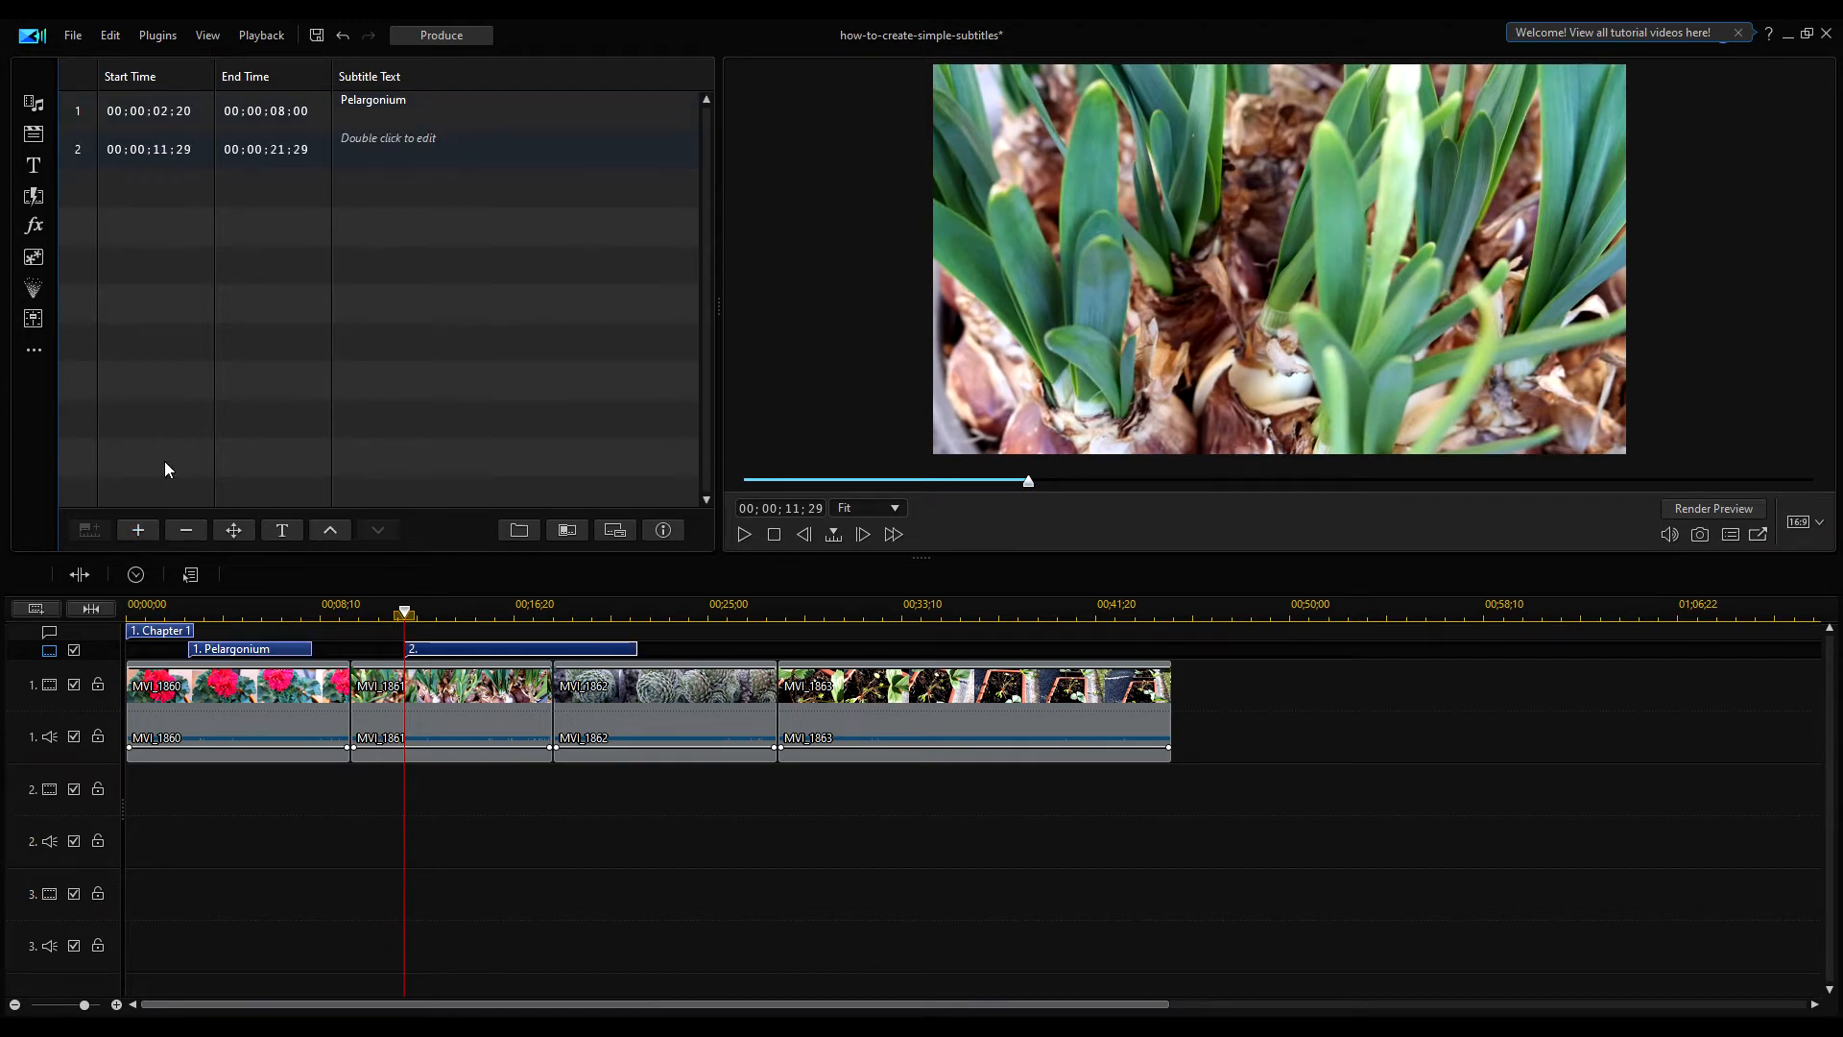
pyautogui.moveTo(370, 147)
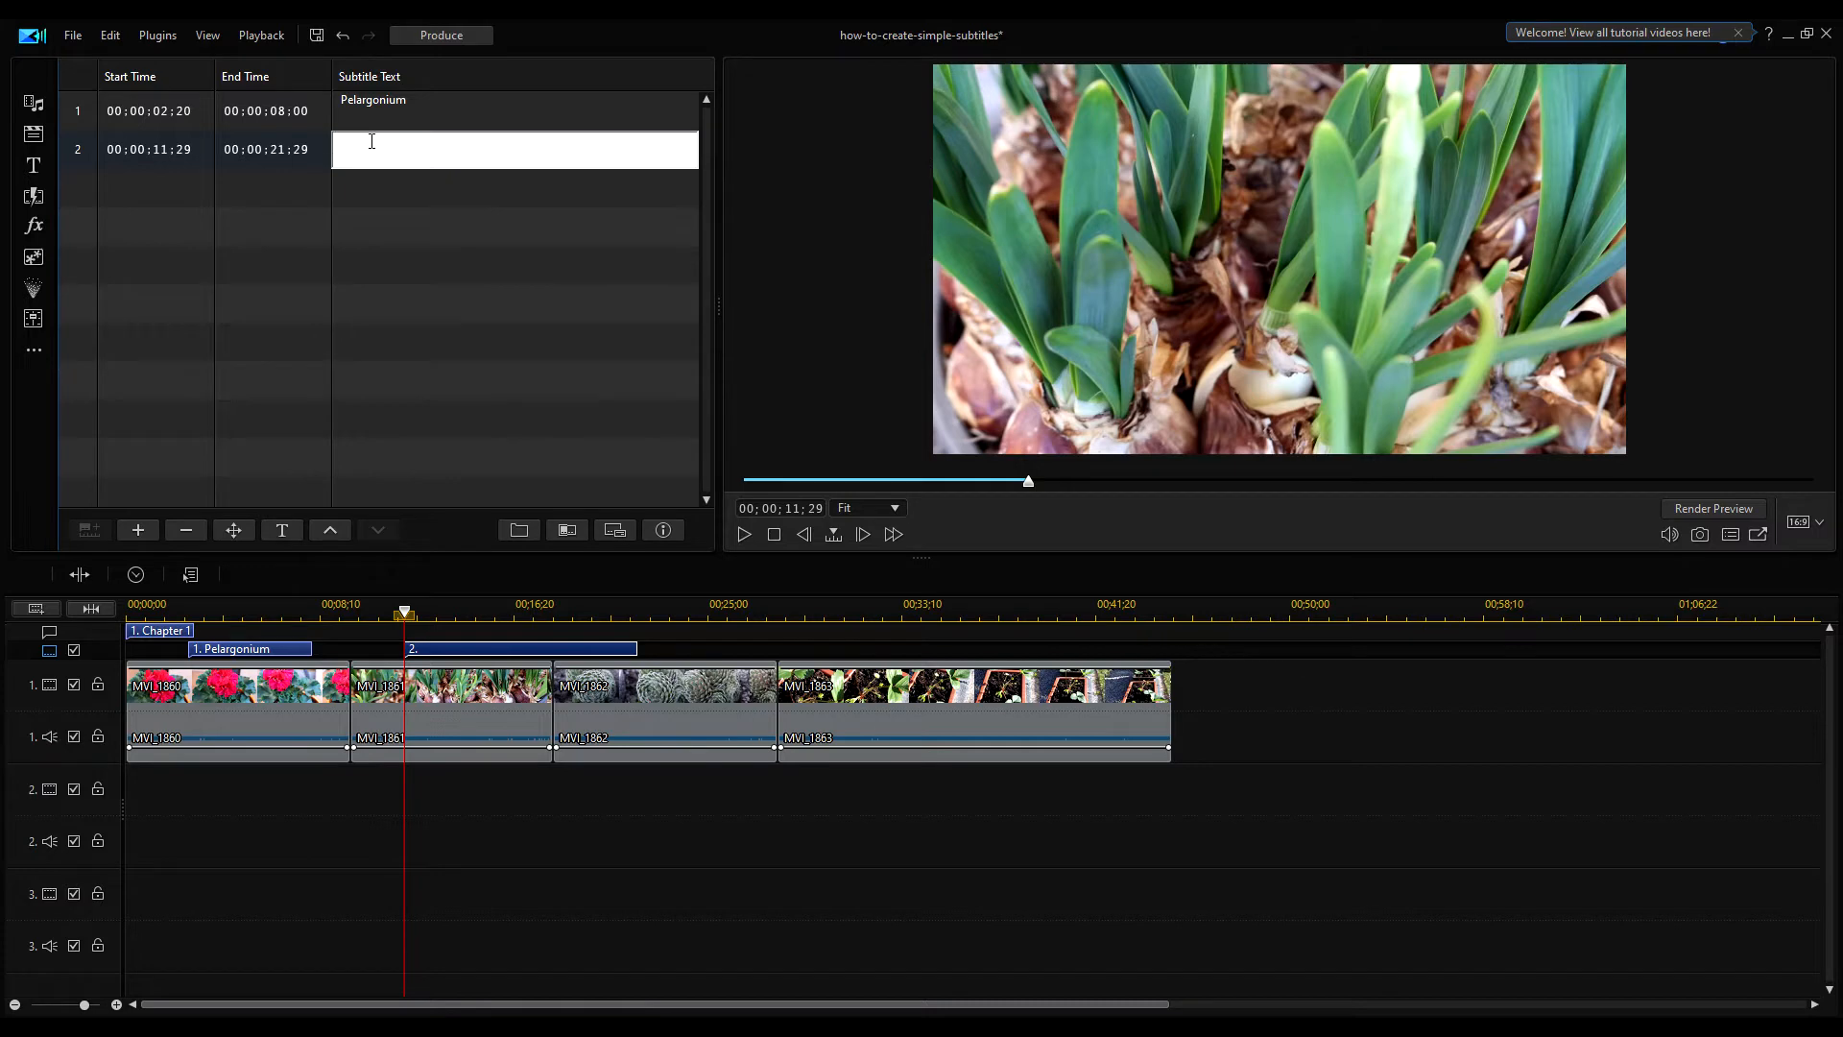
pyautogui.write('H')
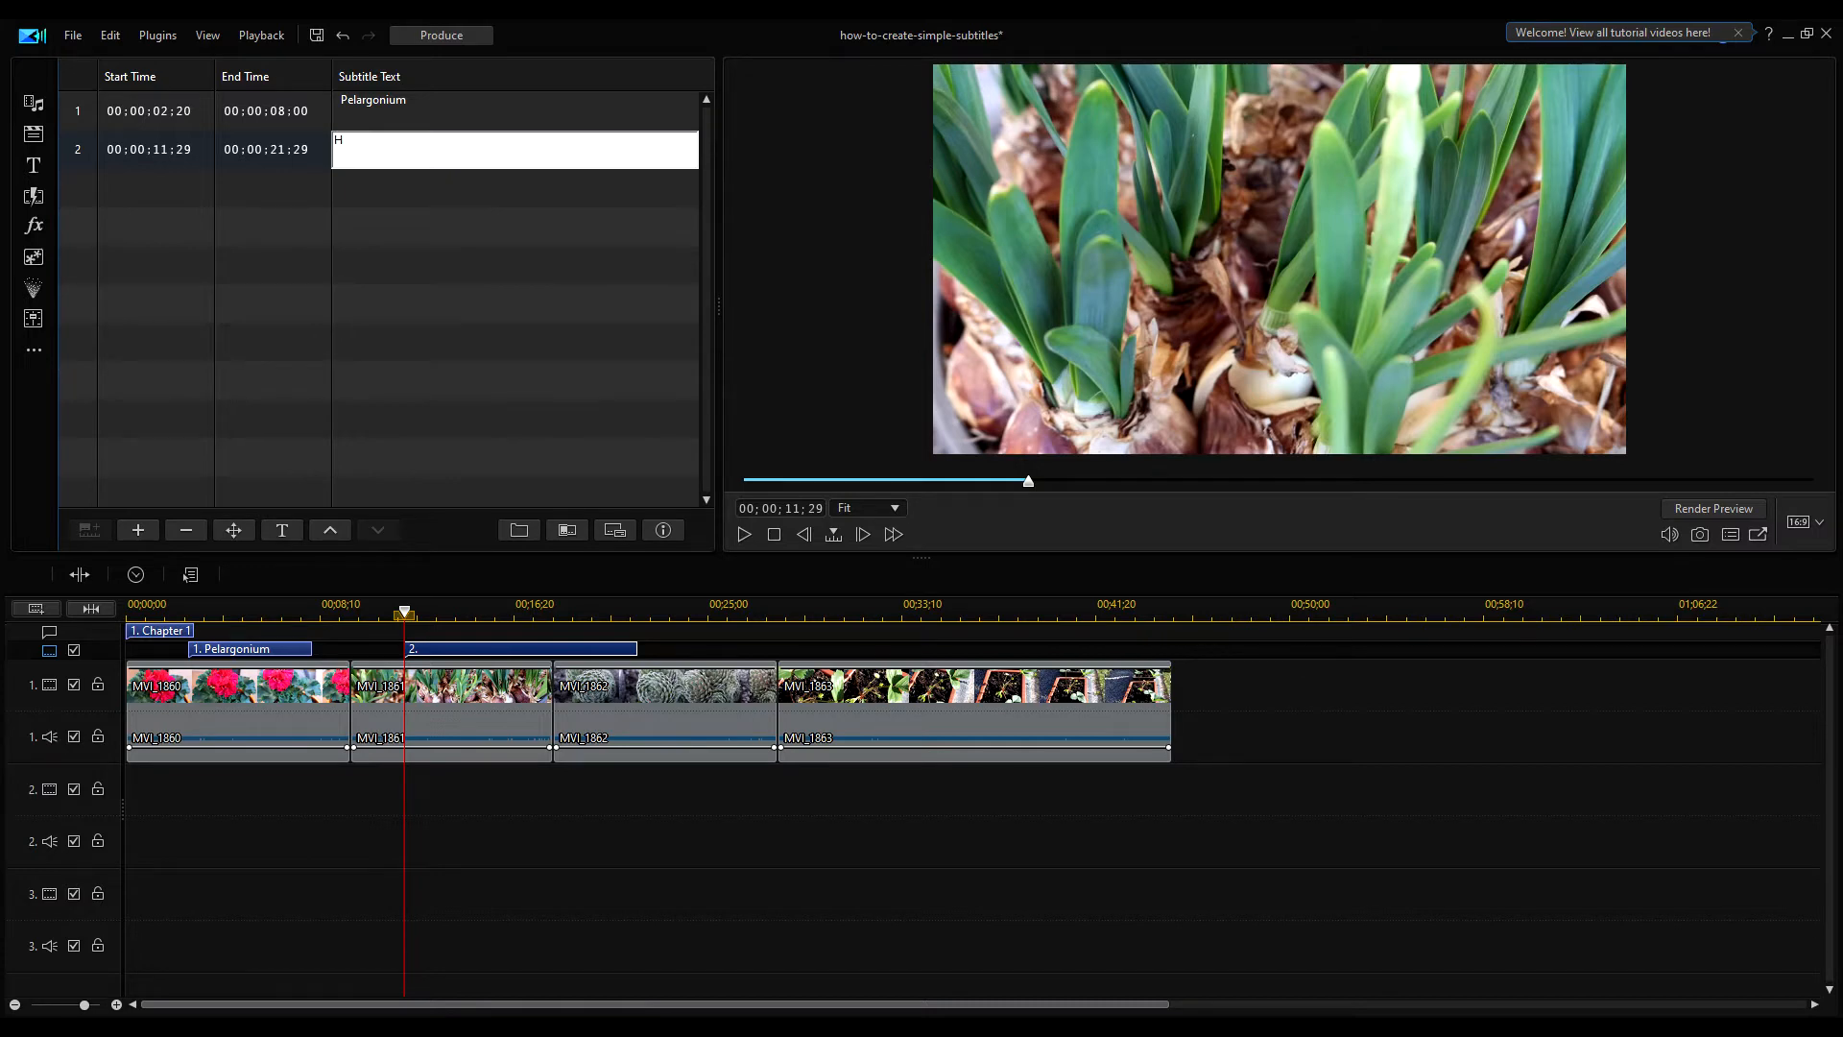
pyautogui.write('yac')
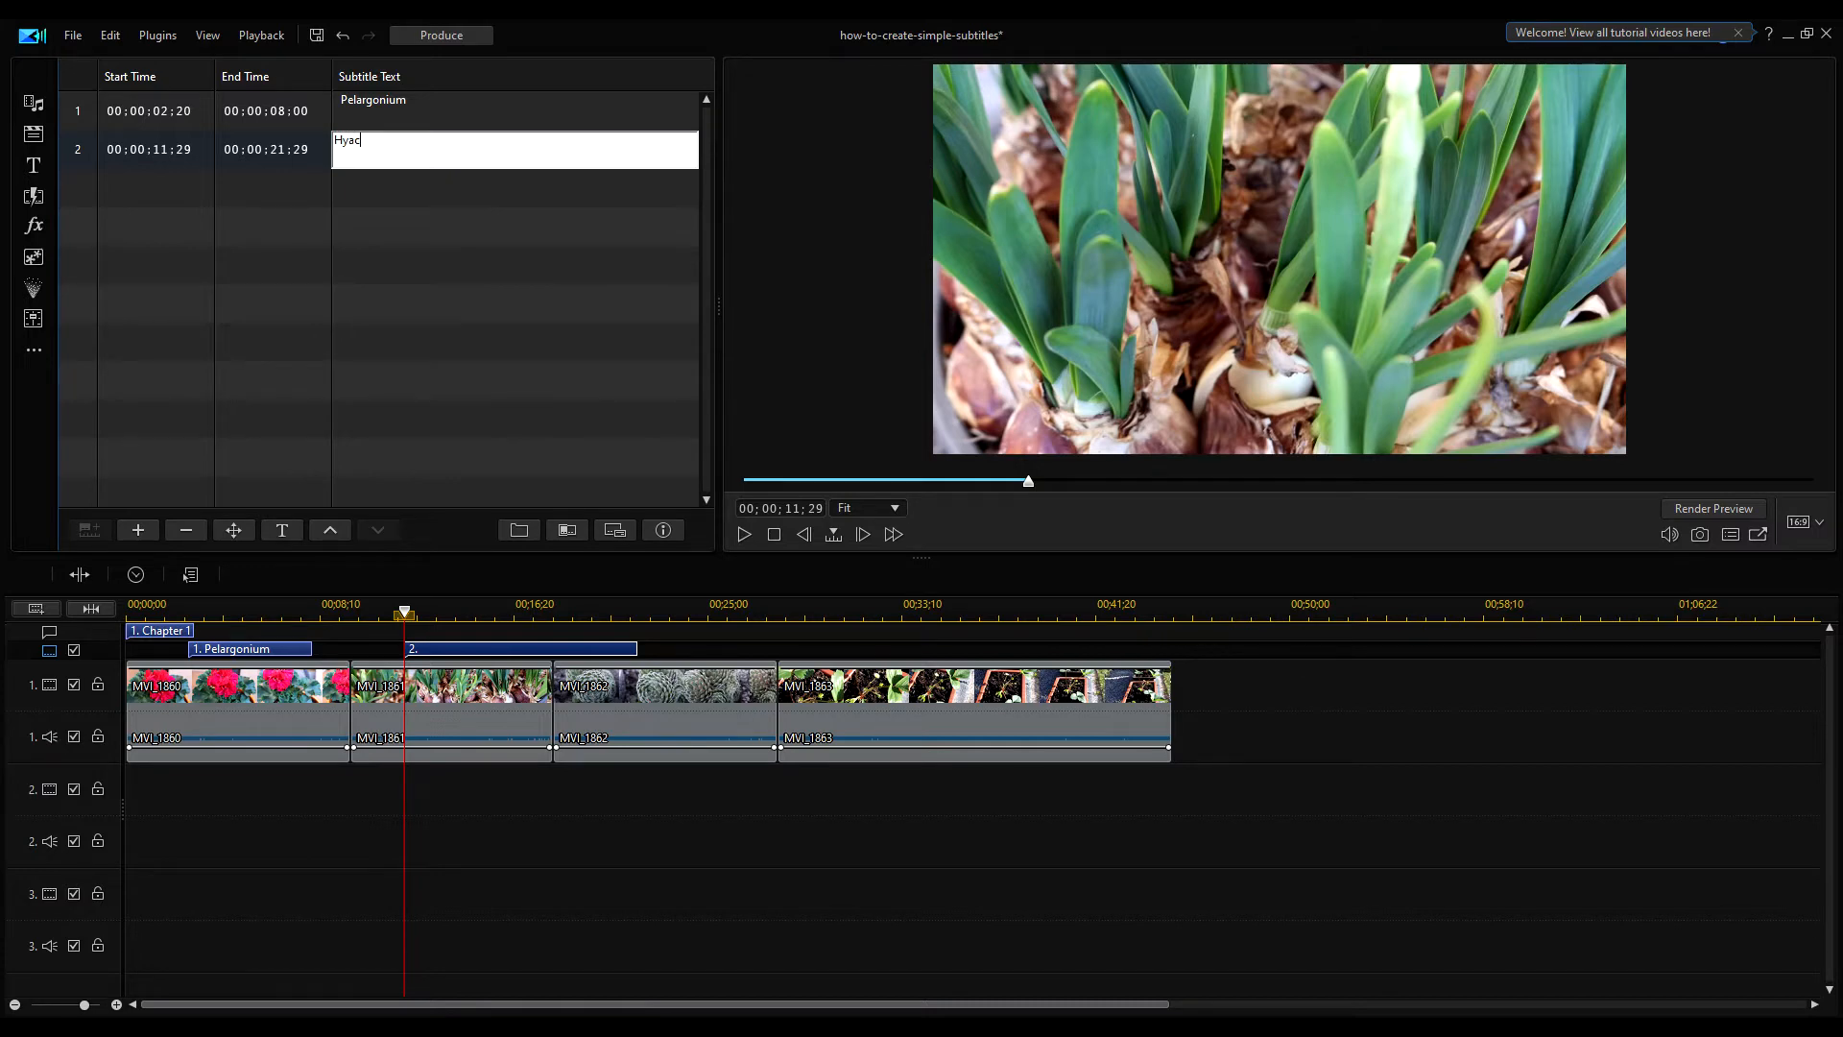
pyautogui.write('inth')
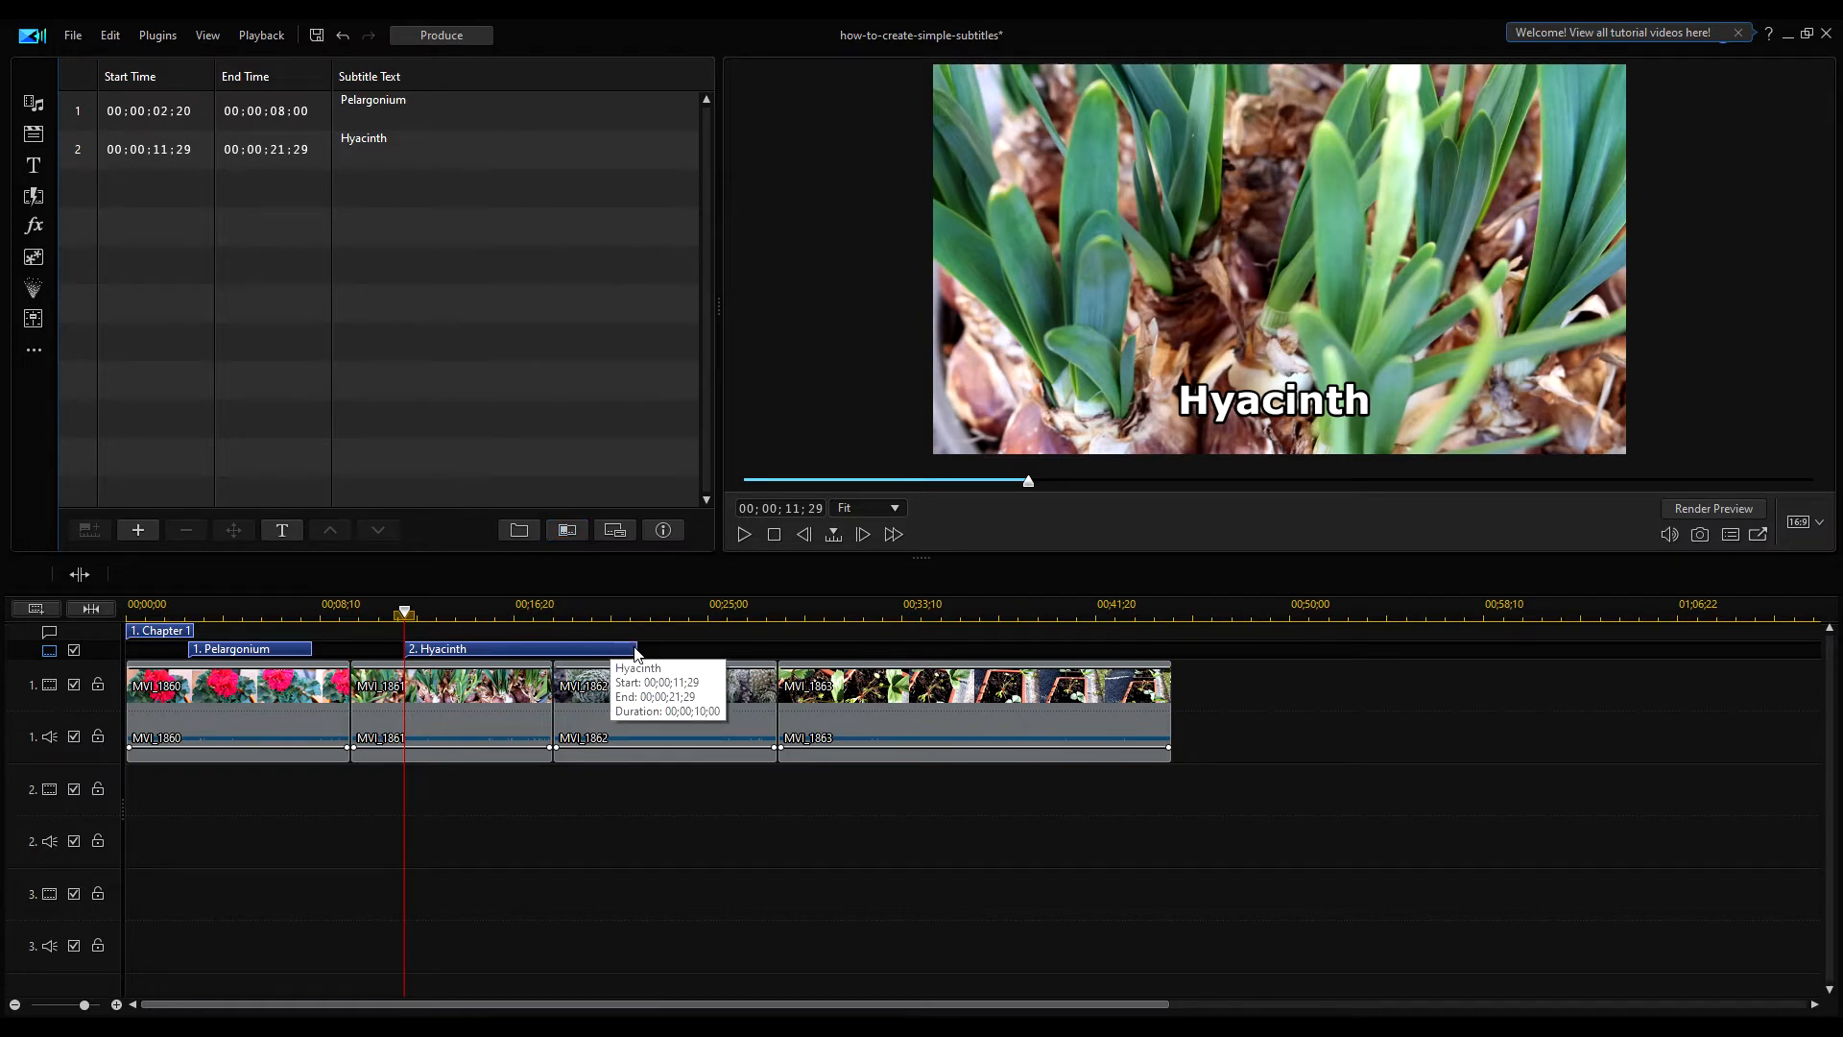
pyautogui.moveTo(629, 656)
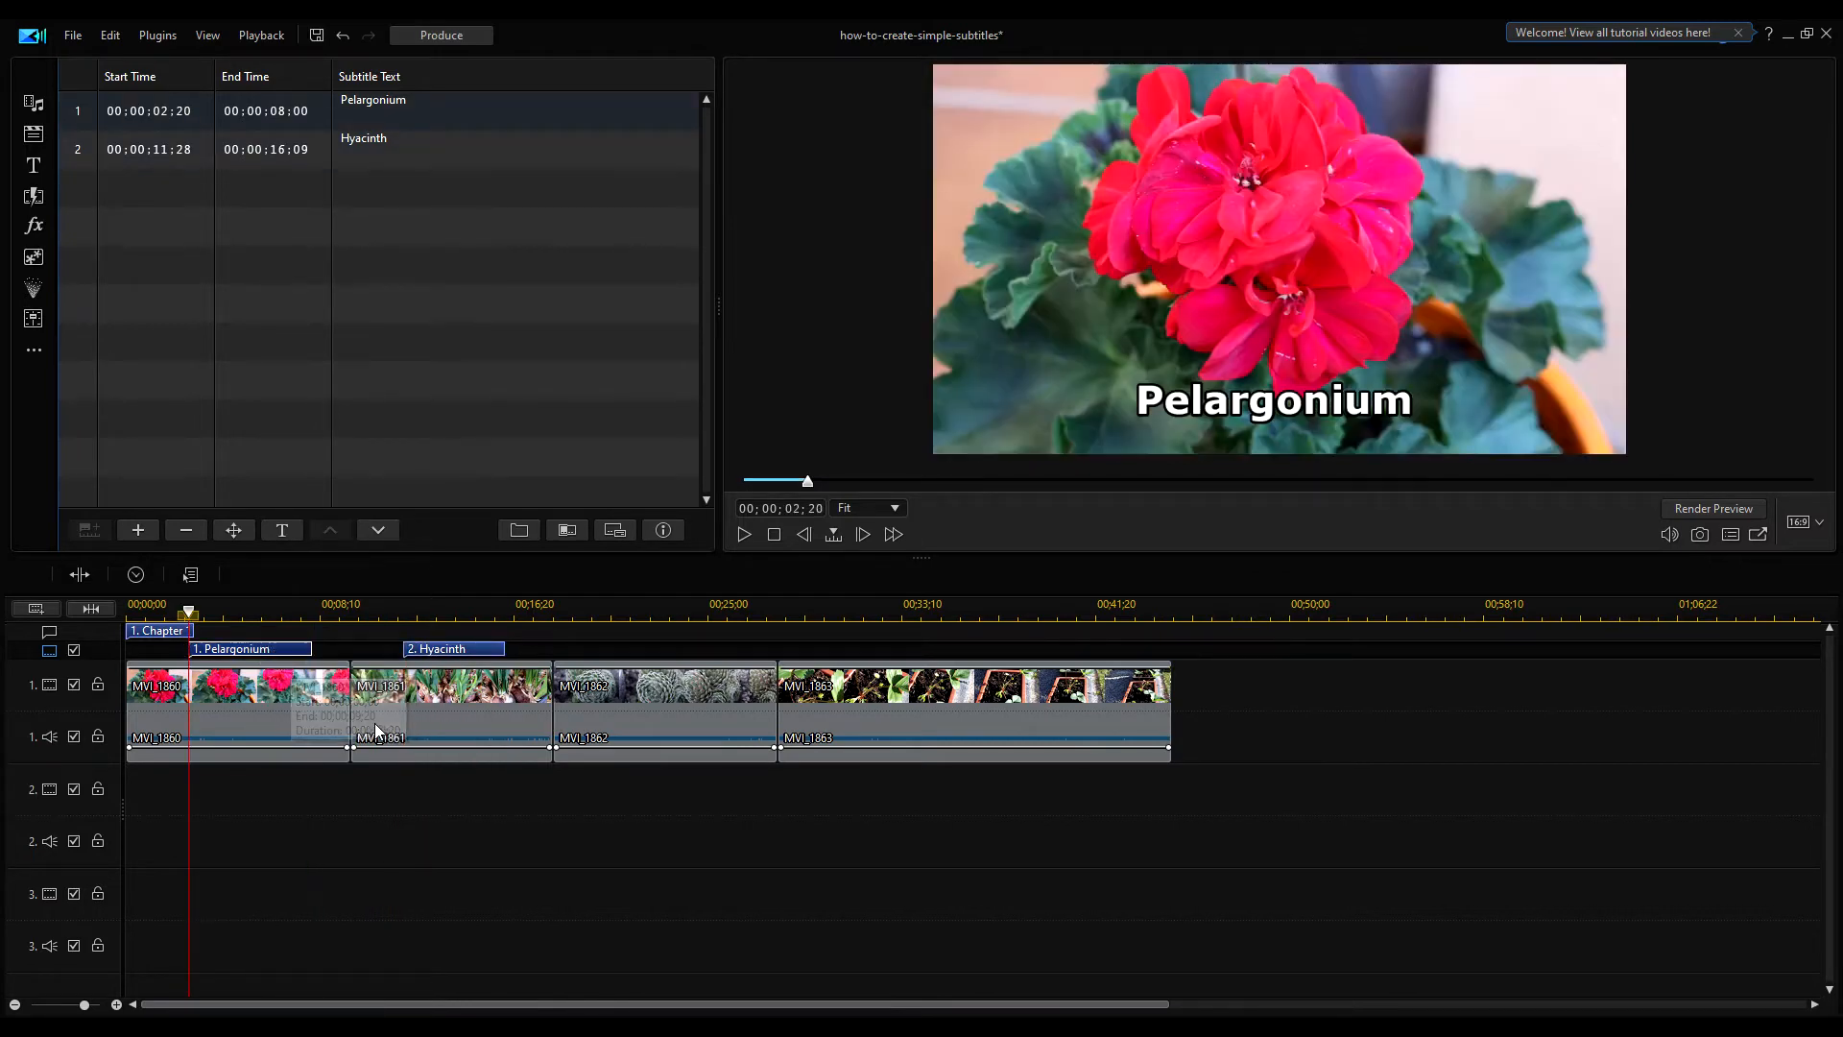
pyautogui.moveTo(491, 675)
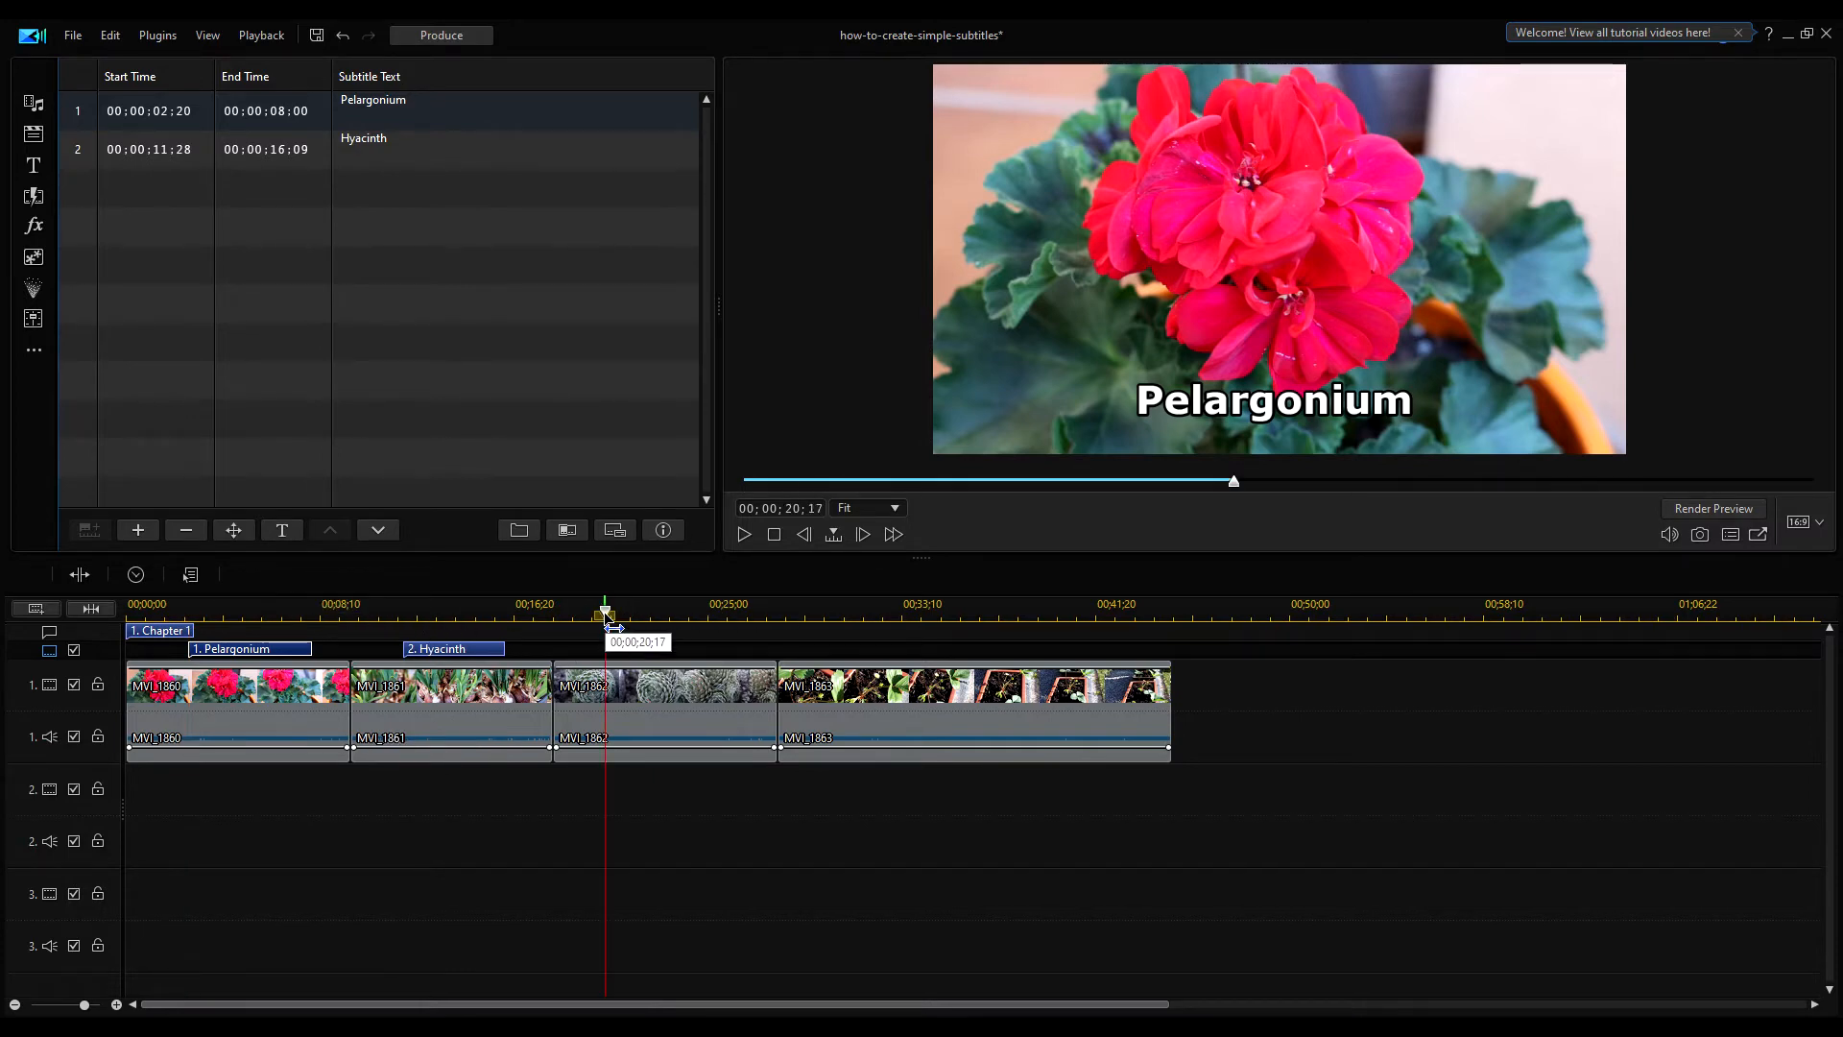
# Add a 'Cactus' subtitle at 20:17 and set its duration to end at 25:22.
pyautogui.click(138, 530)
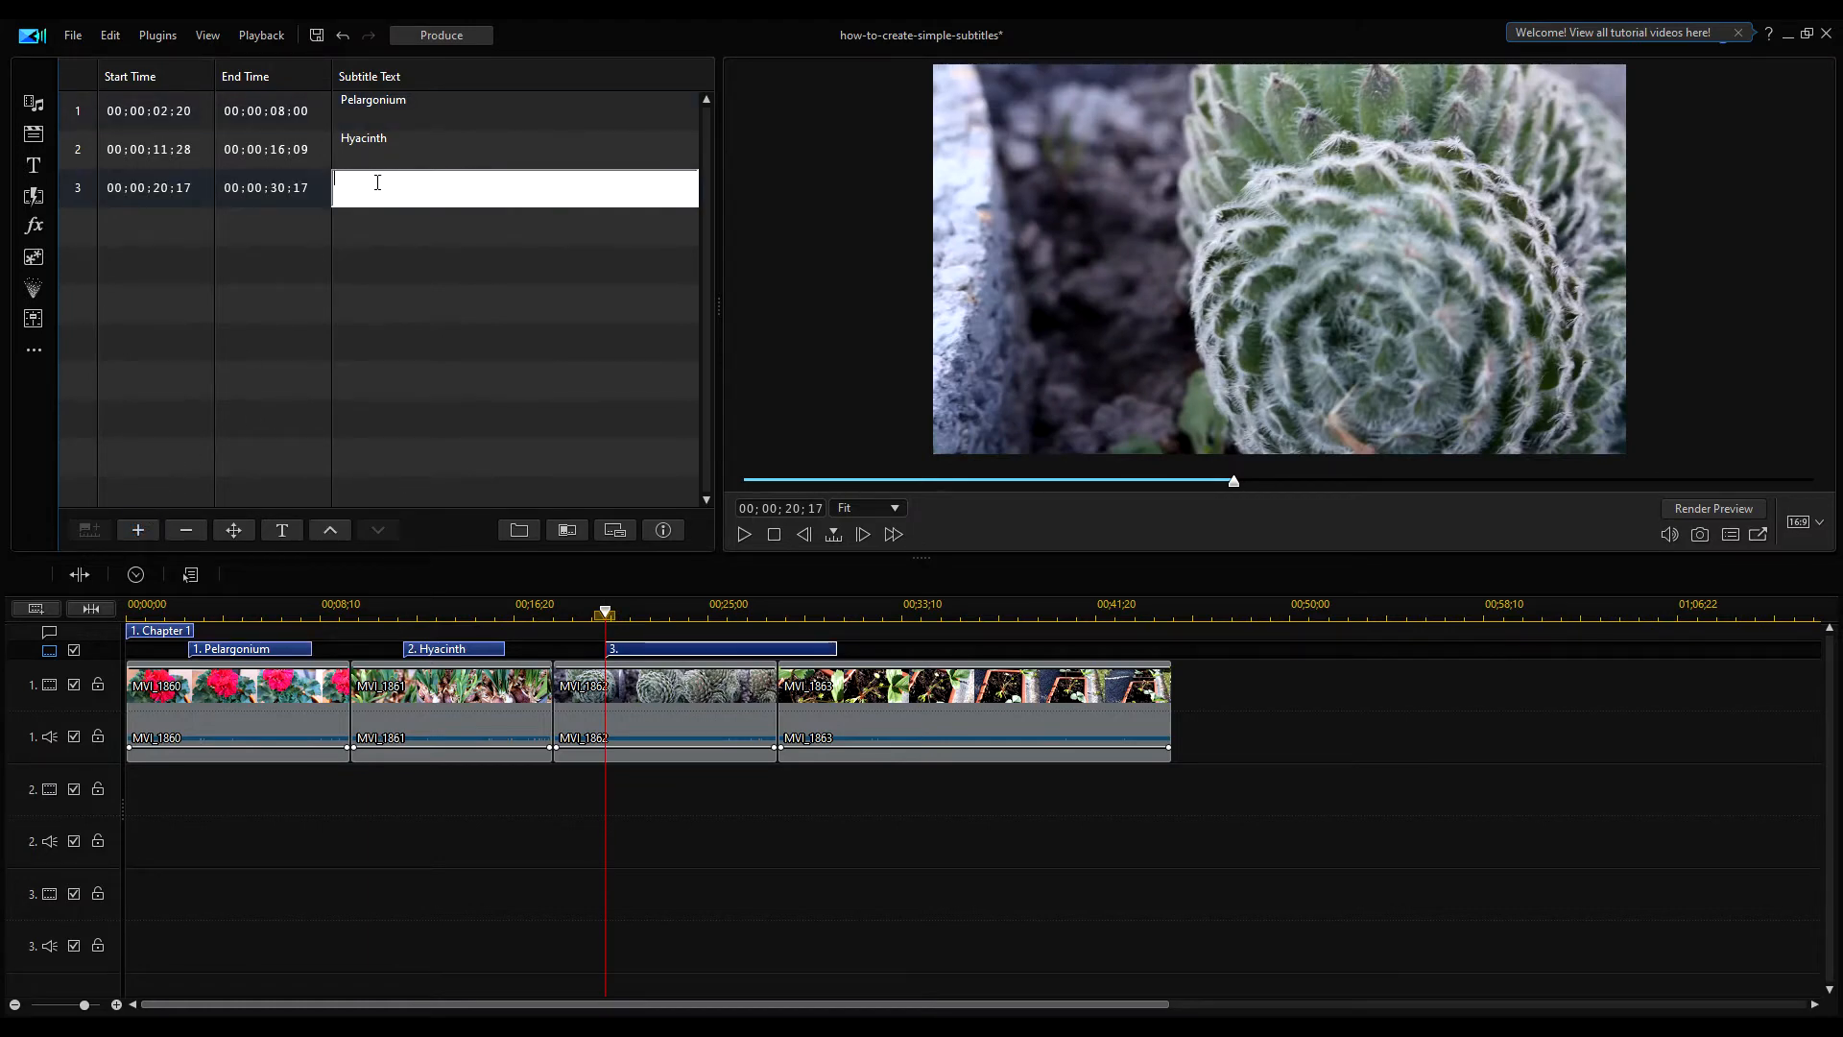
pyautogui.write('Cac')
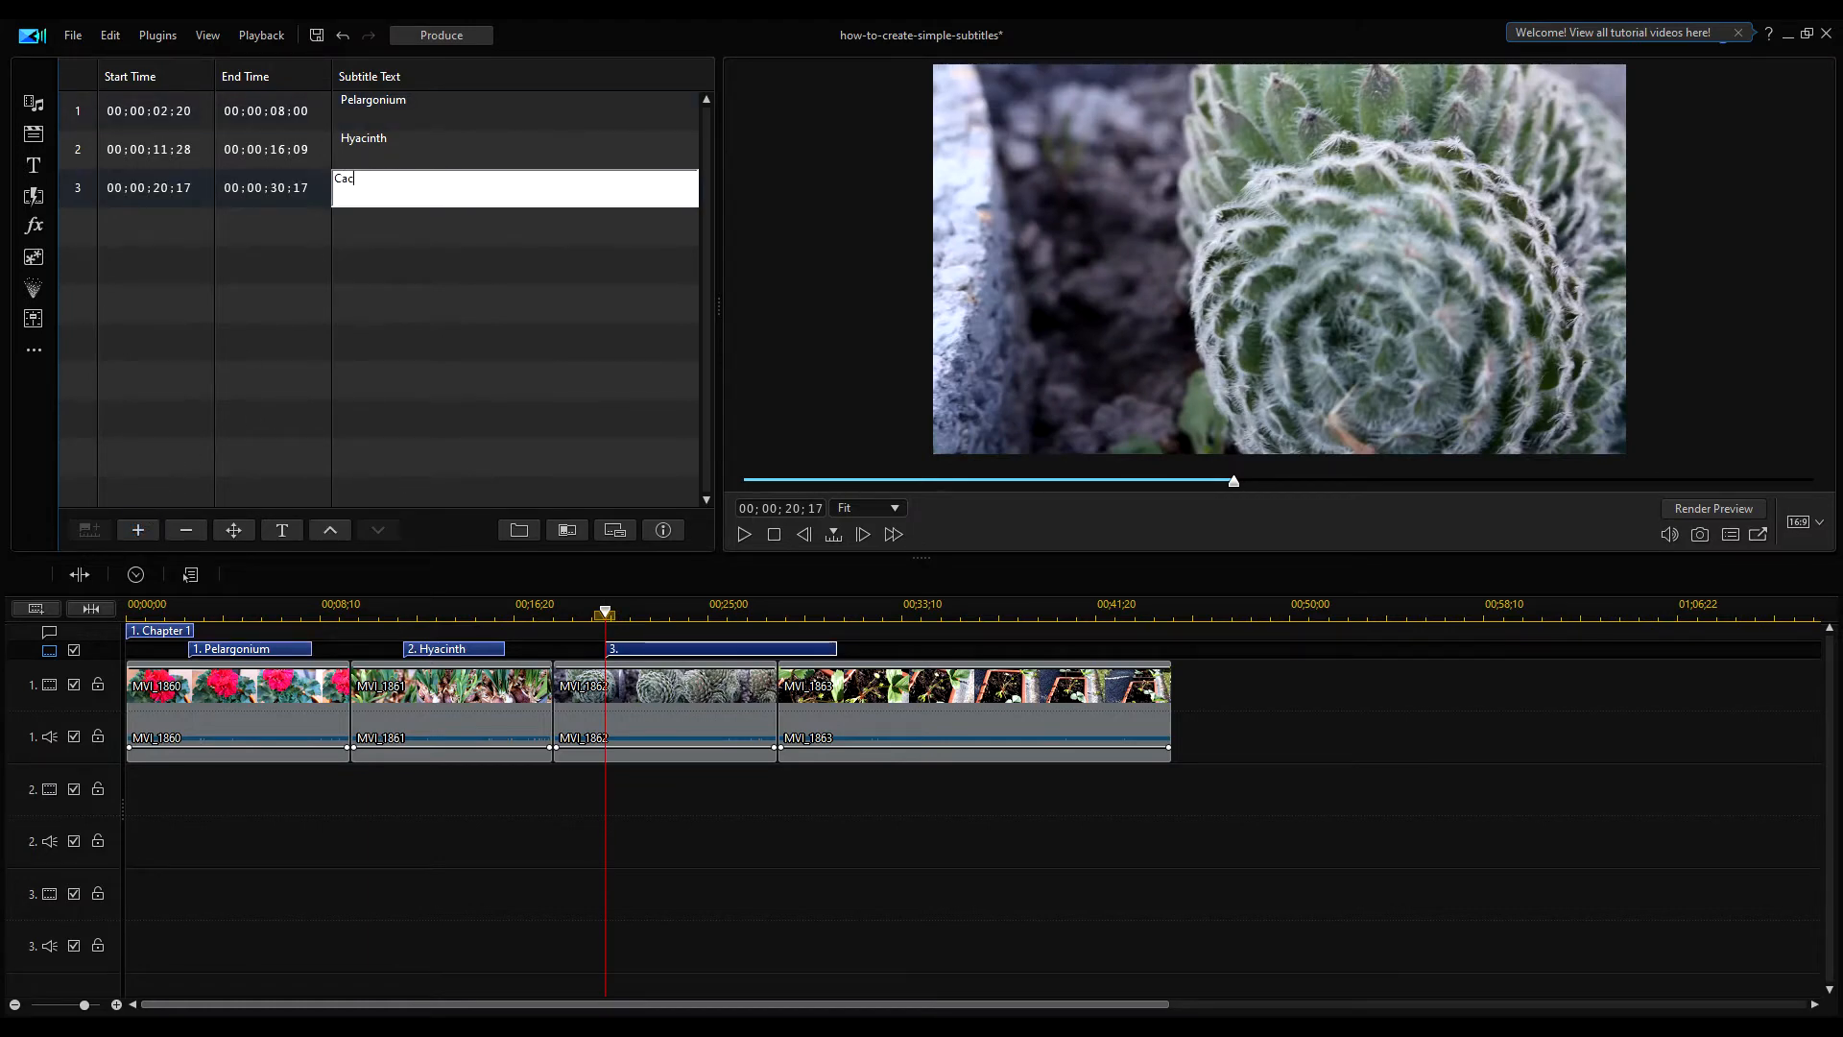
pyautogui.write('tus')
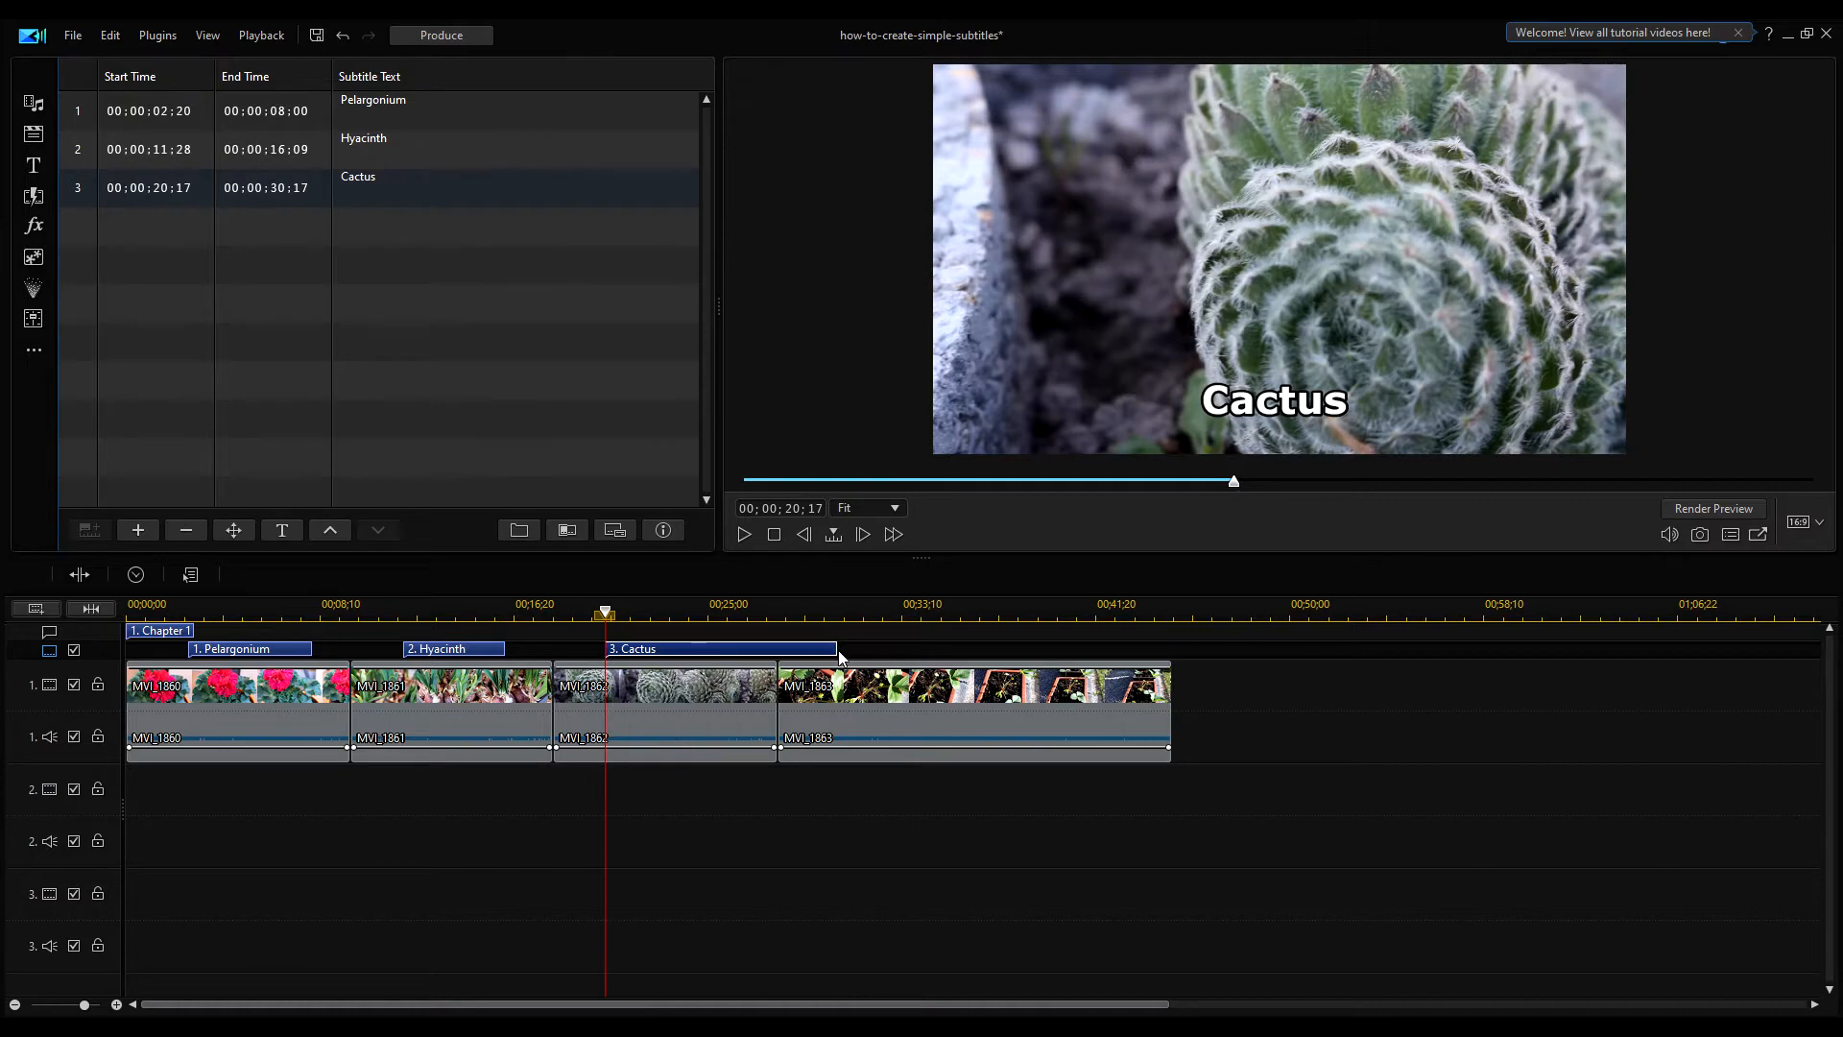
pyautogui.moveTo(147, 599)
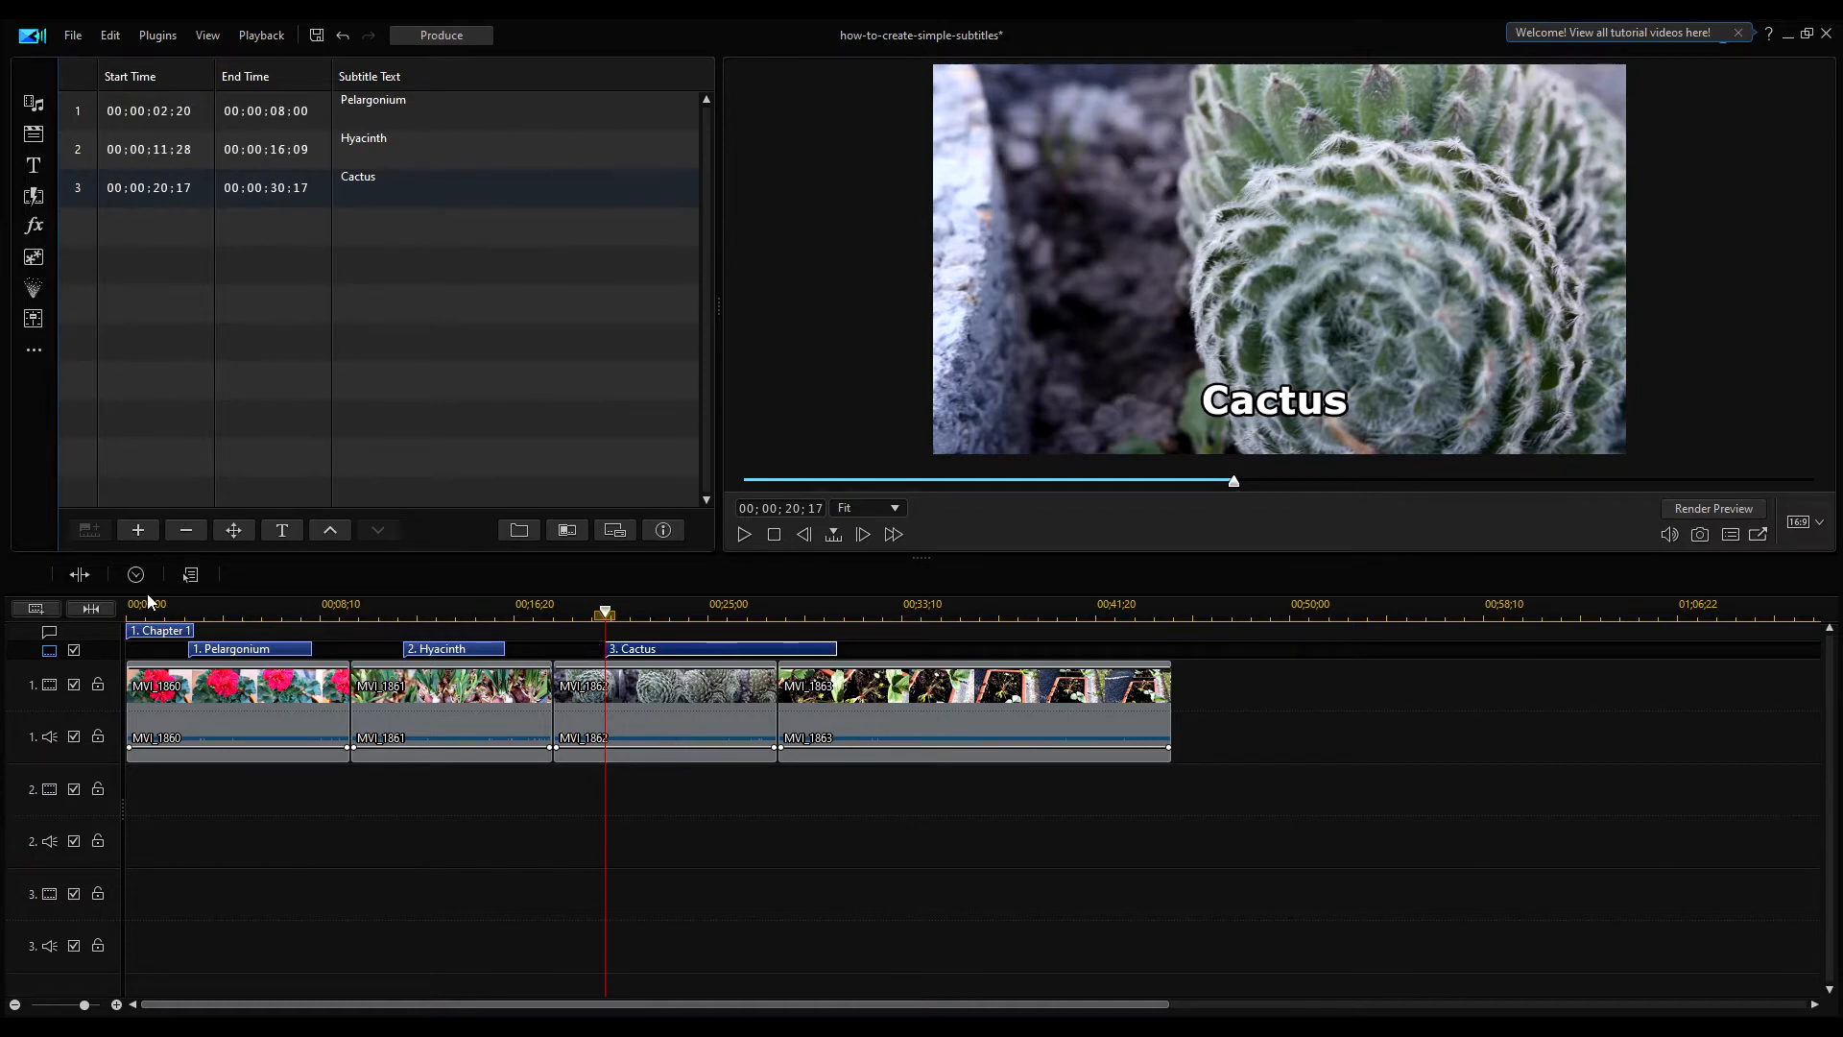
pyautogui.click(134, 575)
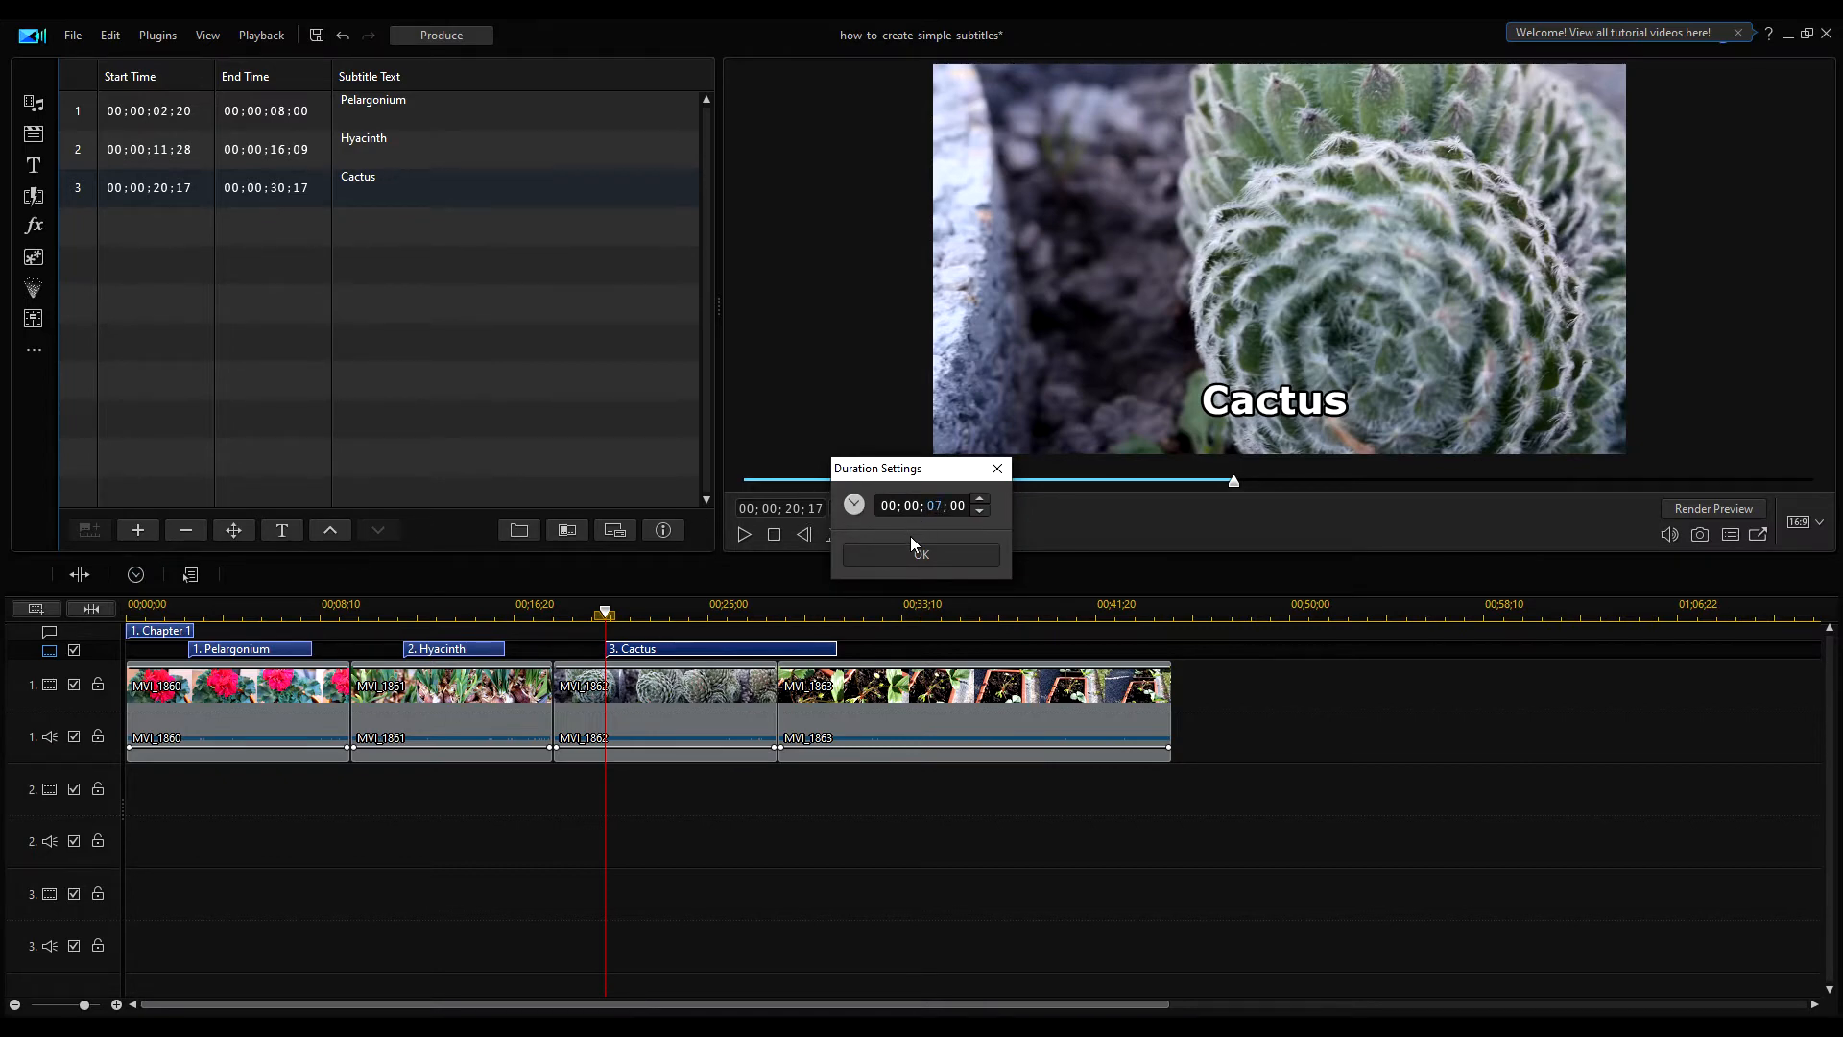
pyautogui.click(921, 554)
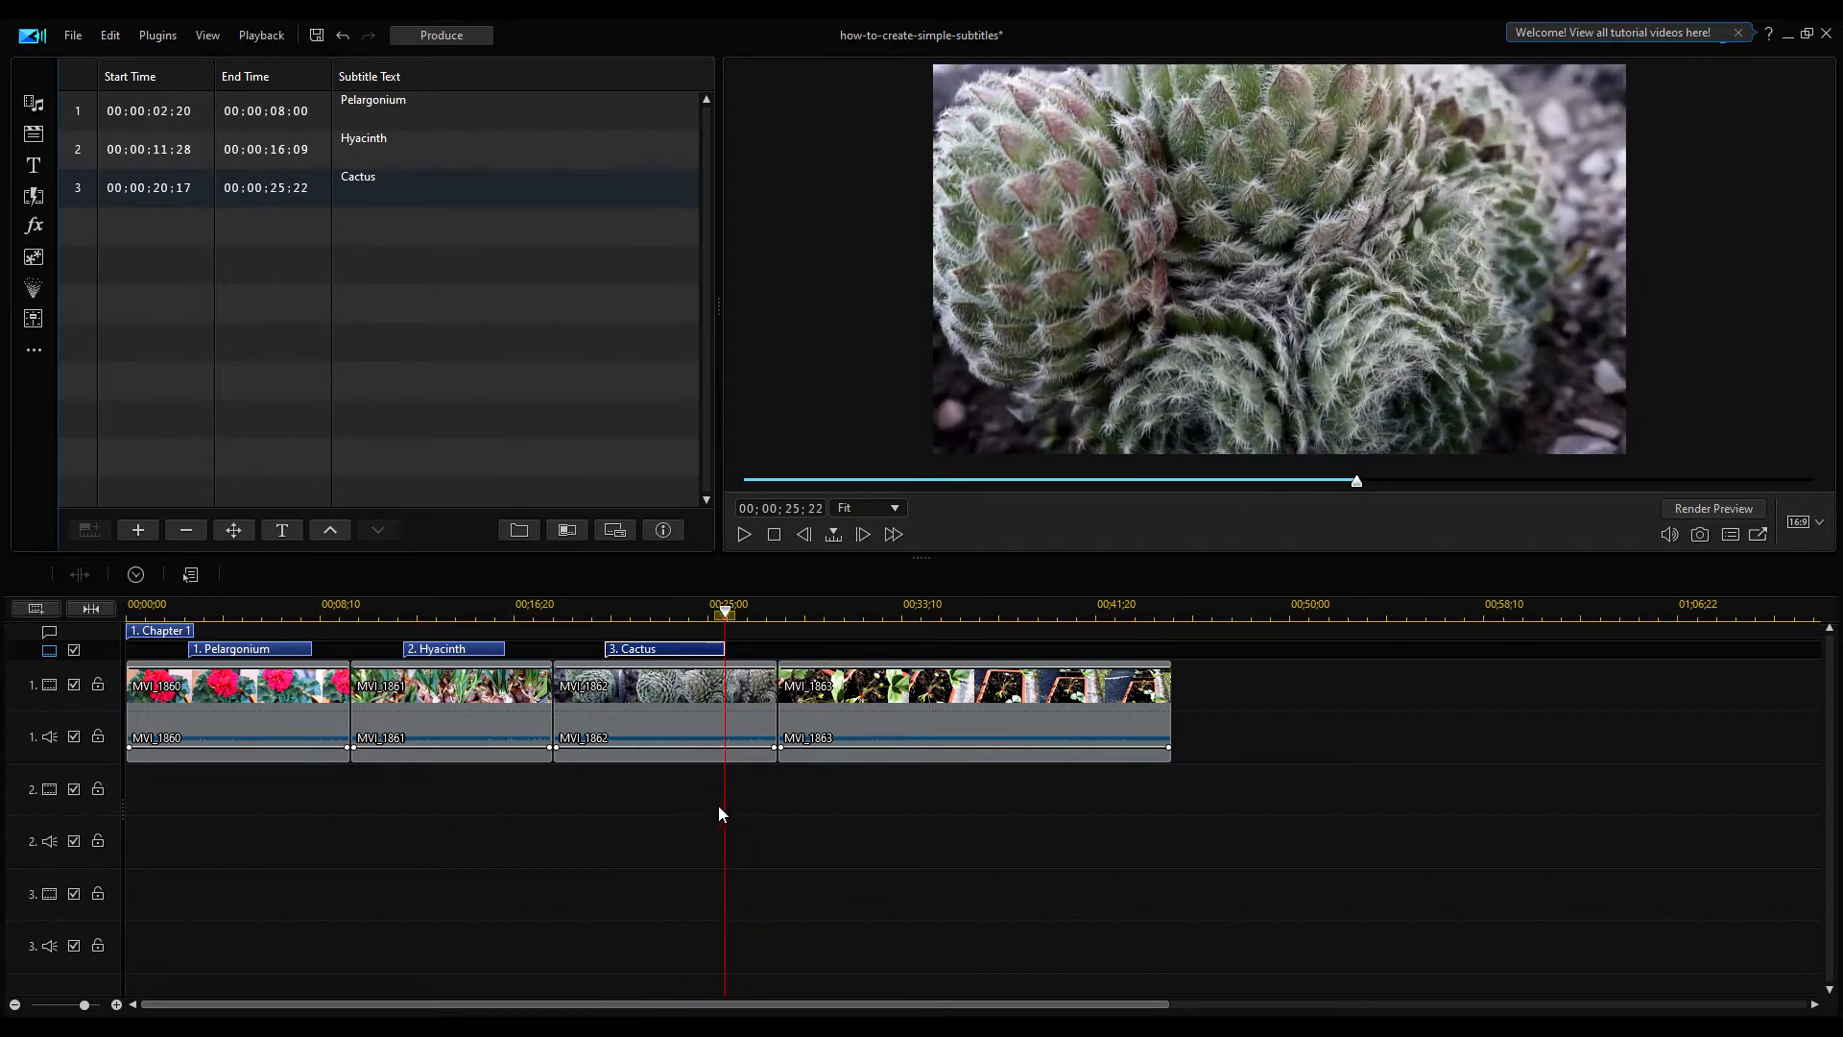
pyautogui.moveTo(727, 611)
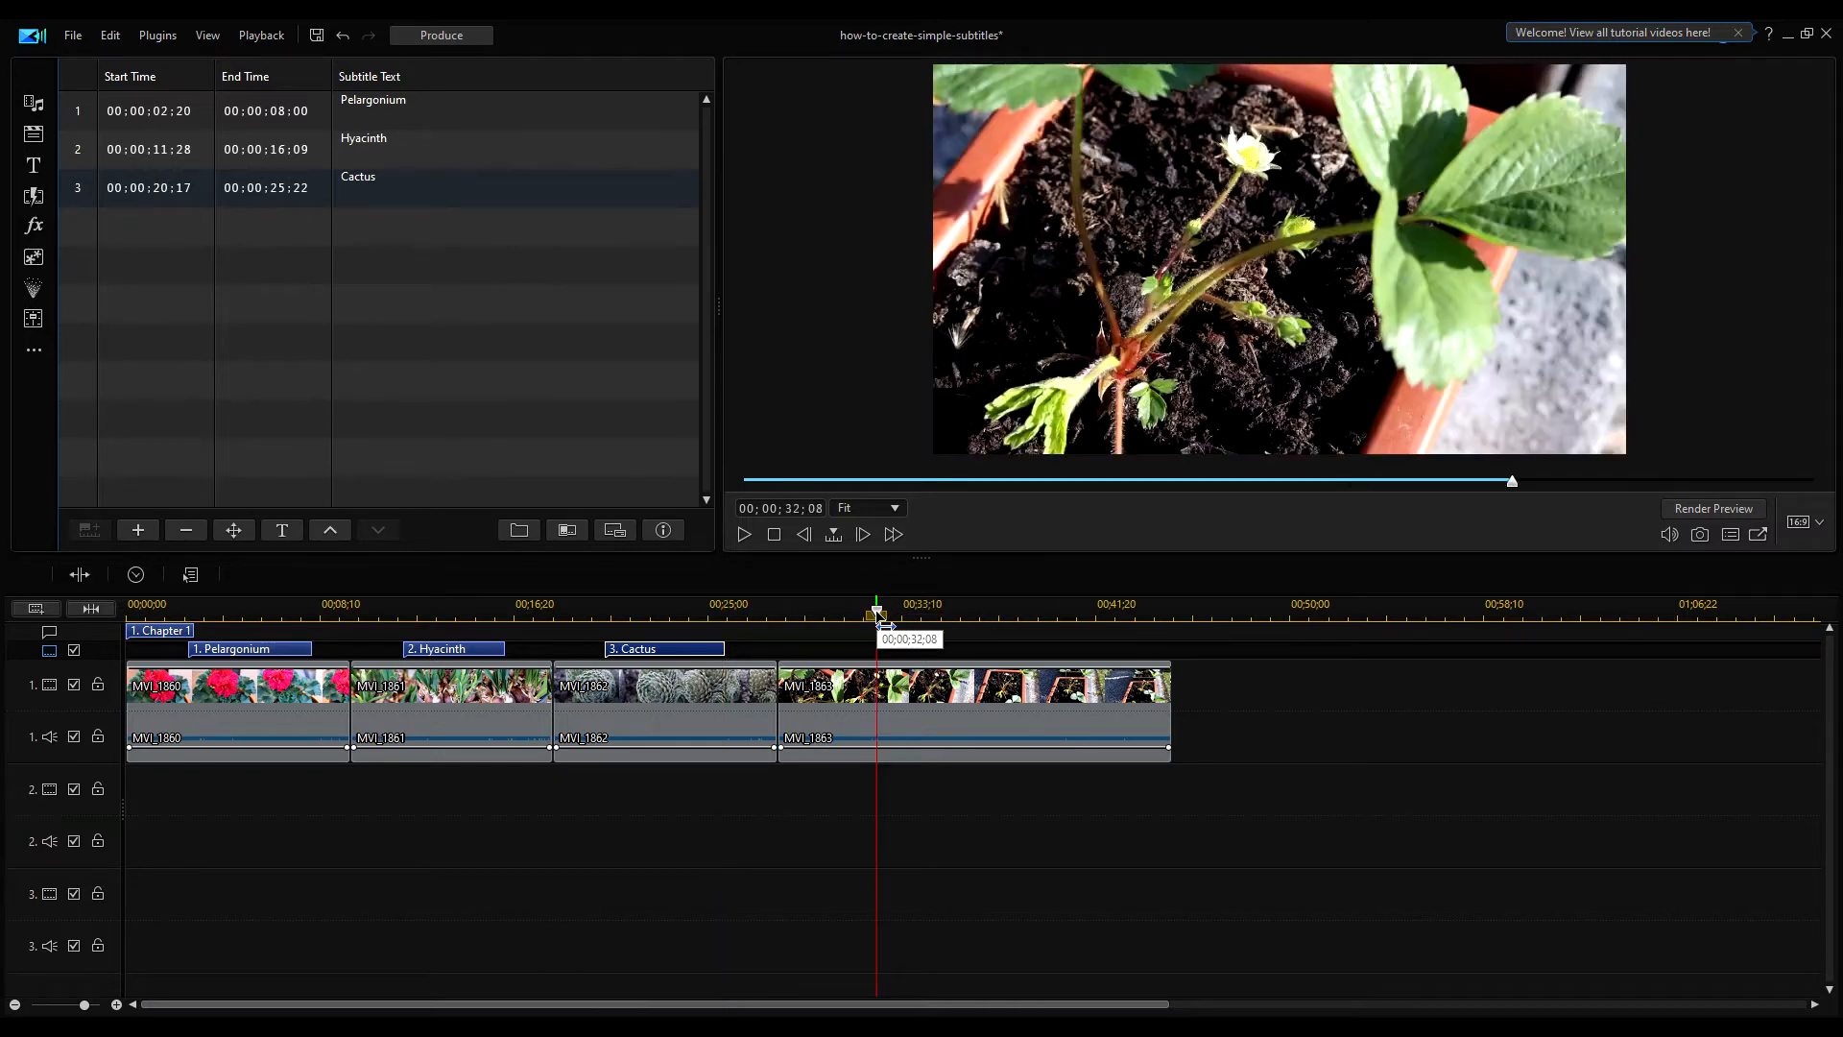
# Add a fourth subtitle at 32:08 reading 'Strawberry'.
pyautogui.click(137, 530)
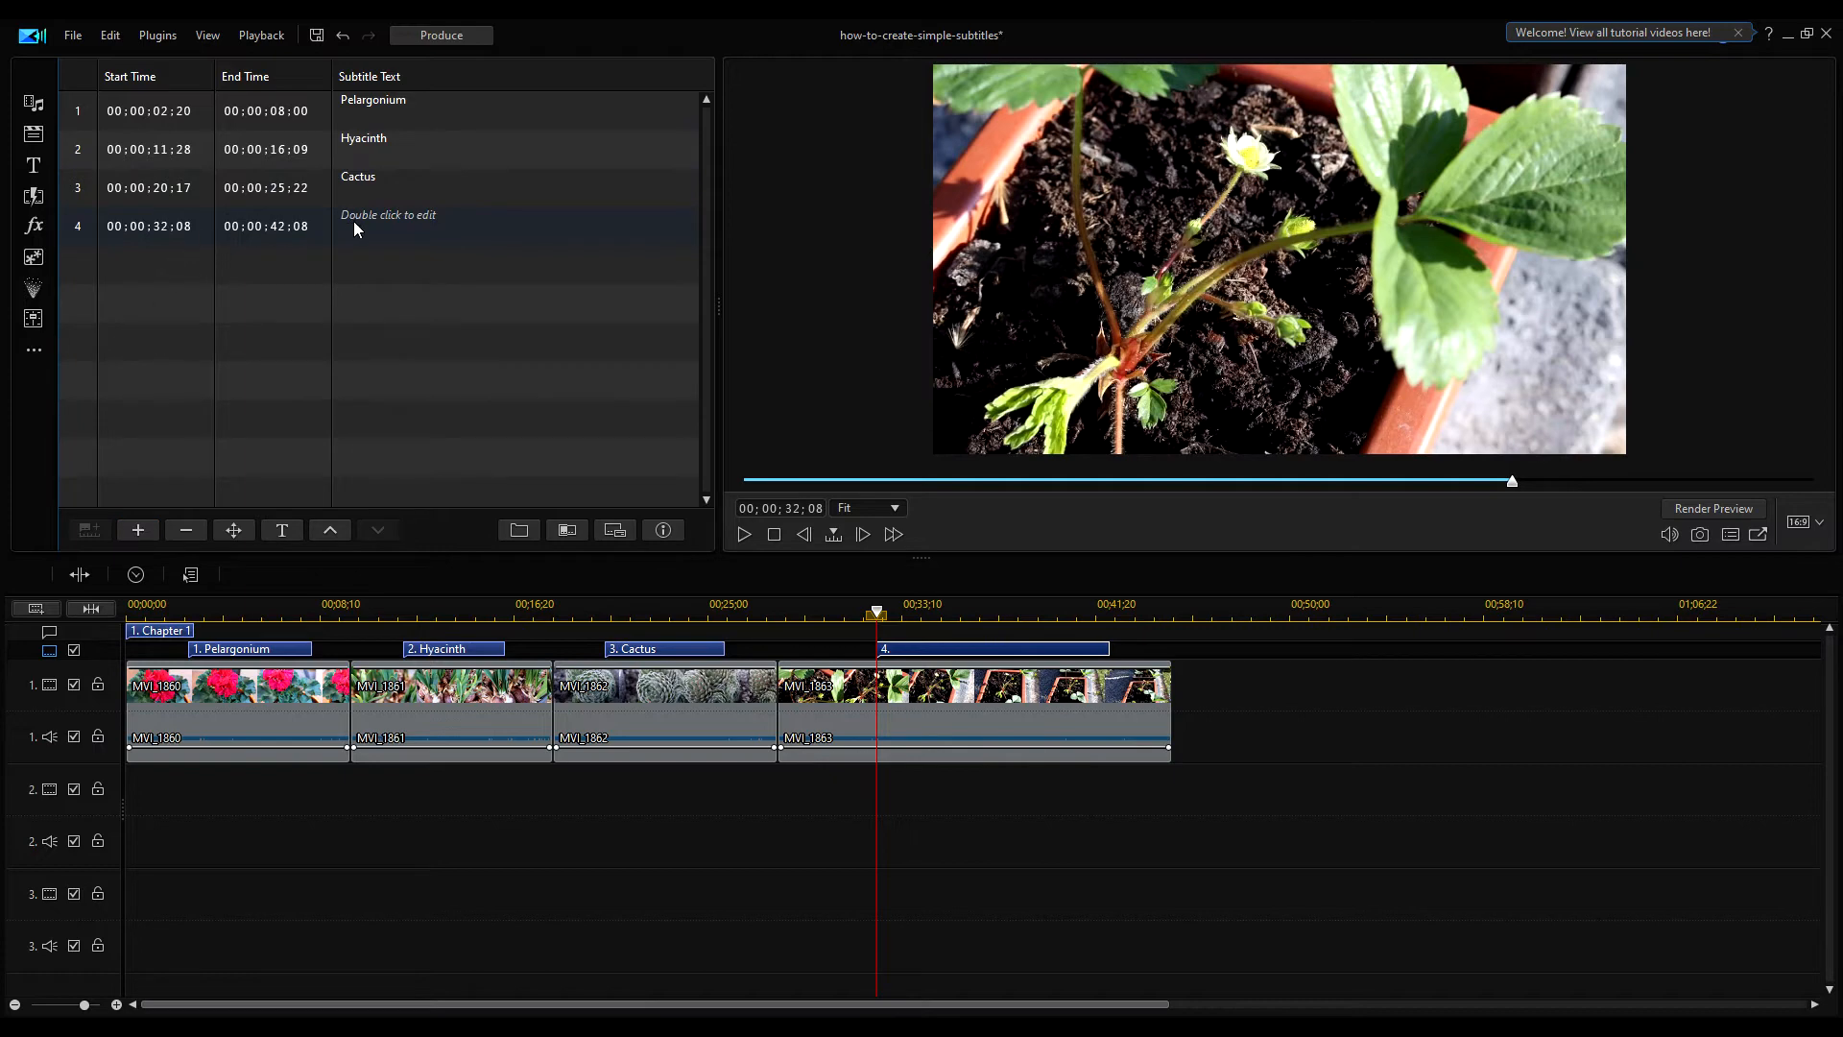
pyautogui.doubleClick(387, 226)
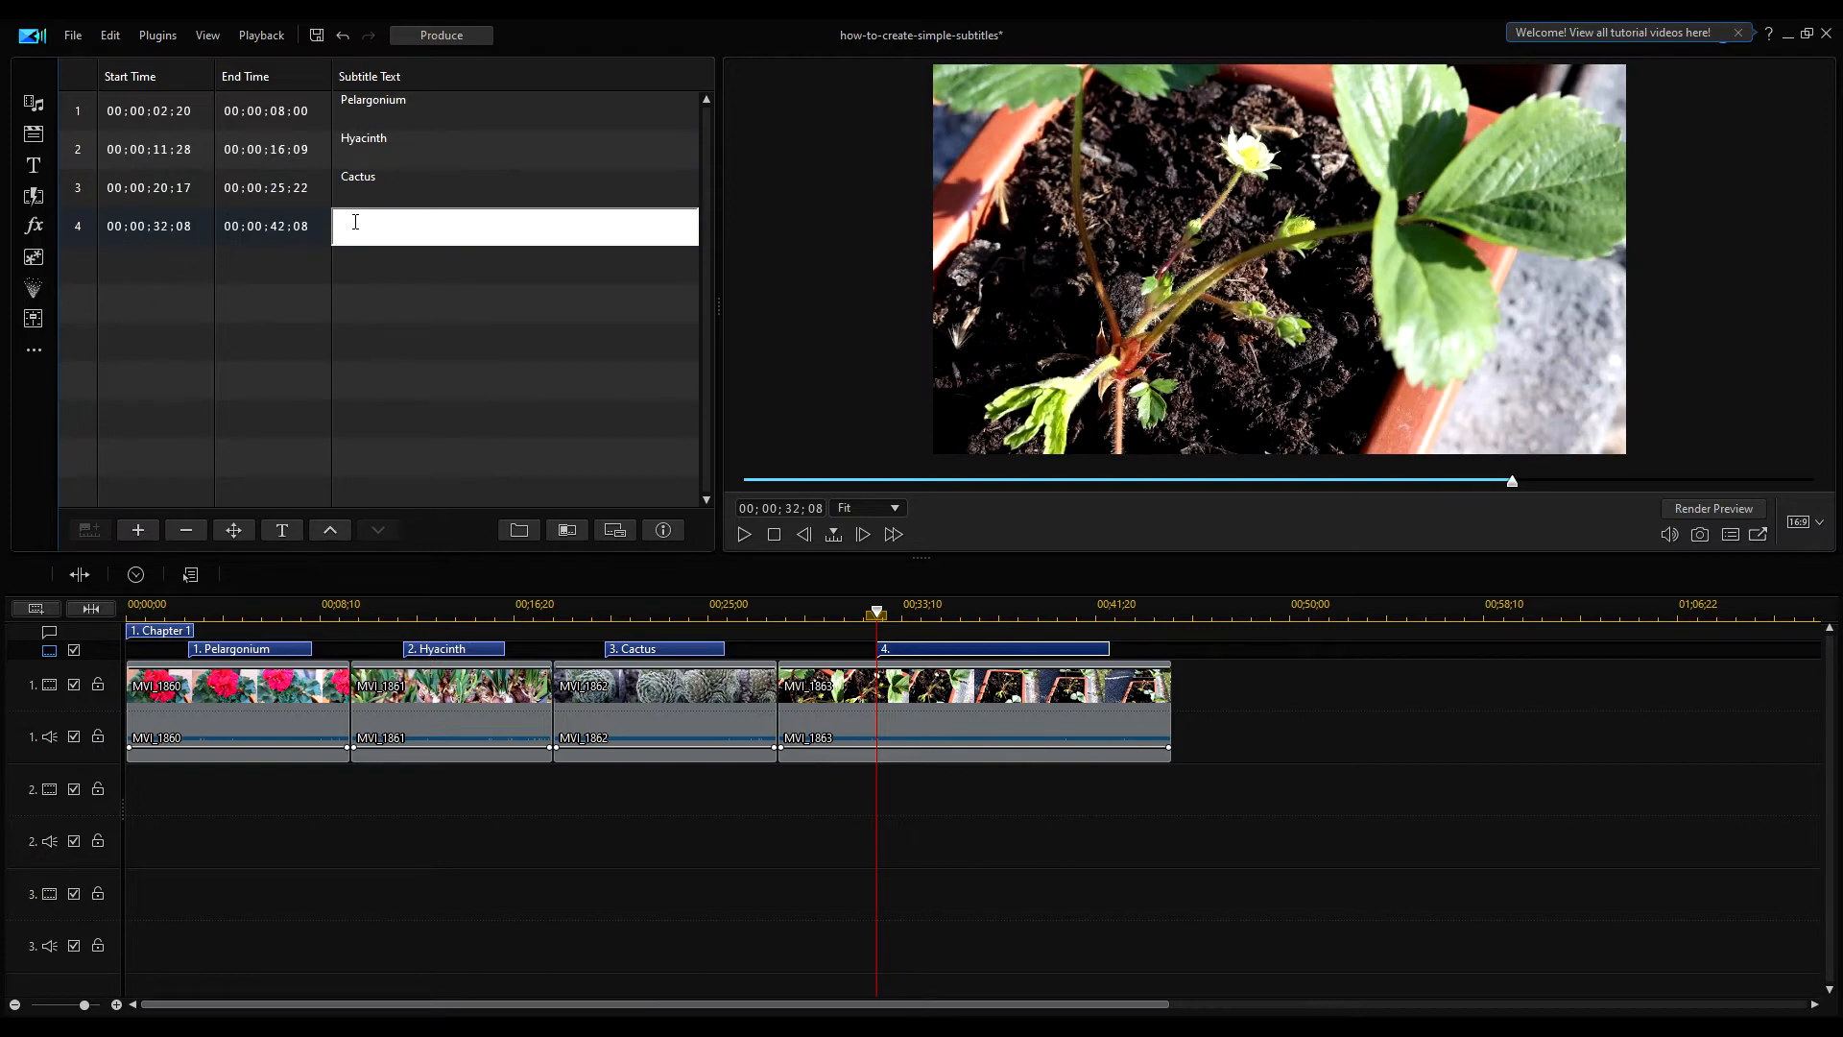
pyautogui.write('Strawberry')
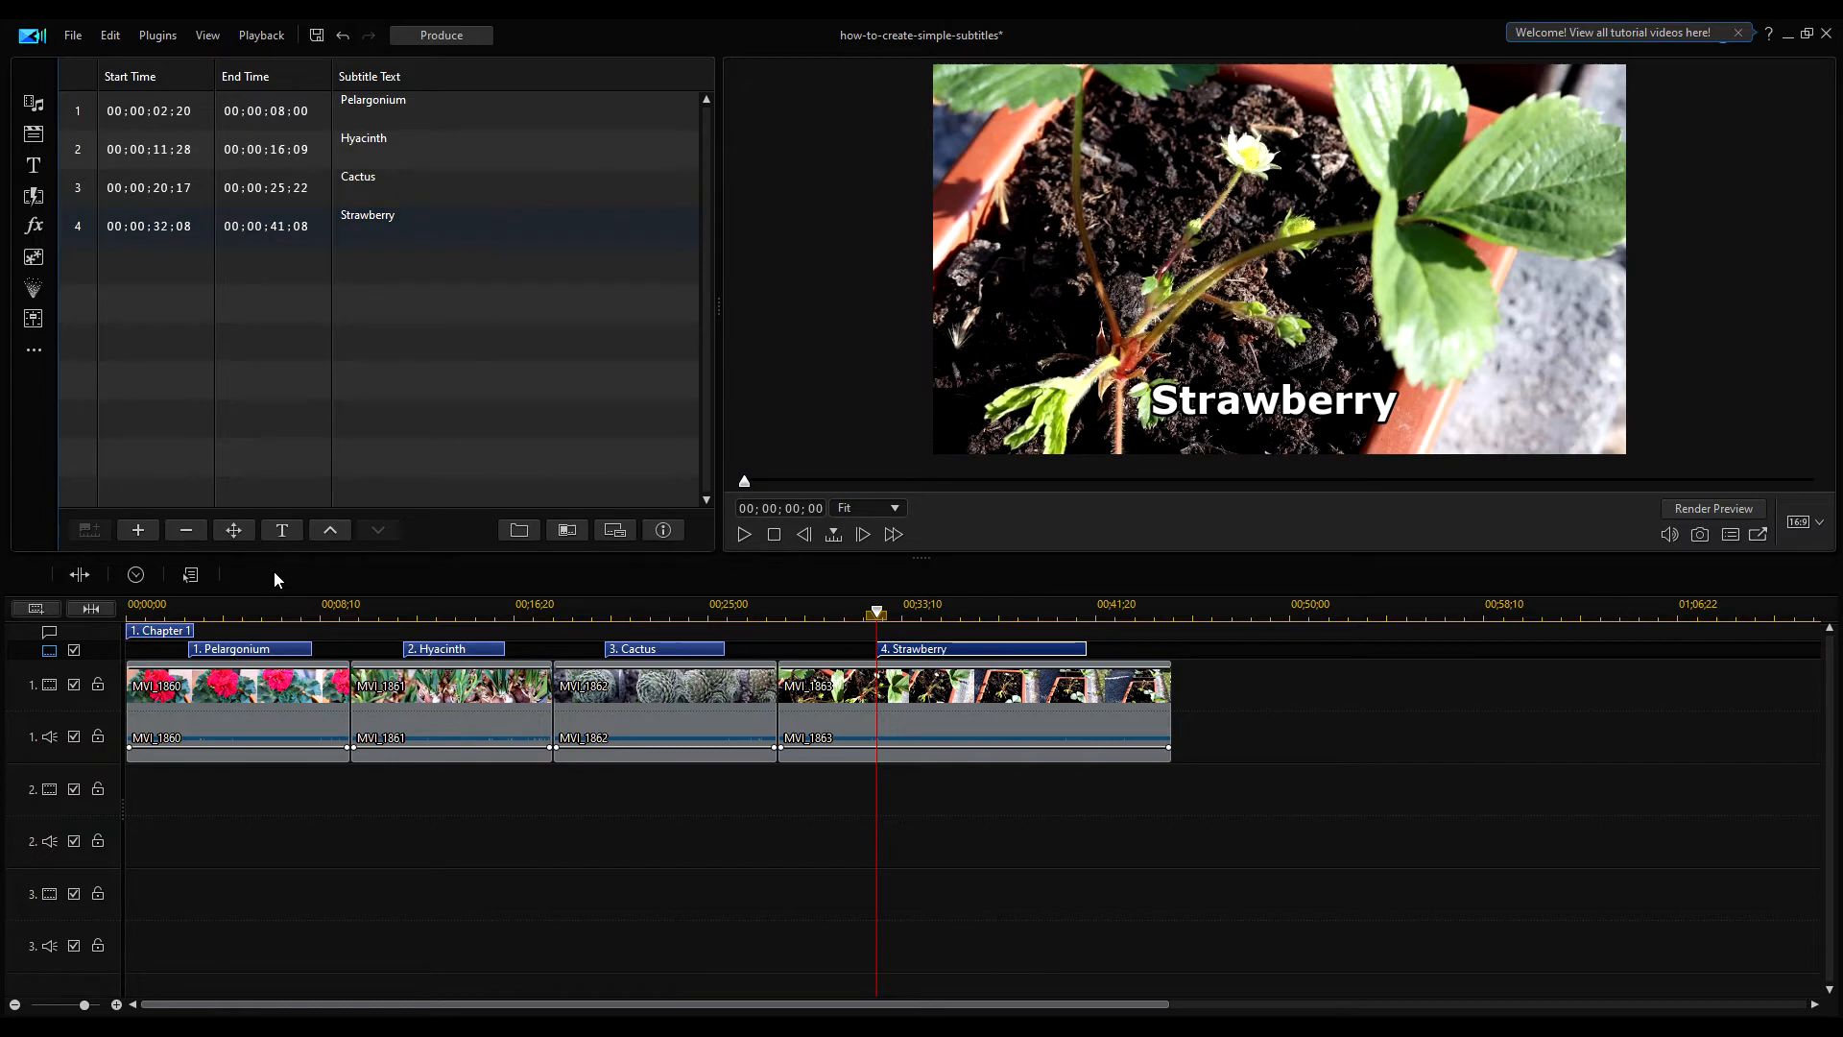
pyautogui.moveTo(281, 530)
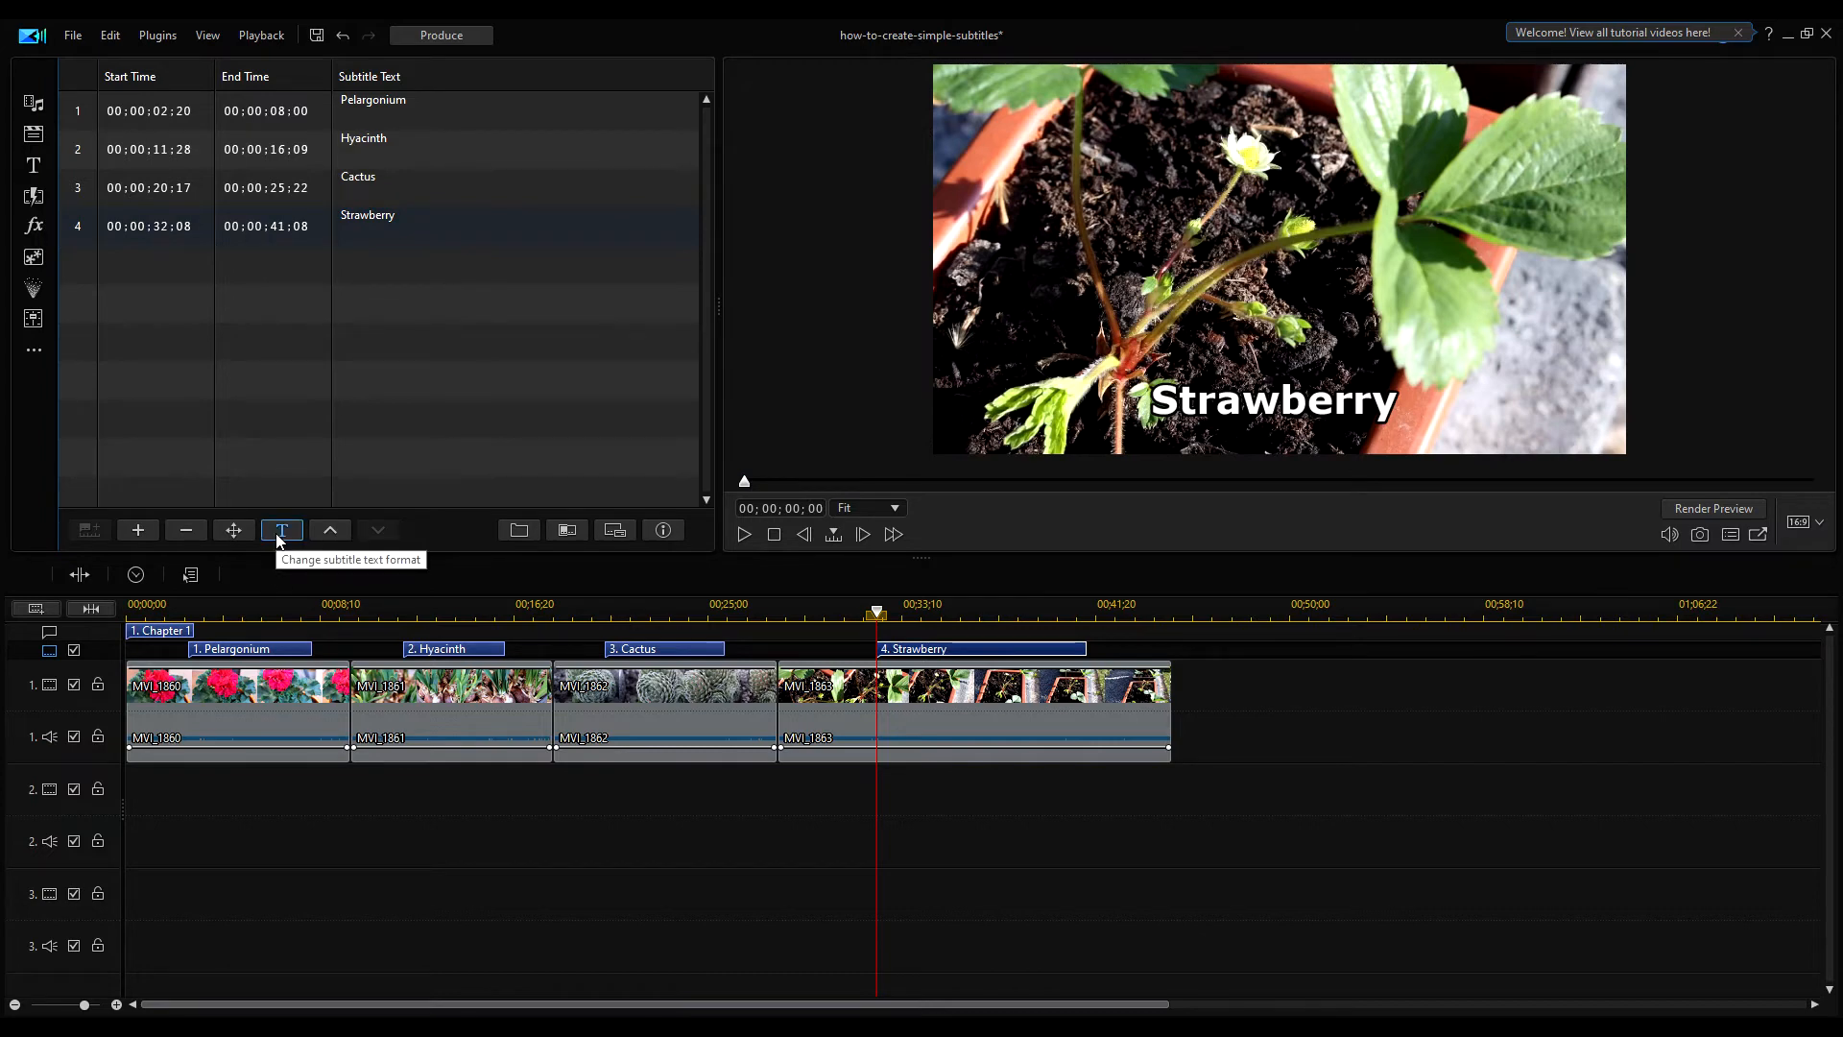
# Set the subtitle characters to Times New Roman, Bold, size 36.
pyautogui.click(281, 530)
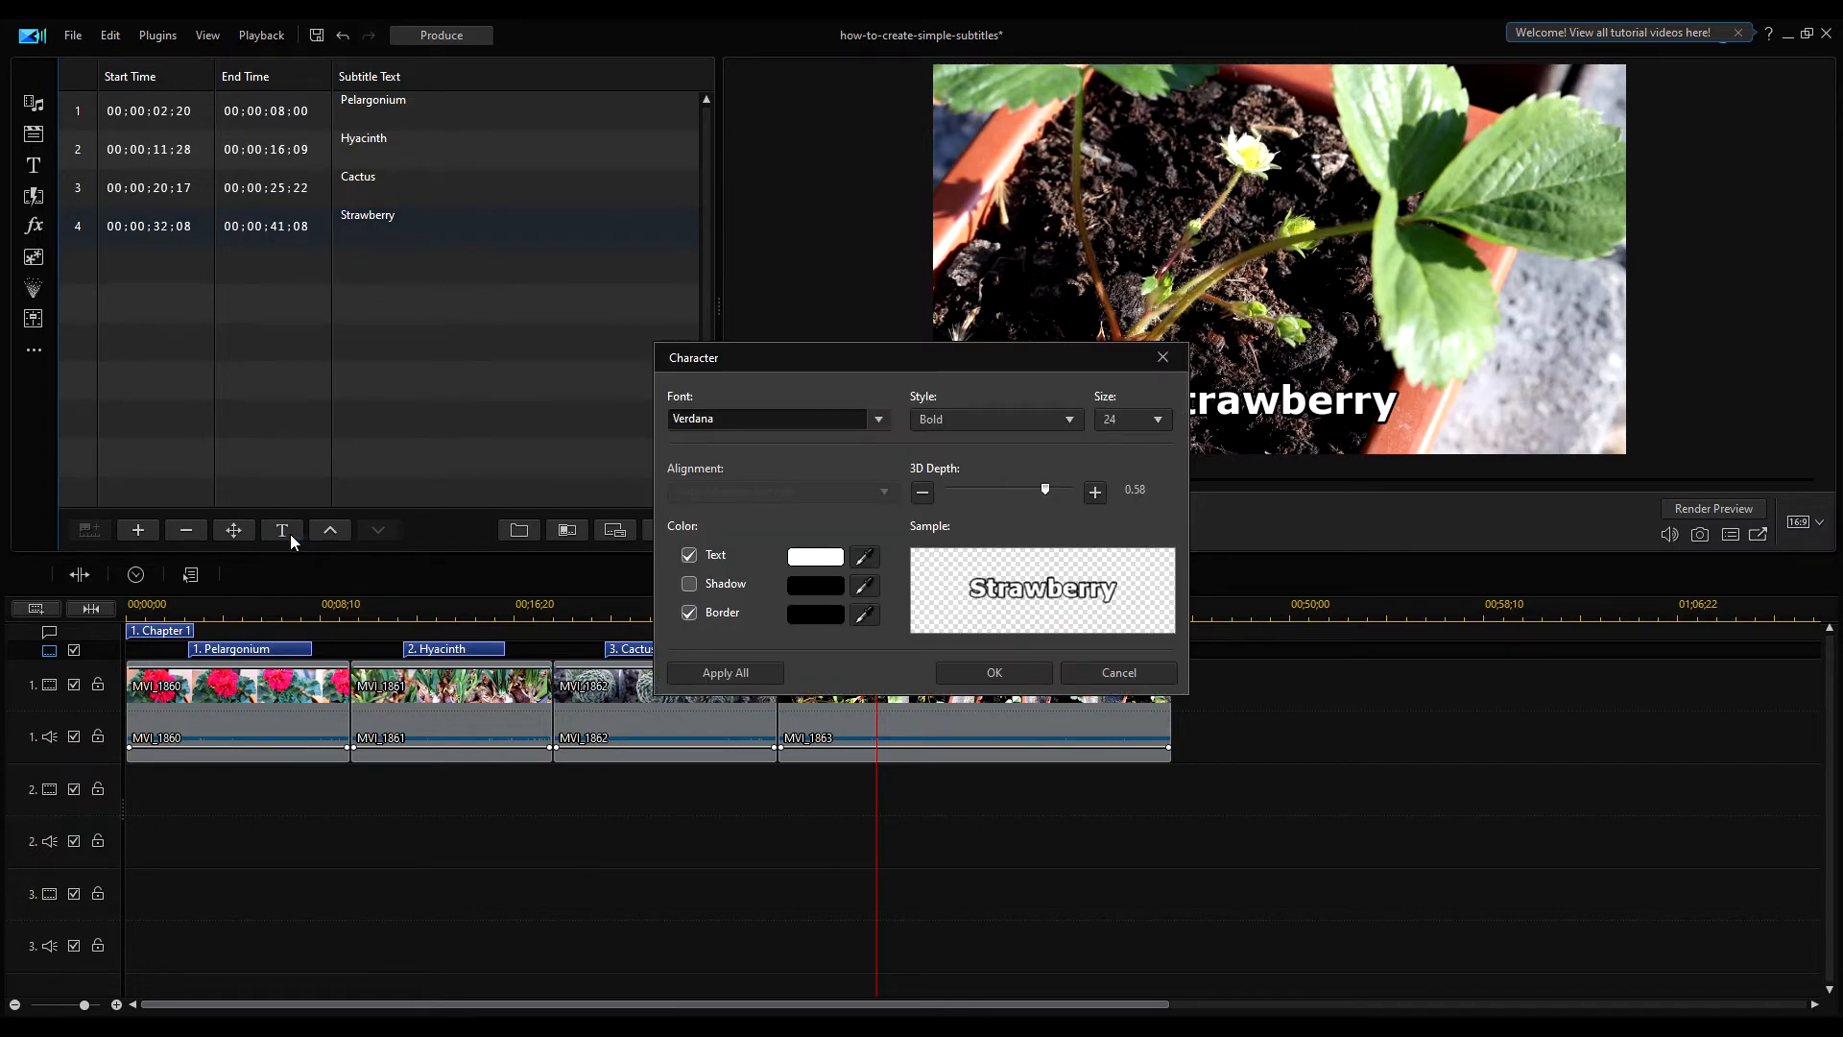
pyautogui.moveTo(855, 475)
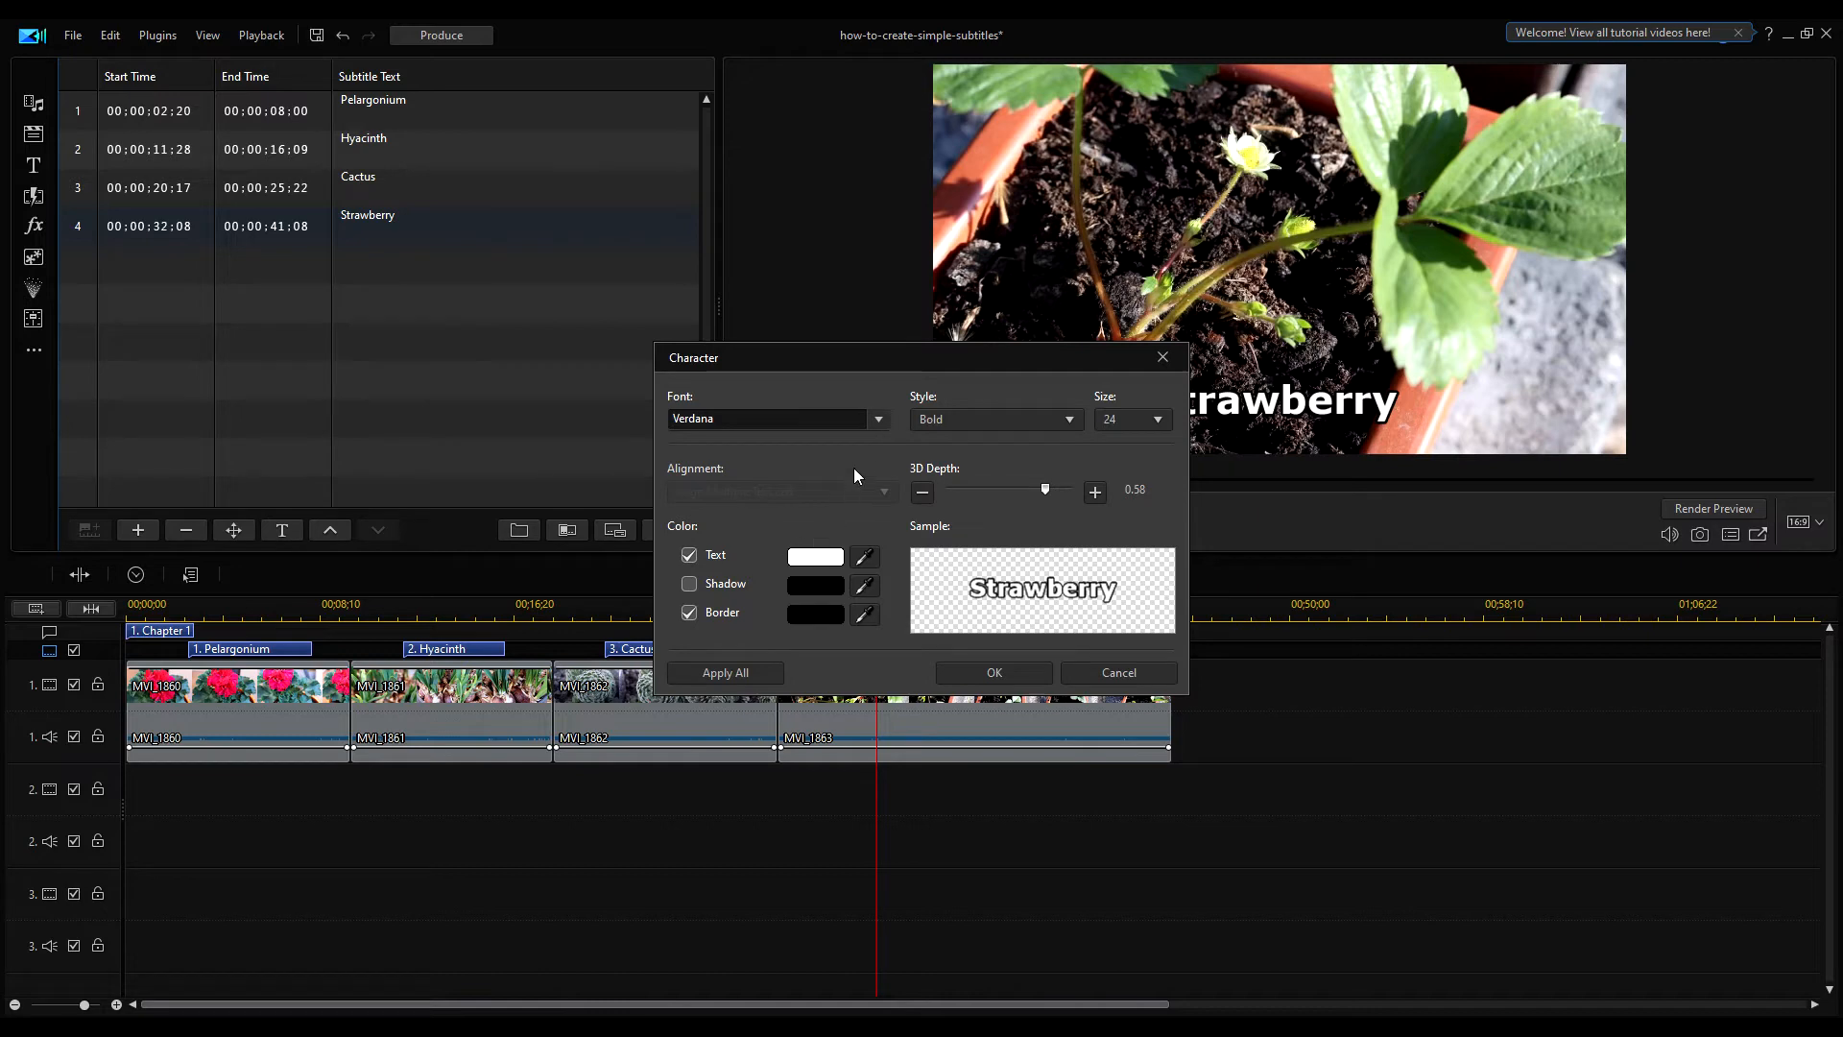
pyautogui.click(876, 418)
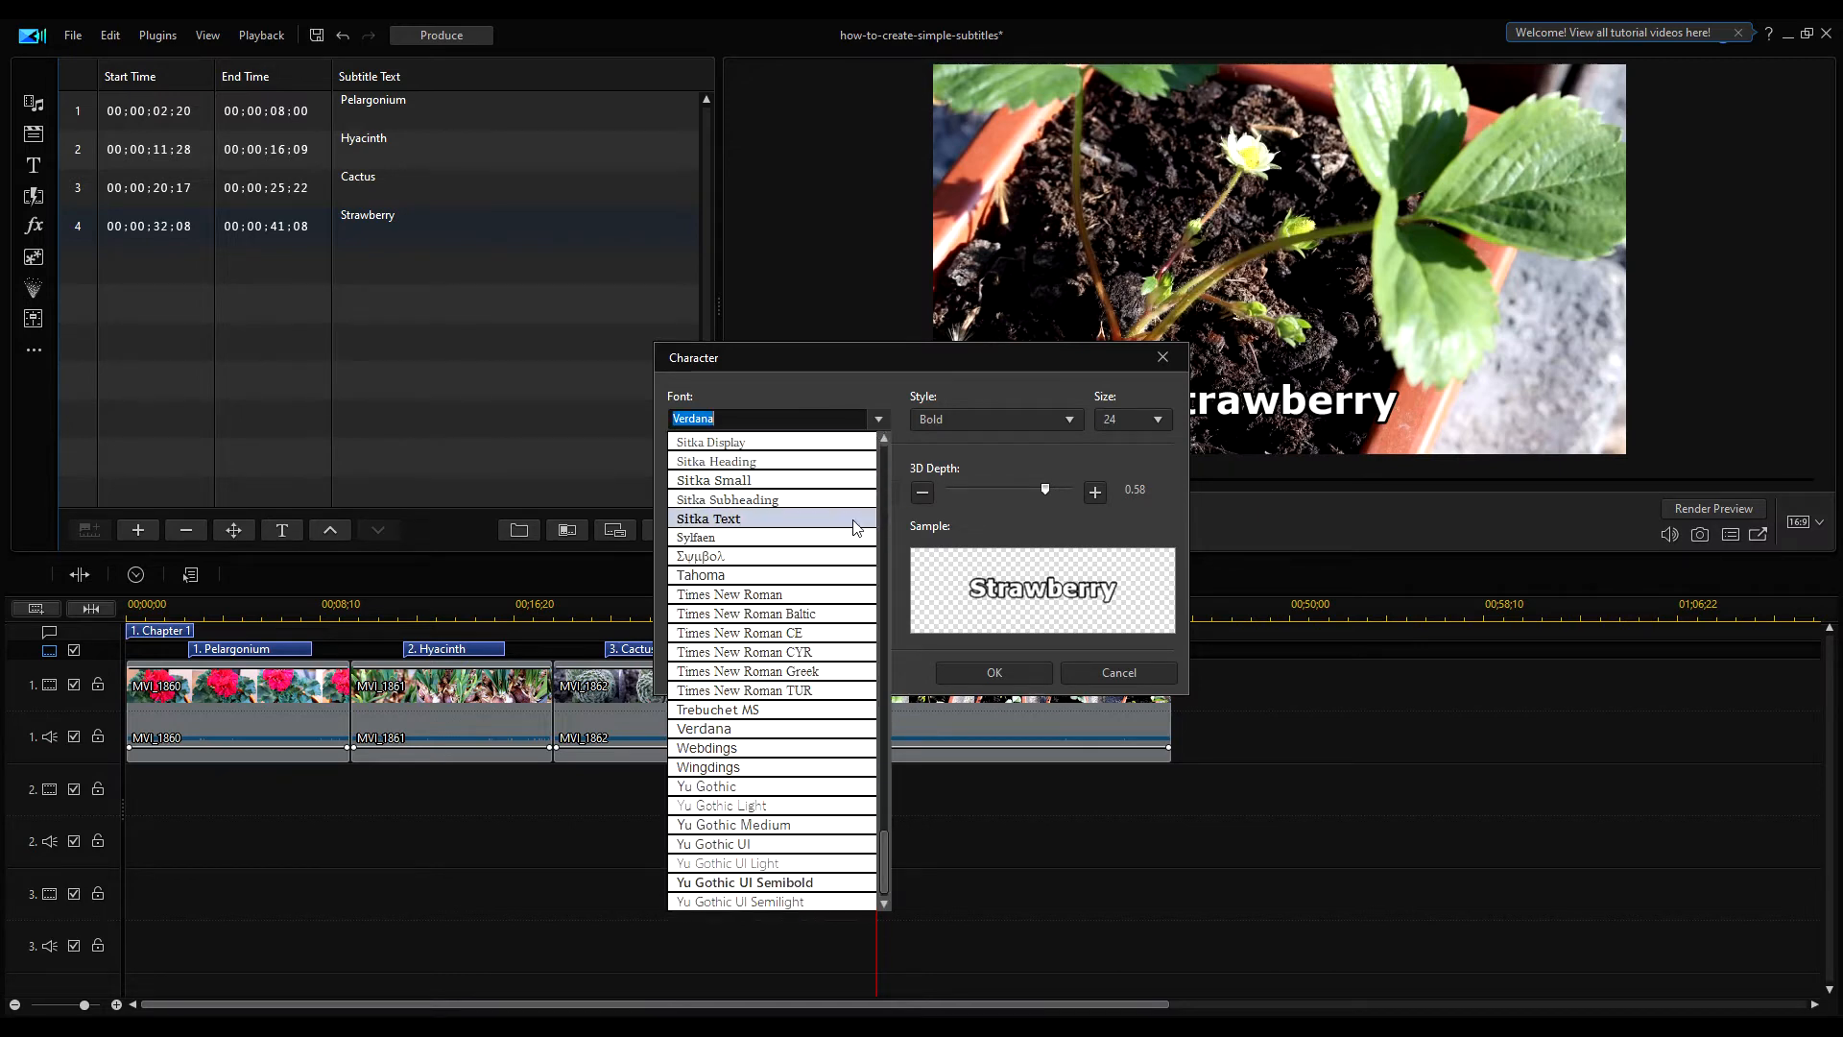
pyautogui.moveTo(787, 808)
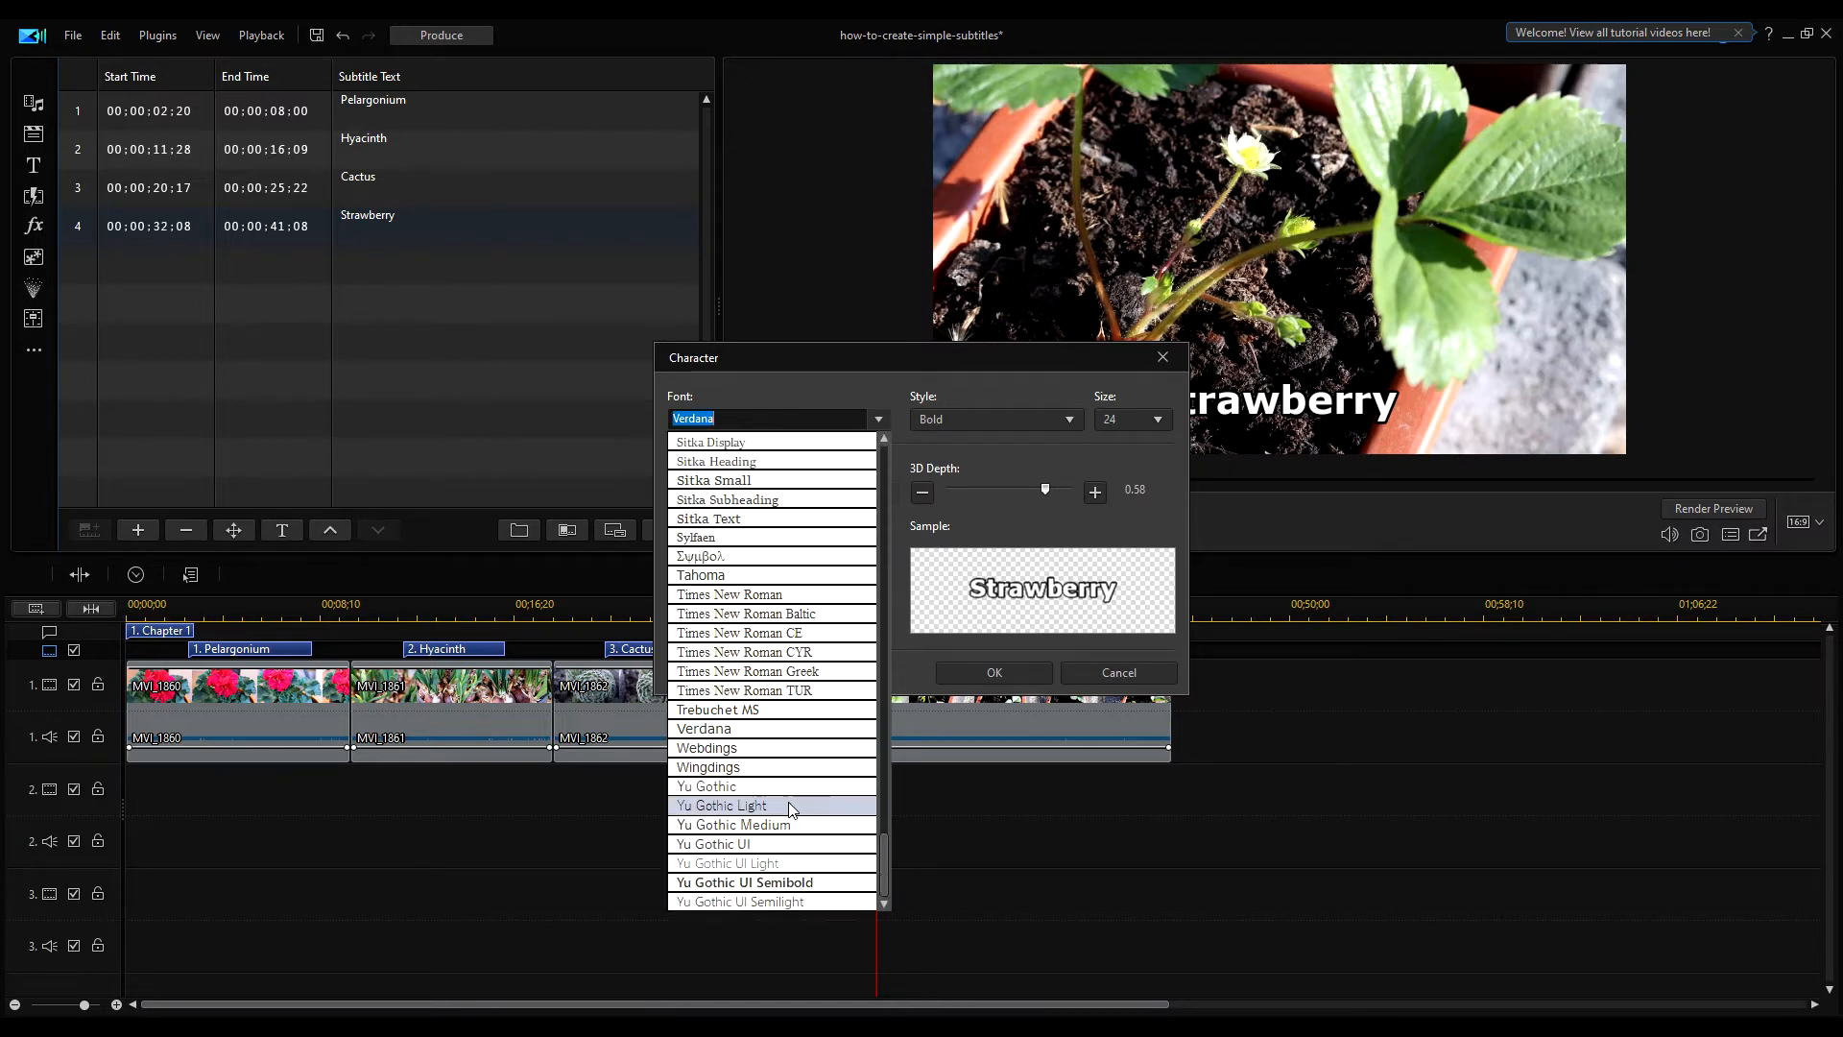
pyautogui.click(706, 748)
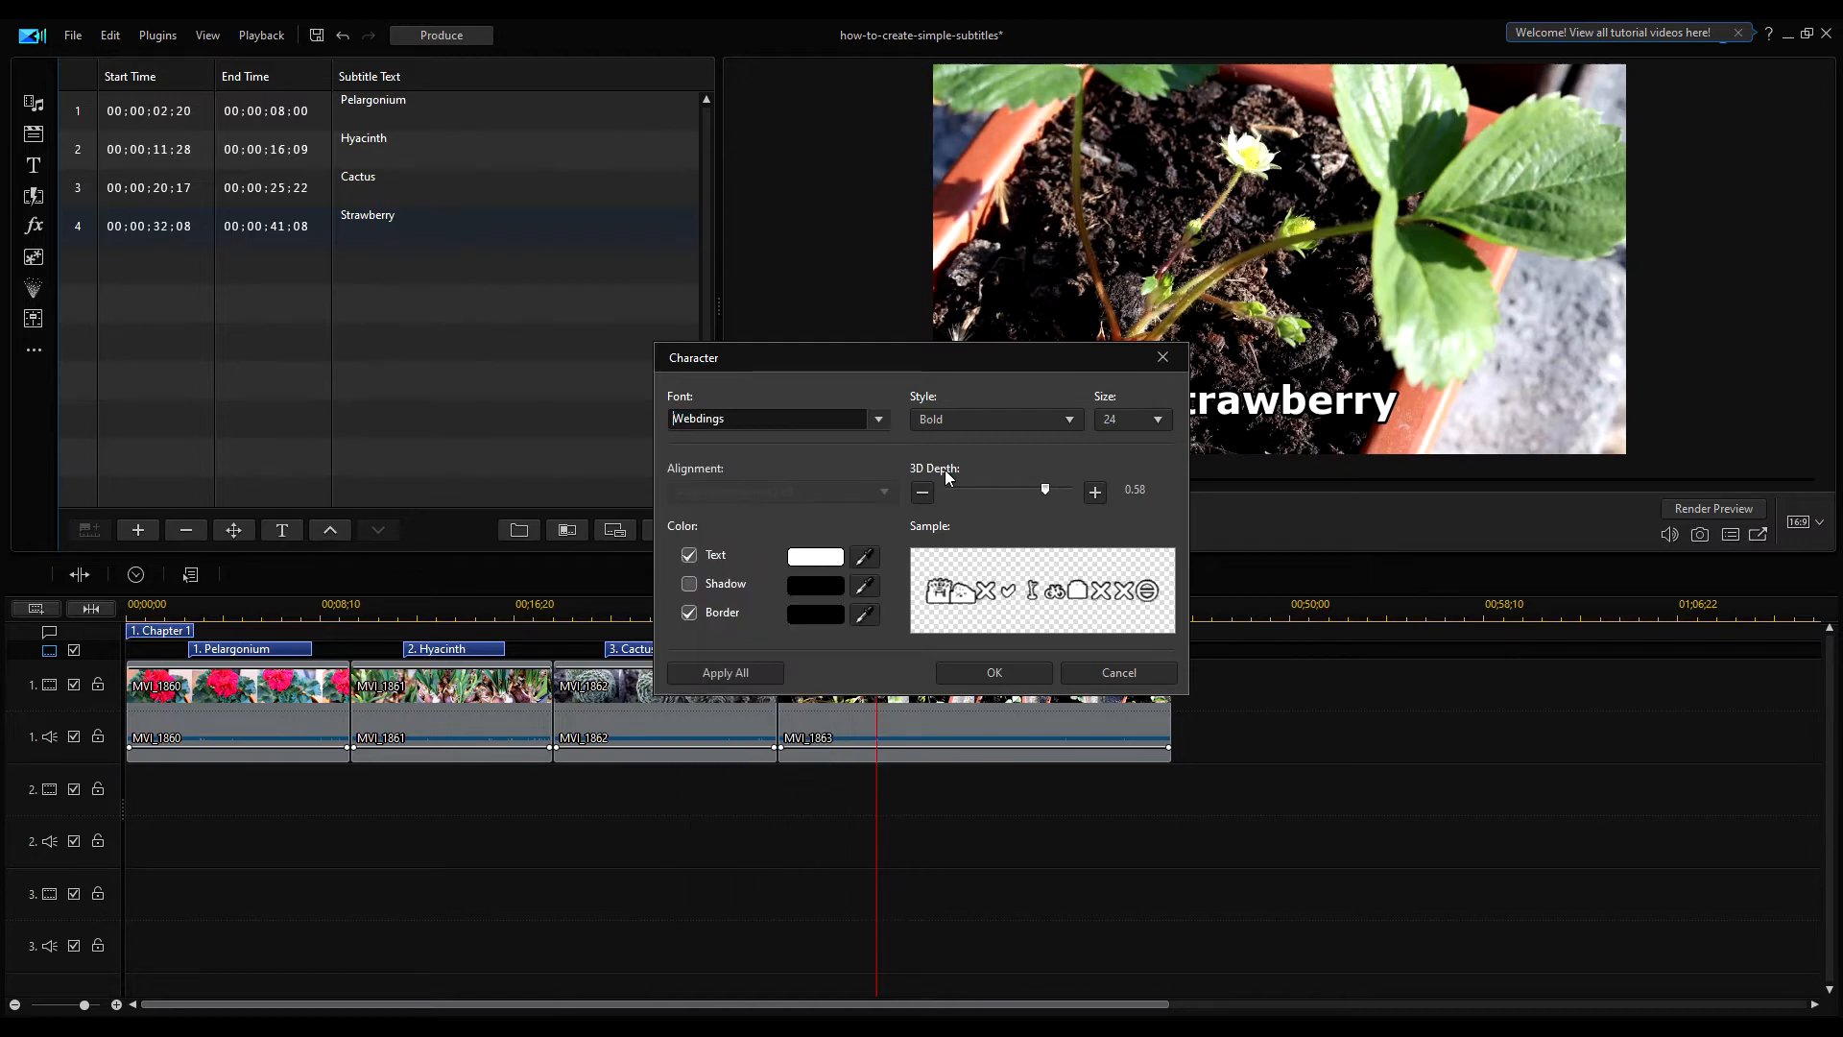
pyautogui.click(1068, 419)
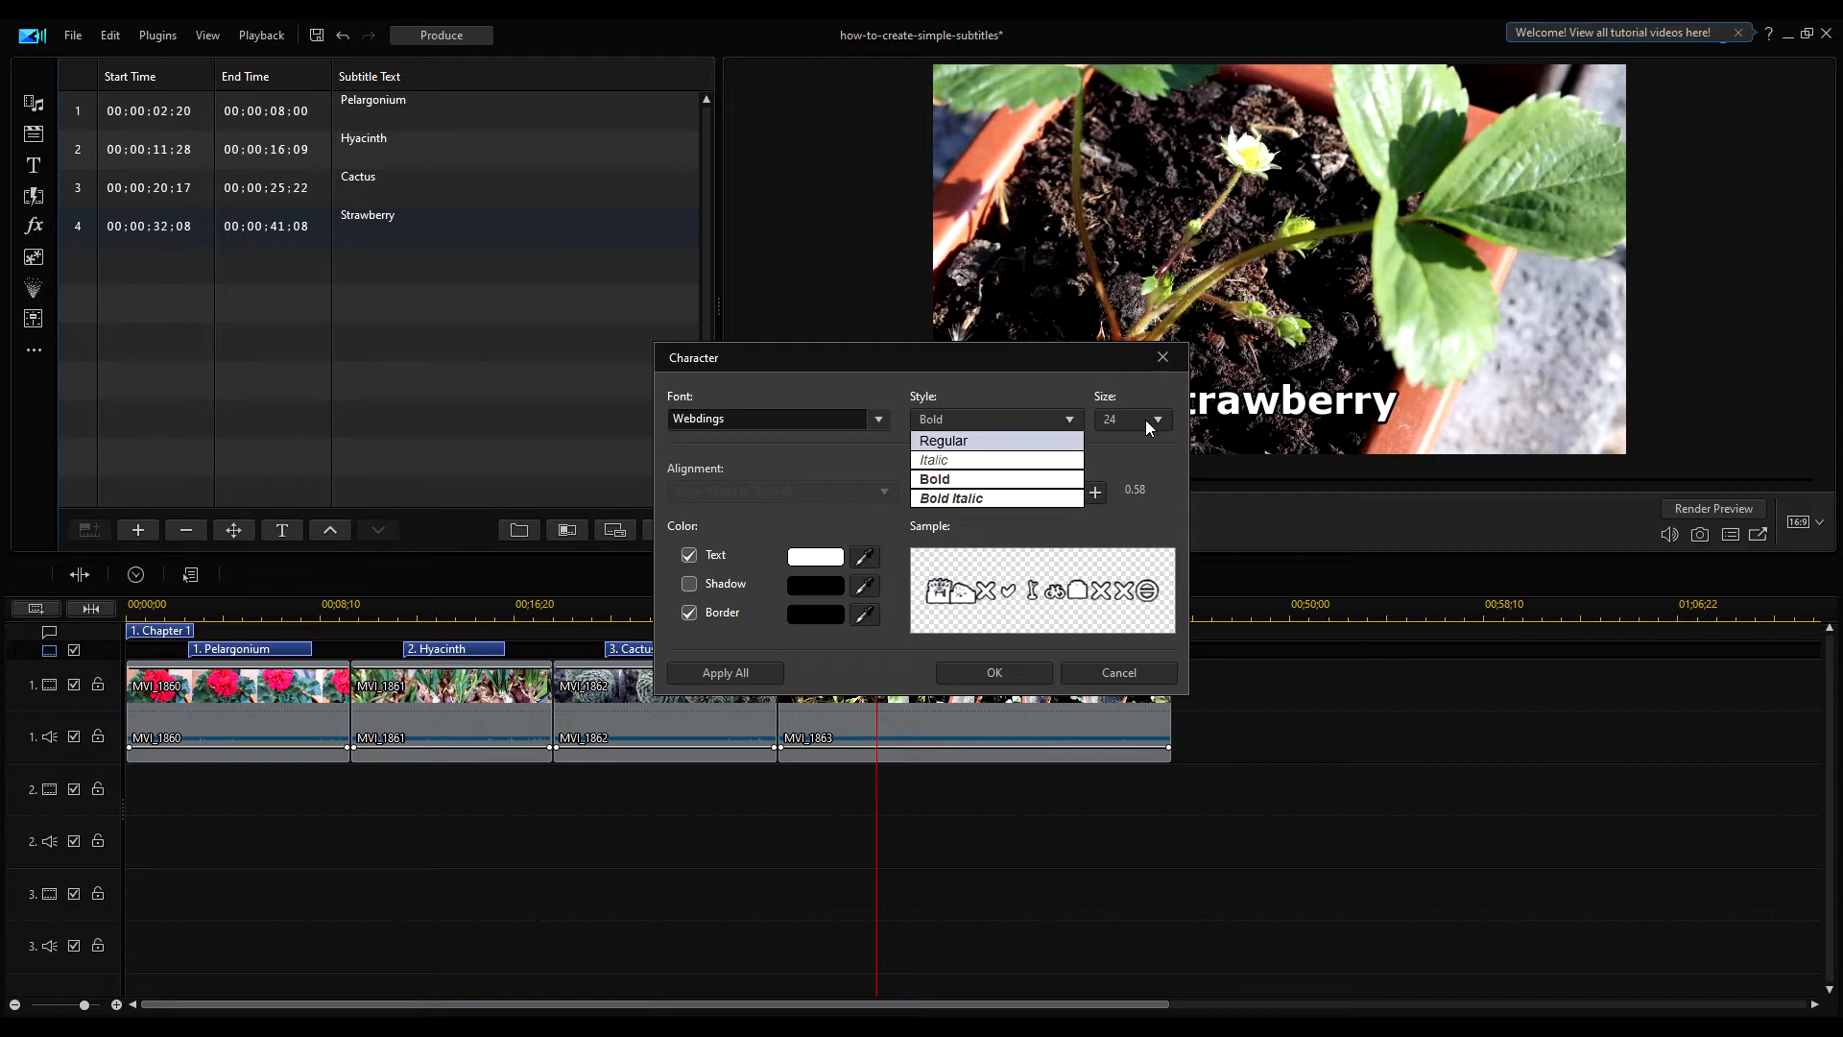
pyautogui.click(1156, 420)
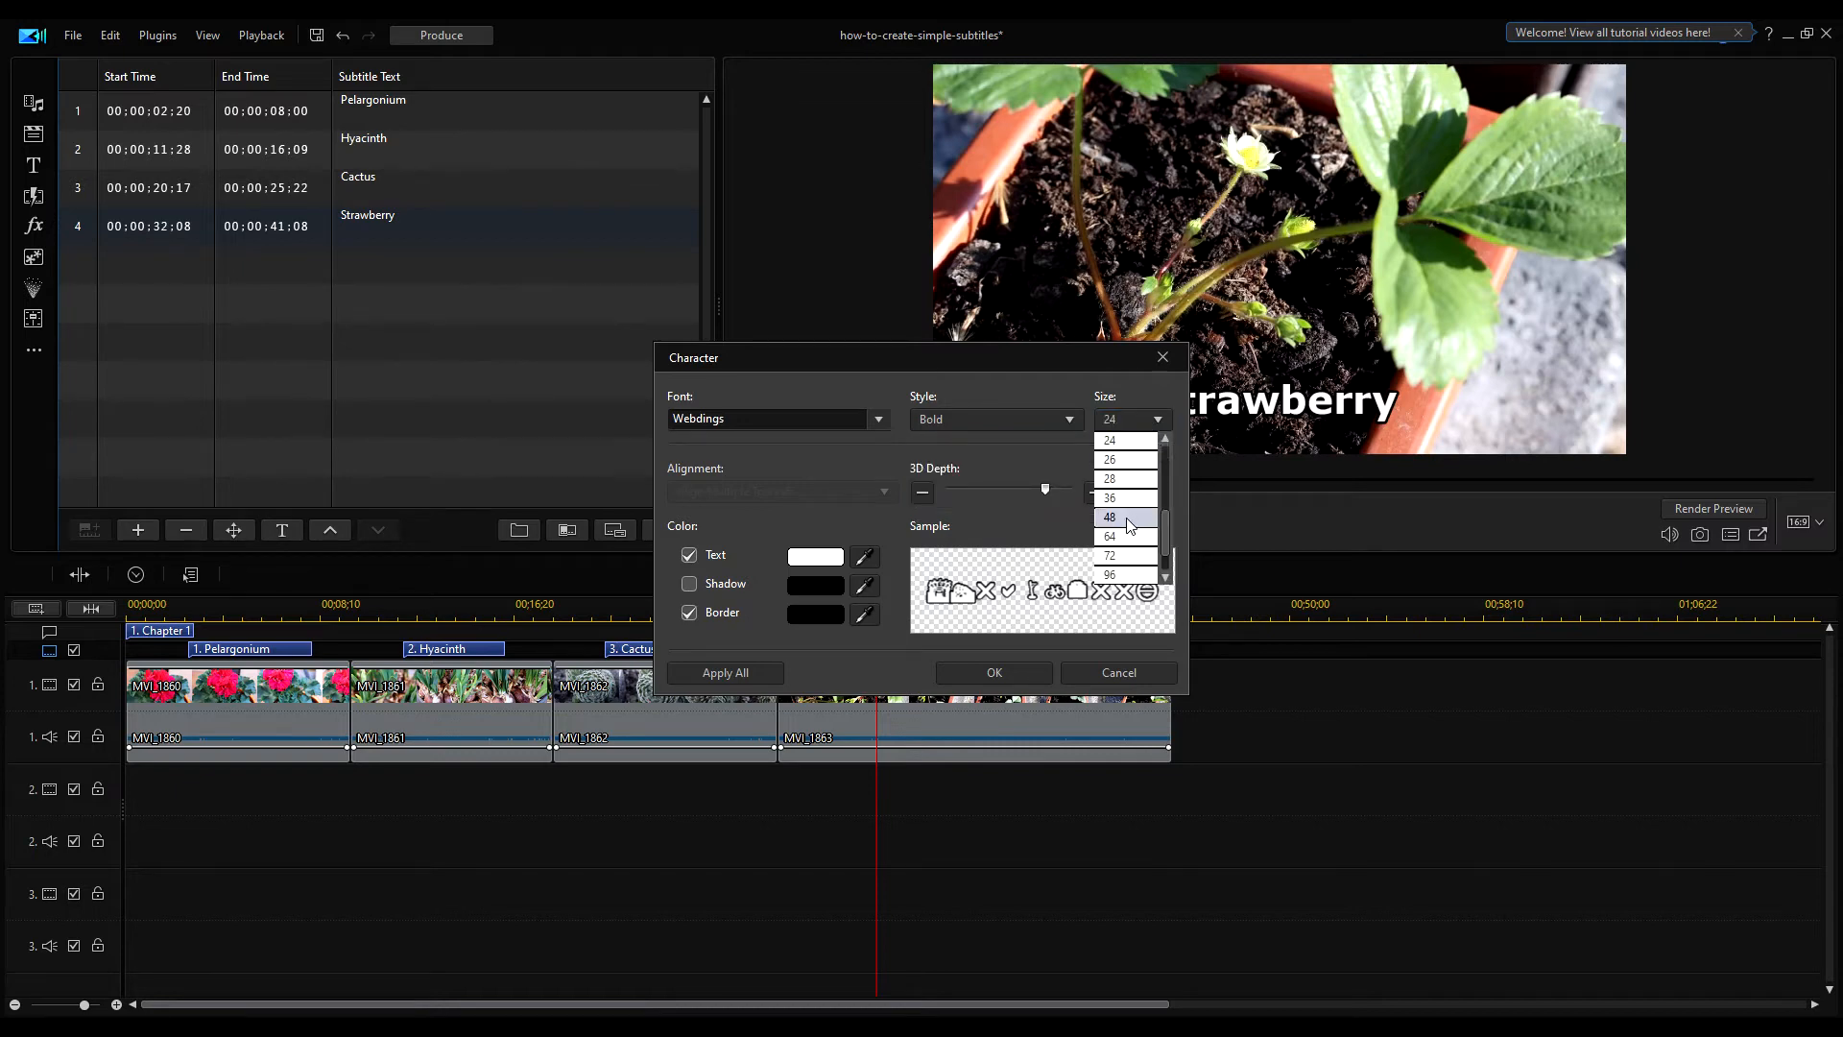
pyautogui.click(1109, 497)
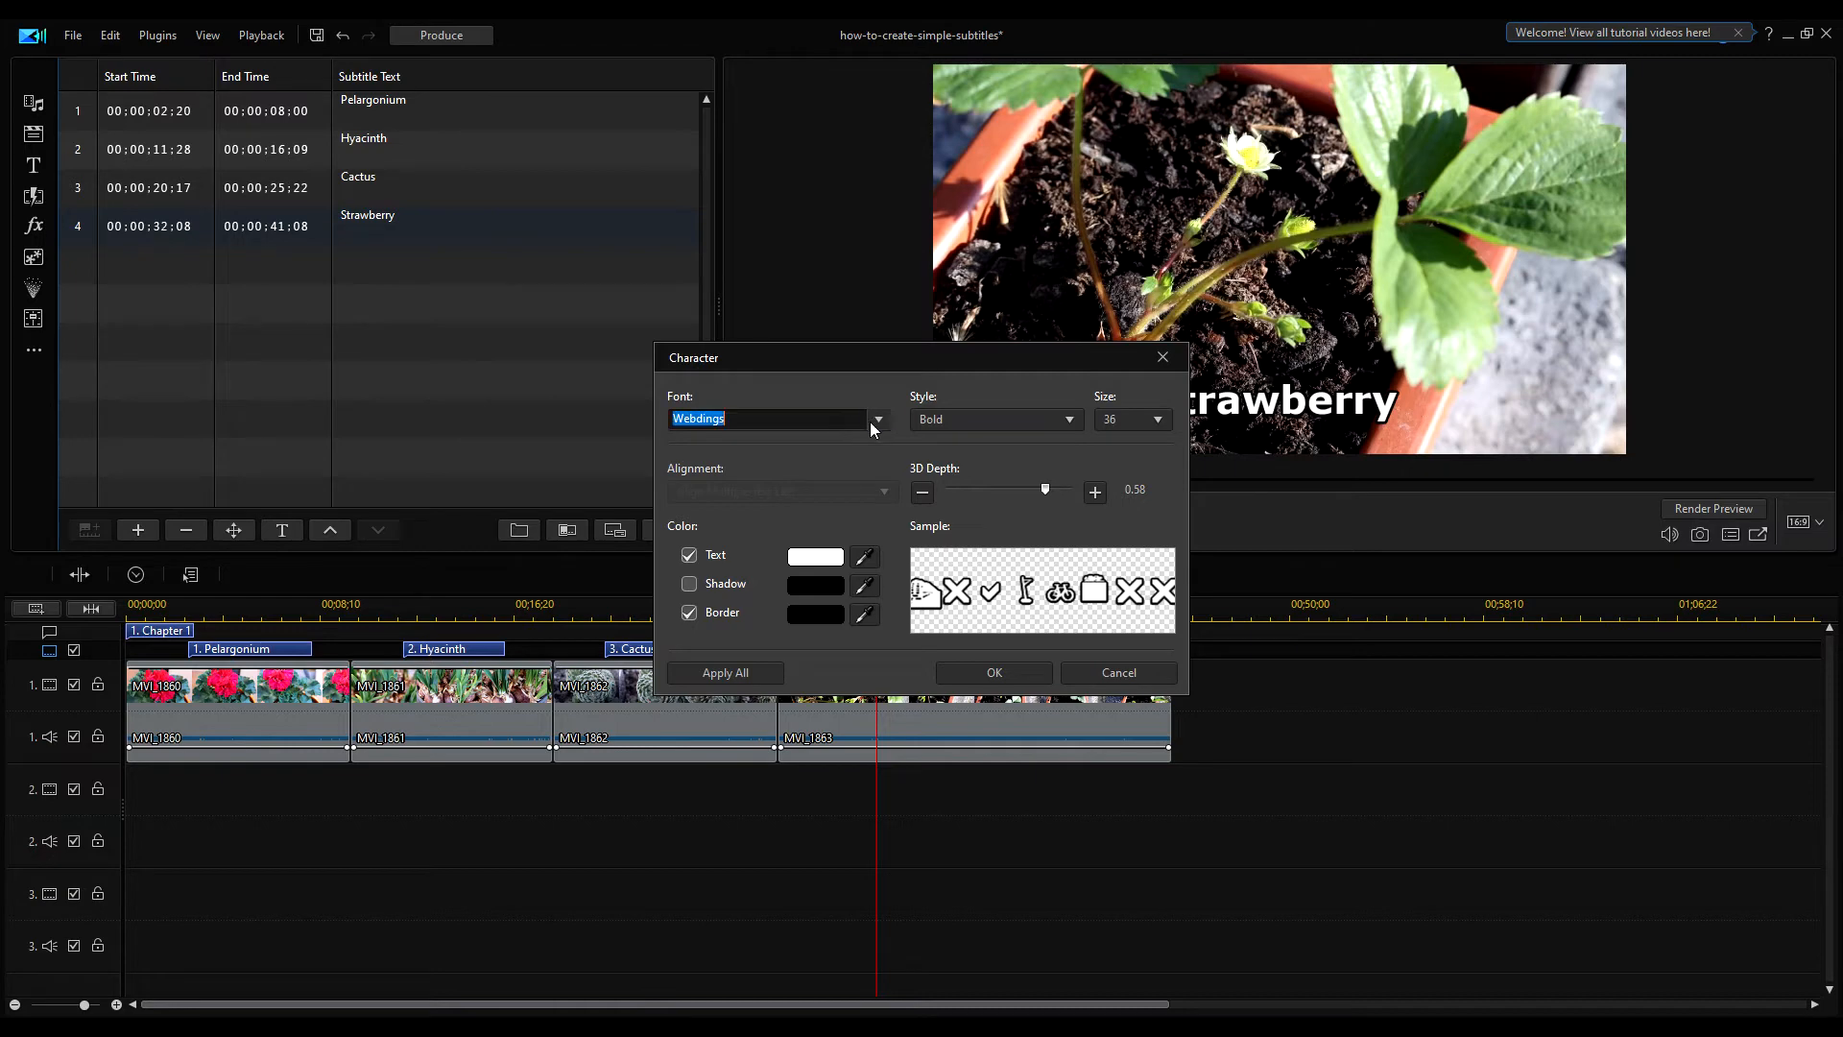
pyautogui.click(875, 418)
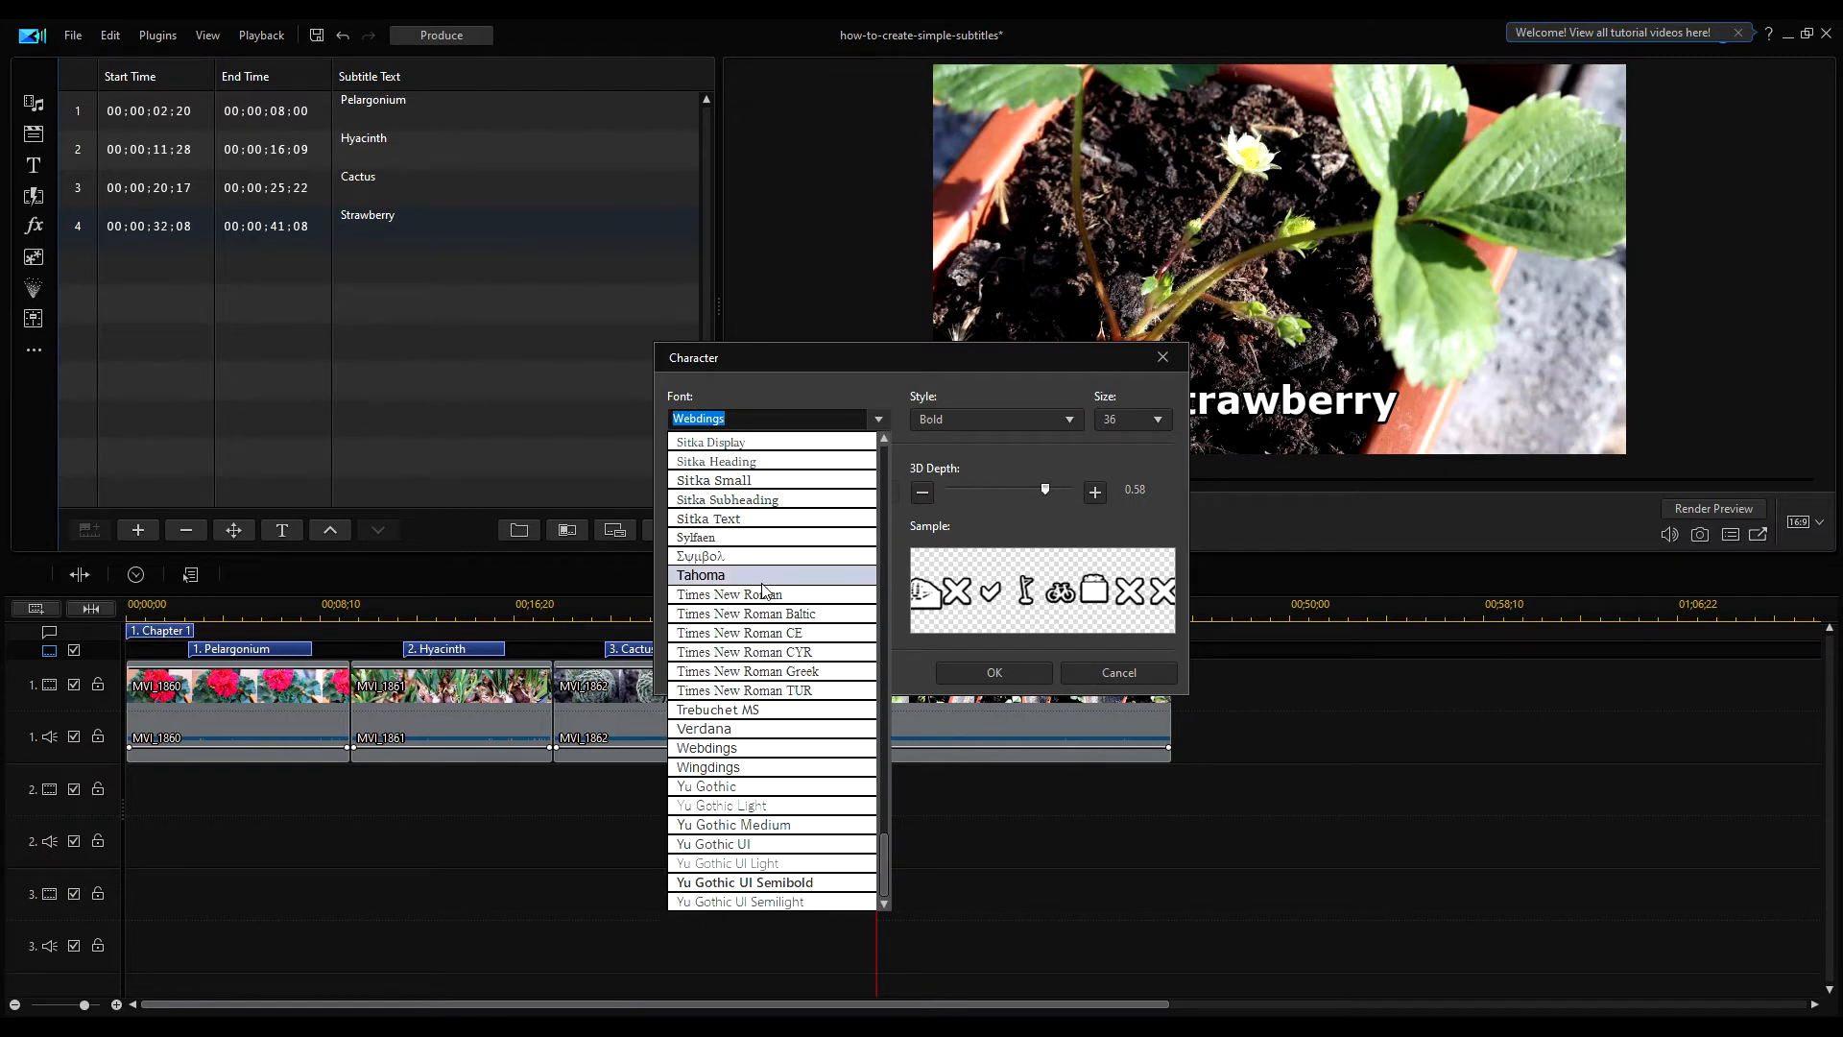
pyautogui.click(728, 594)
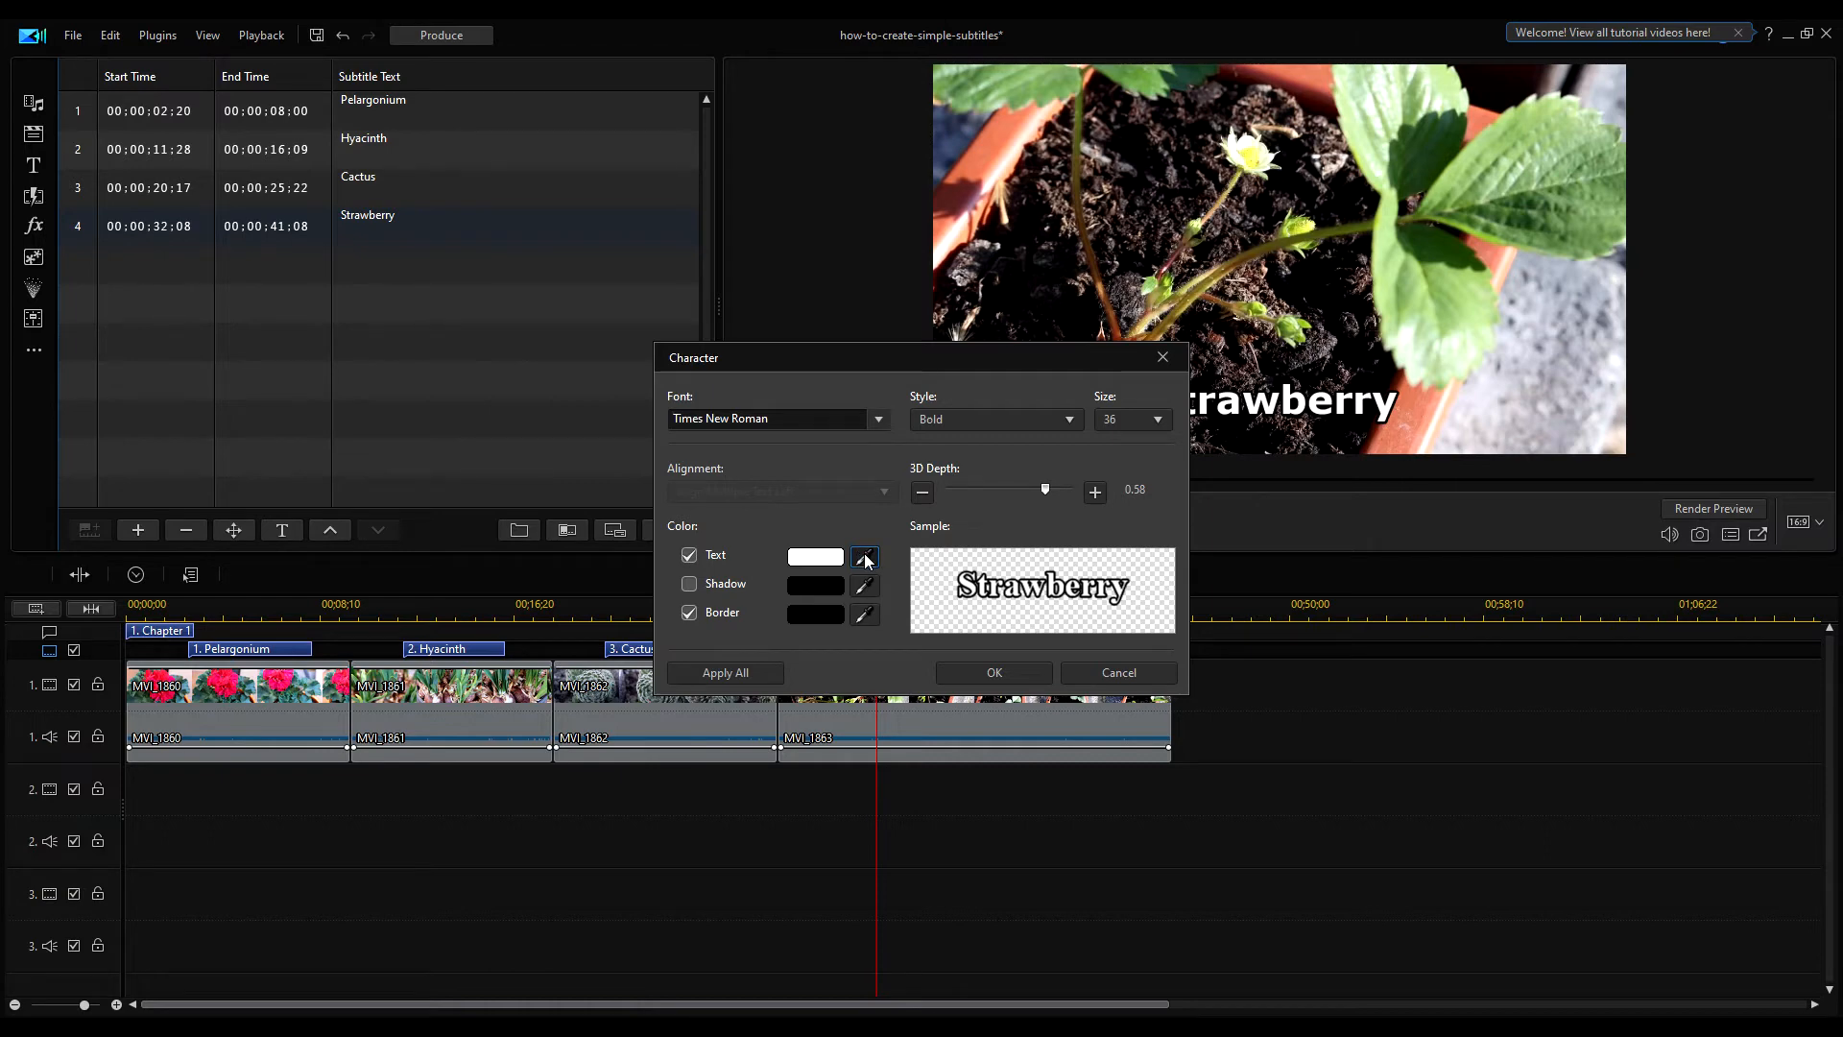
# Sample a light green from the strawberry leaves as the text colour.
pyautogui.click(864, 555)
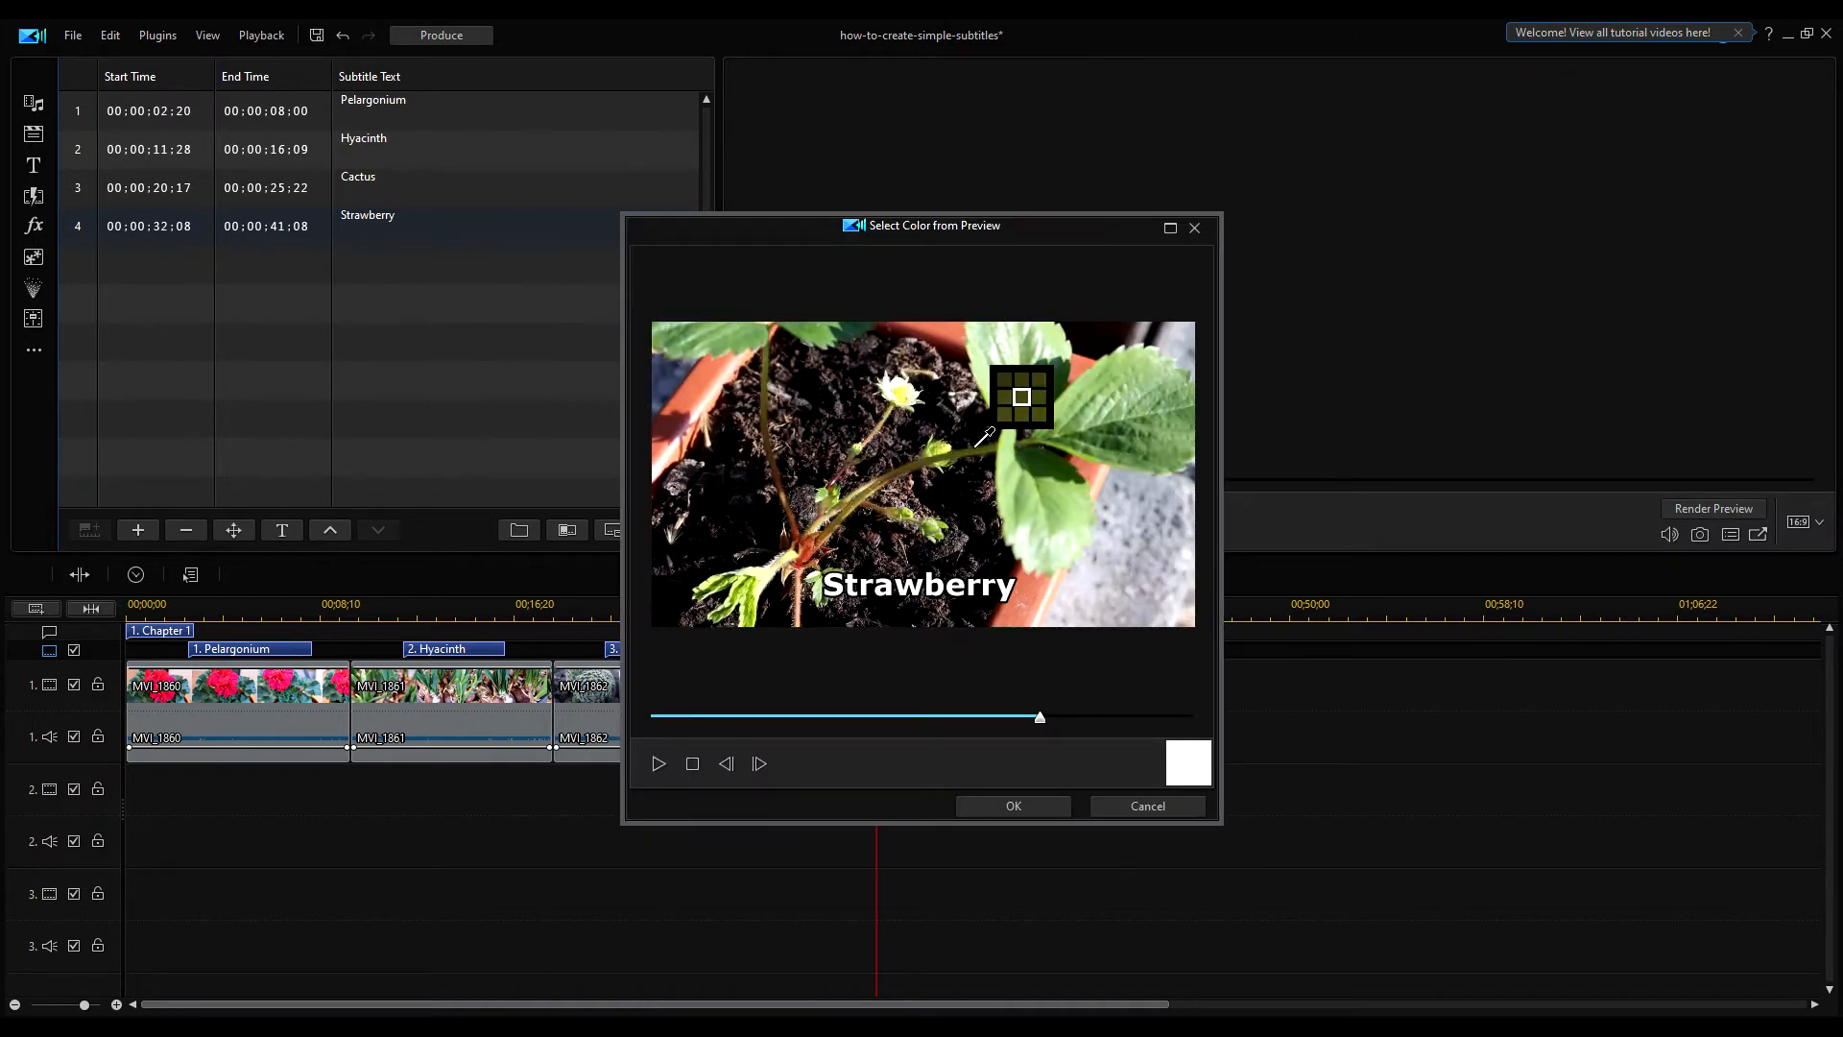
pyautogui.moveTo(1110, 386)
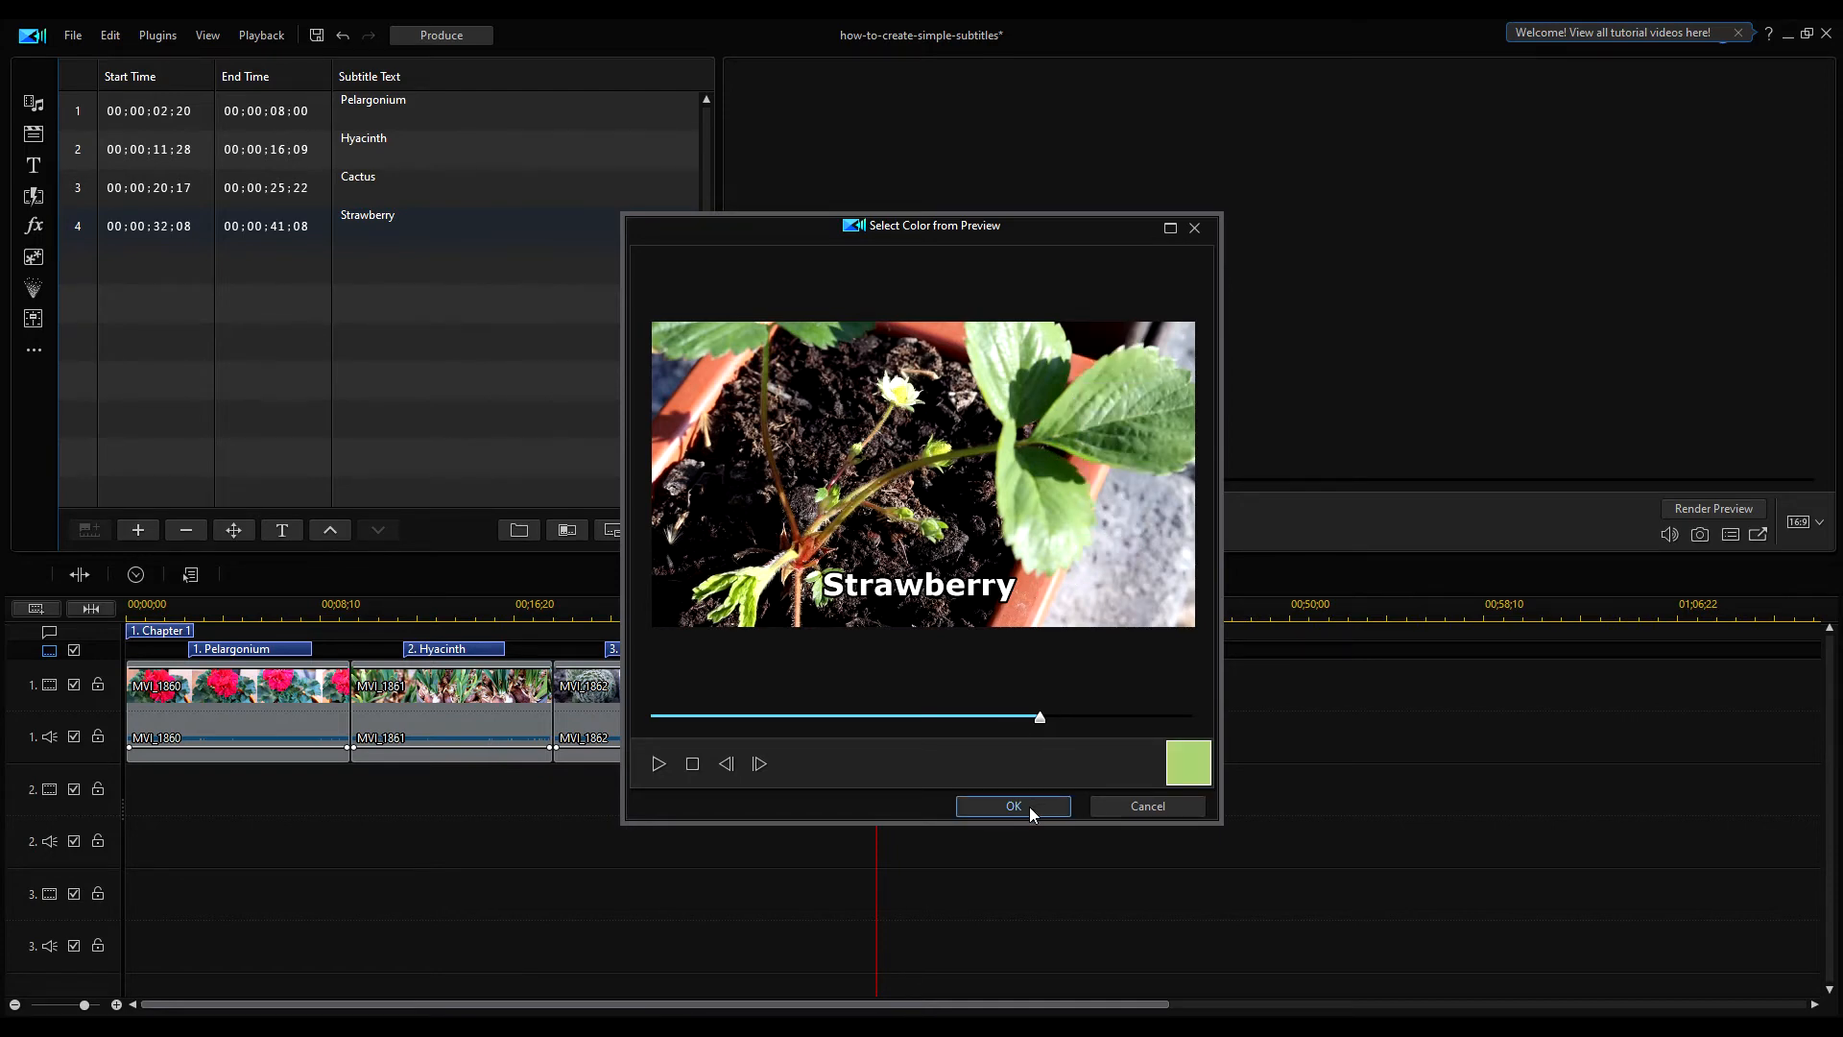
pyautogui.click(1012, 805)
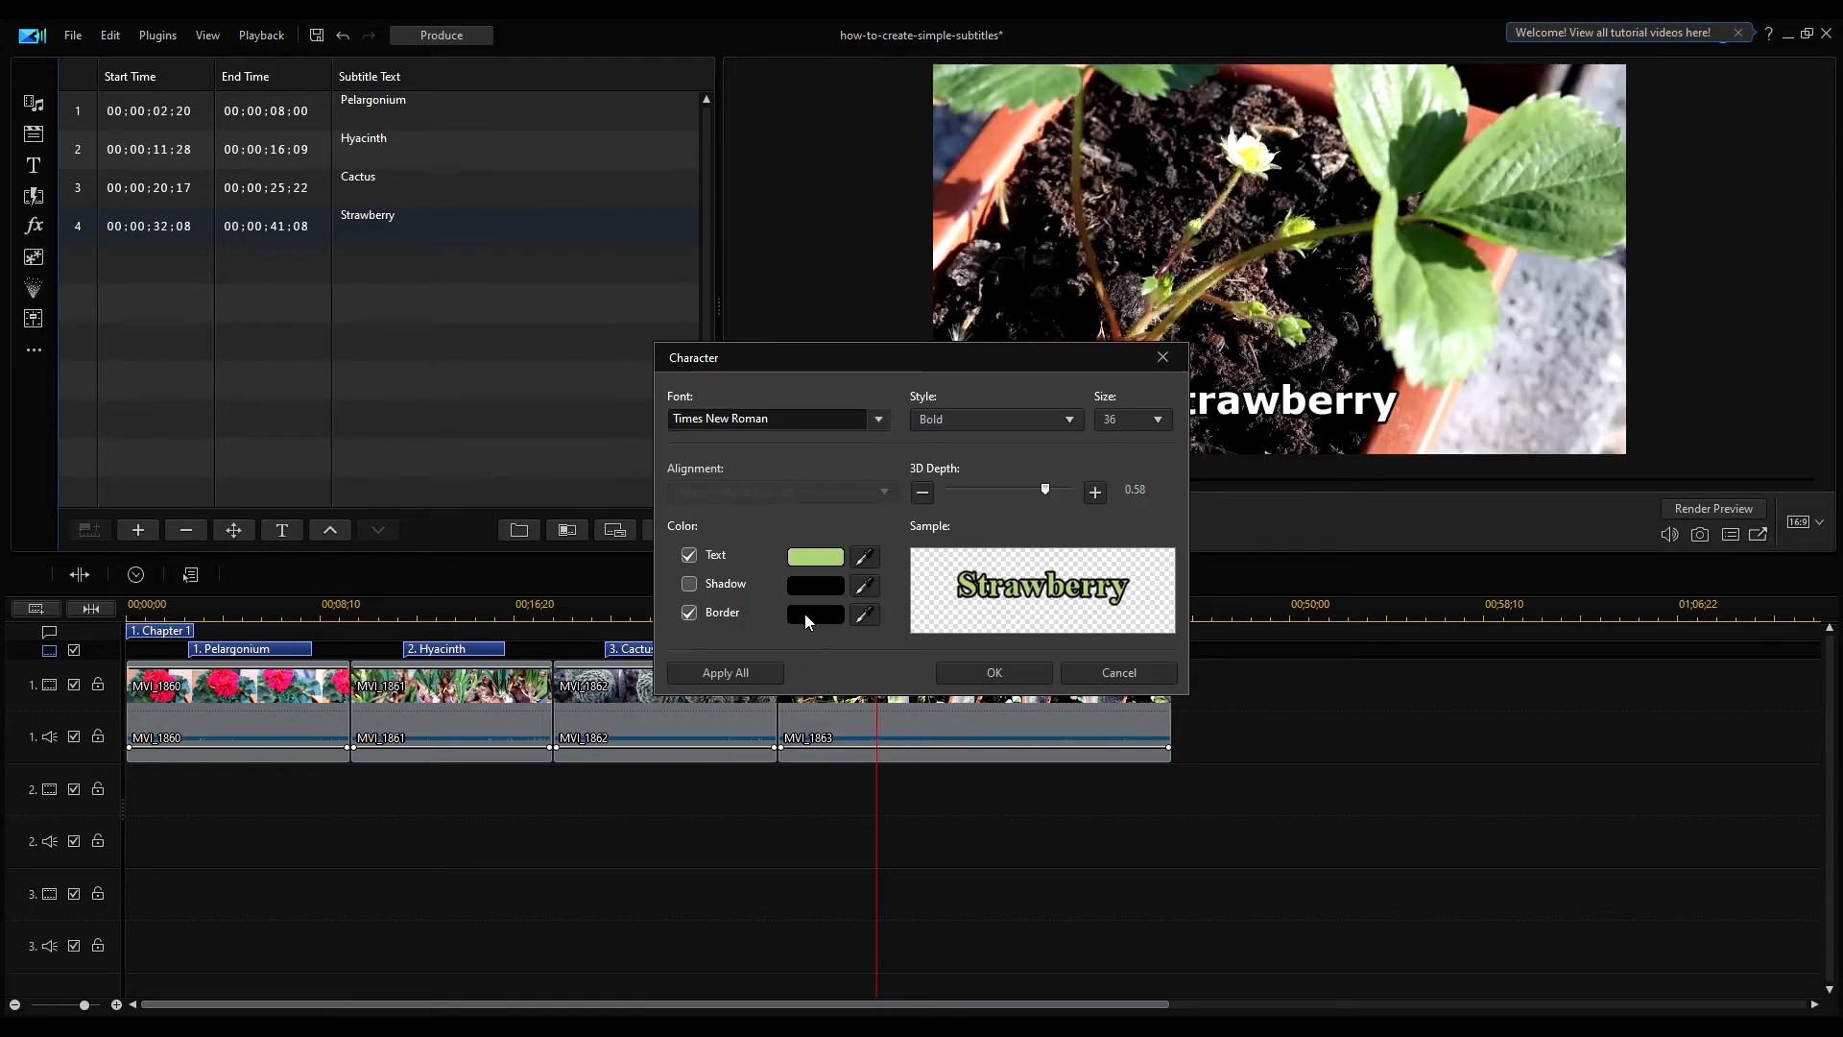
# Review the Text, Shadow and Border options and apply the character settings.
pyautogui.click(690, 585)
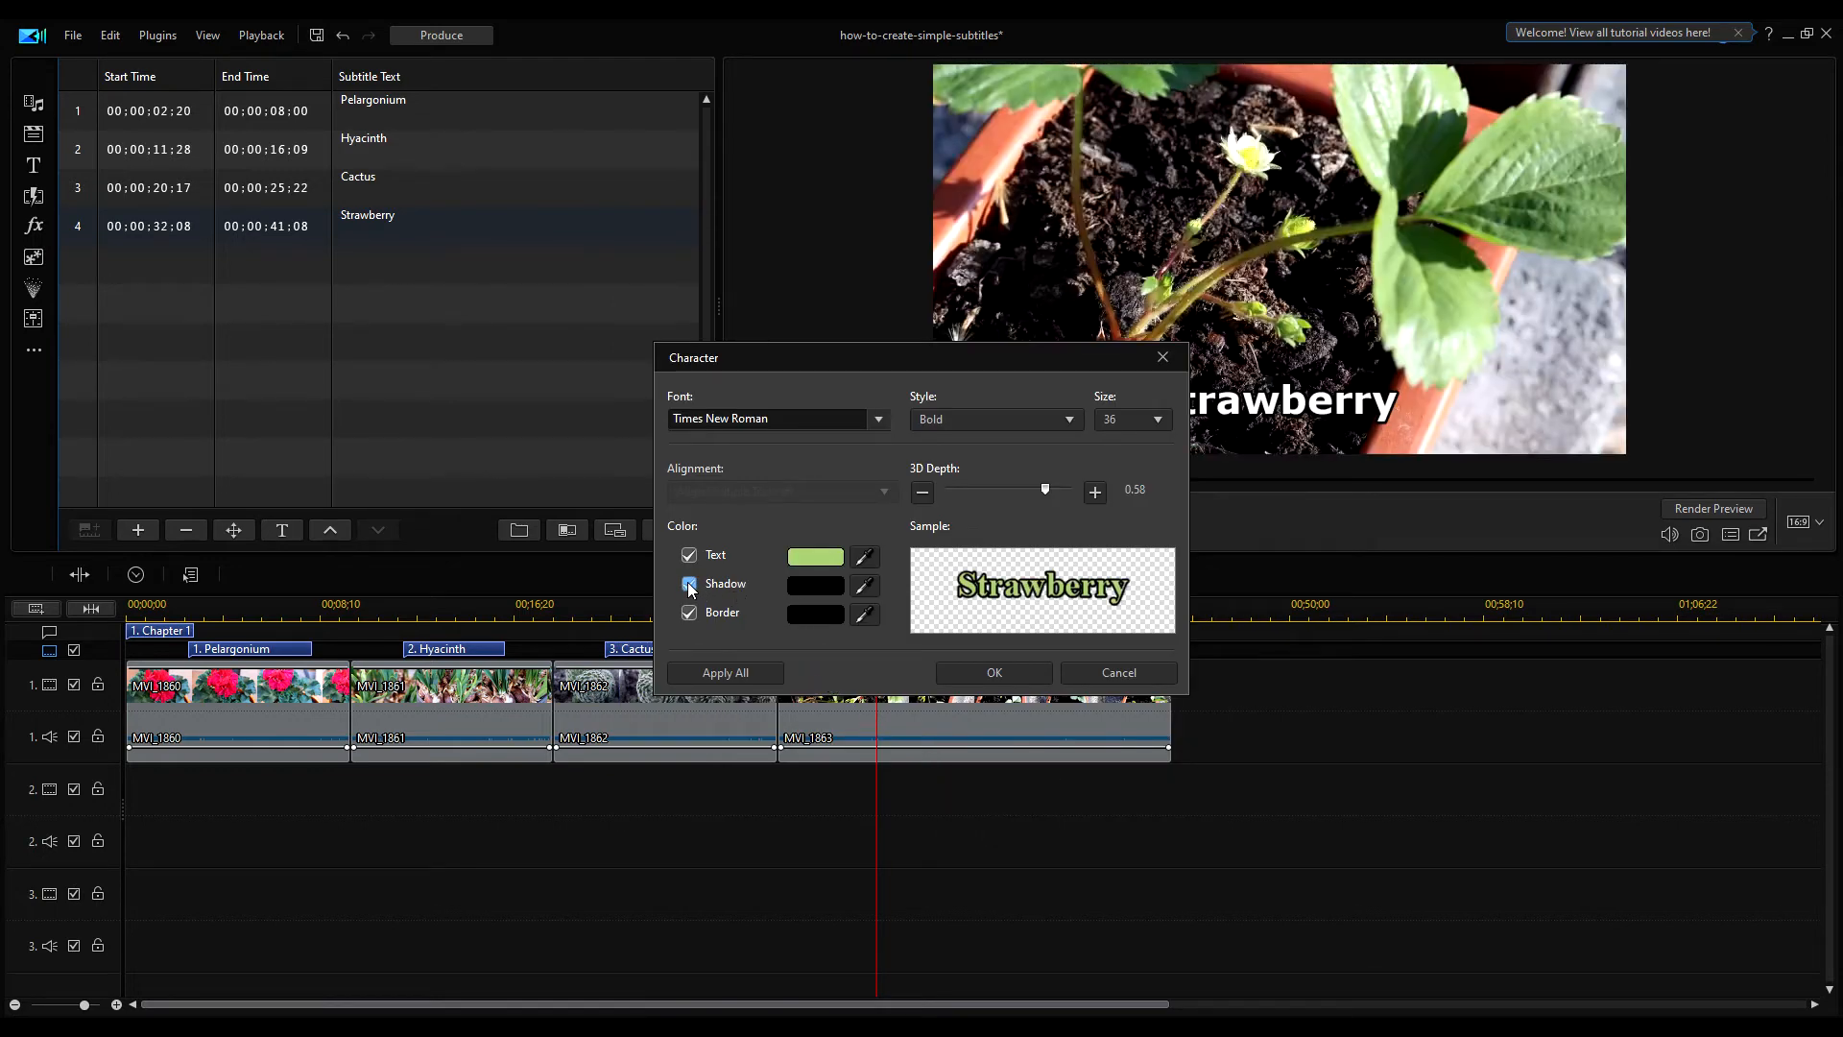
pyautogui.click(690, 585)
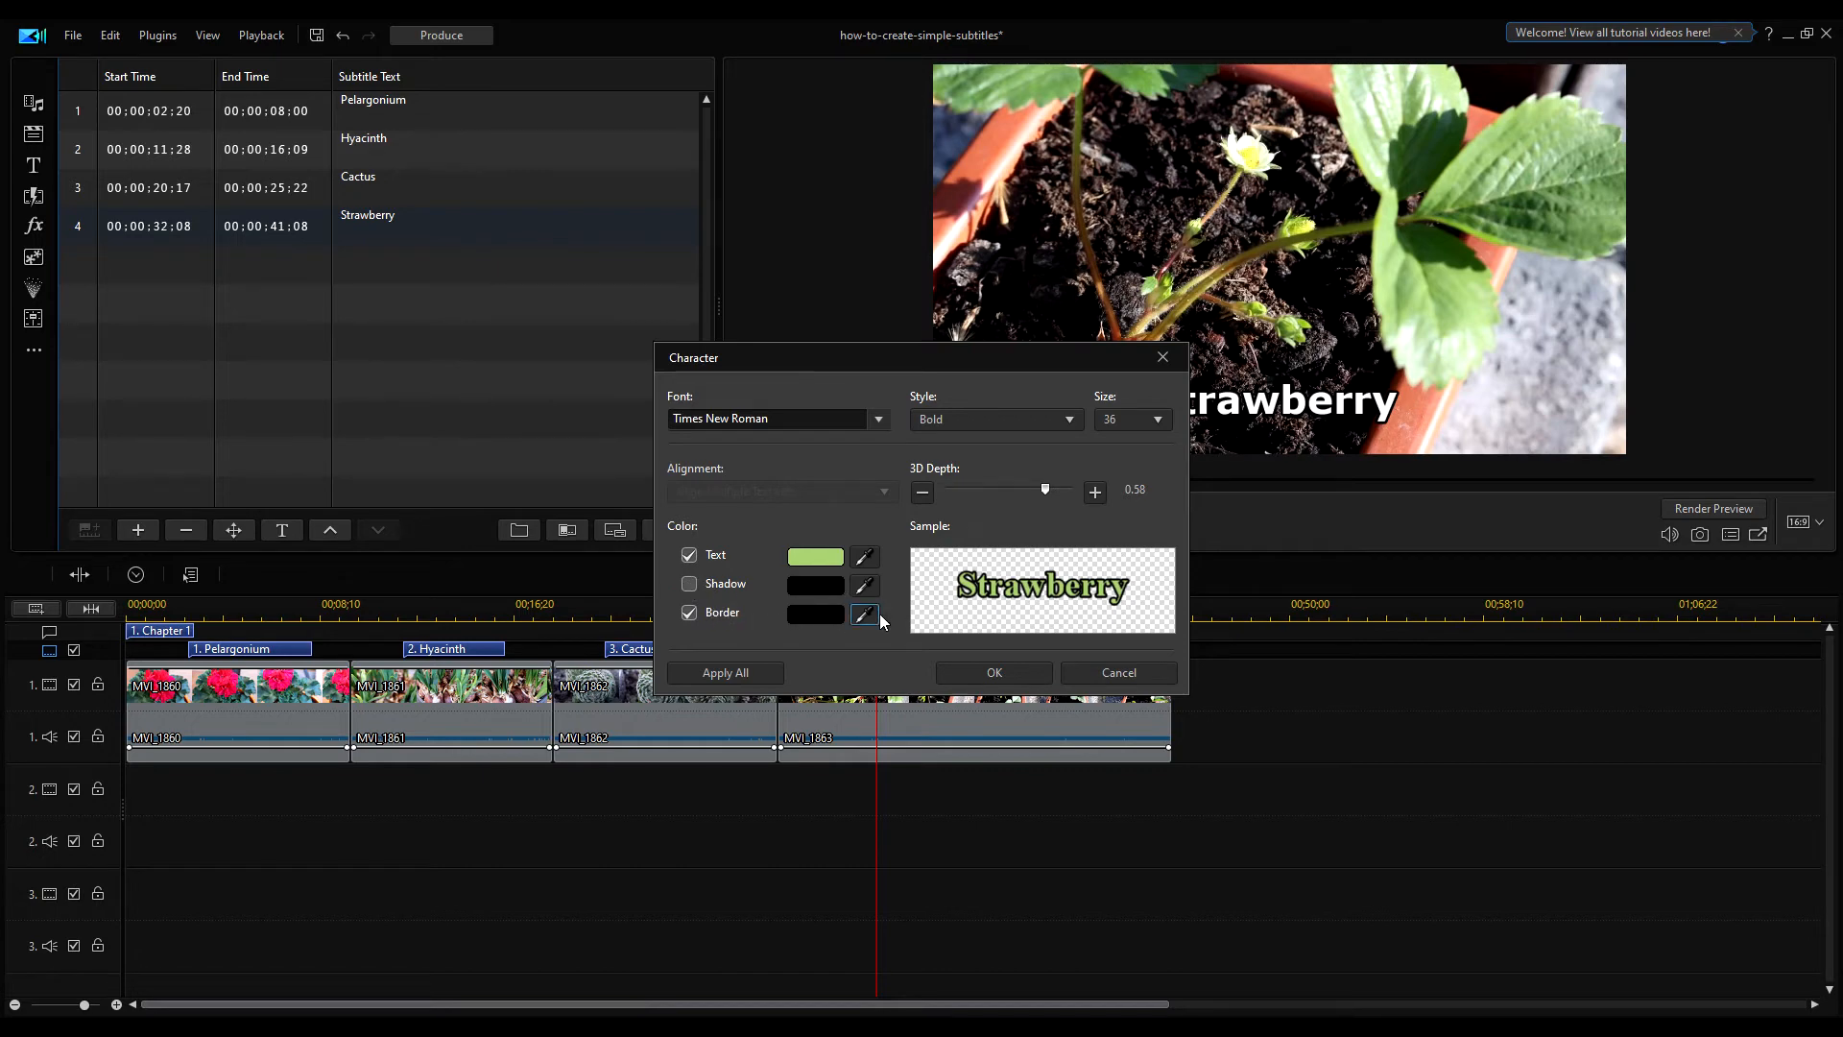
pyautogui.click(991, 671)
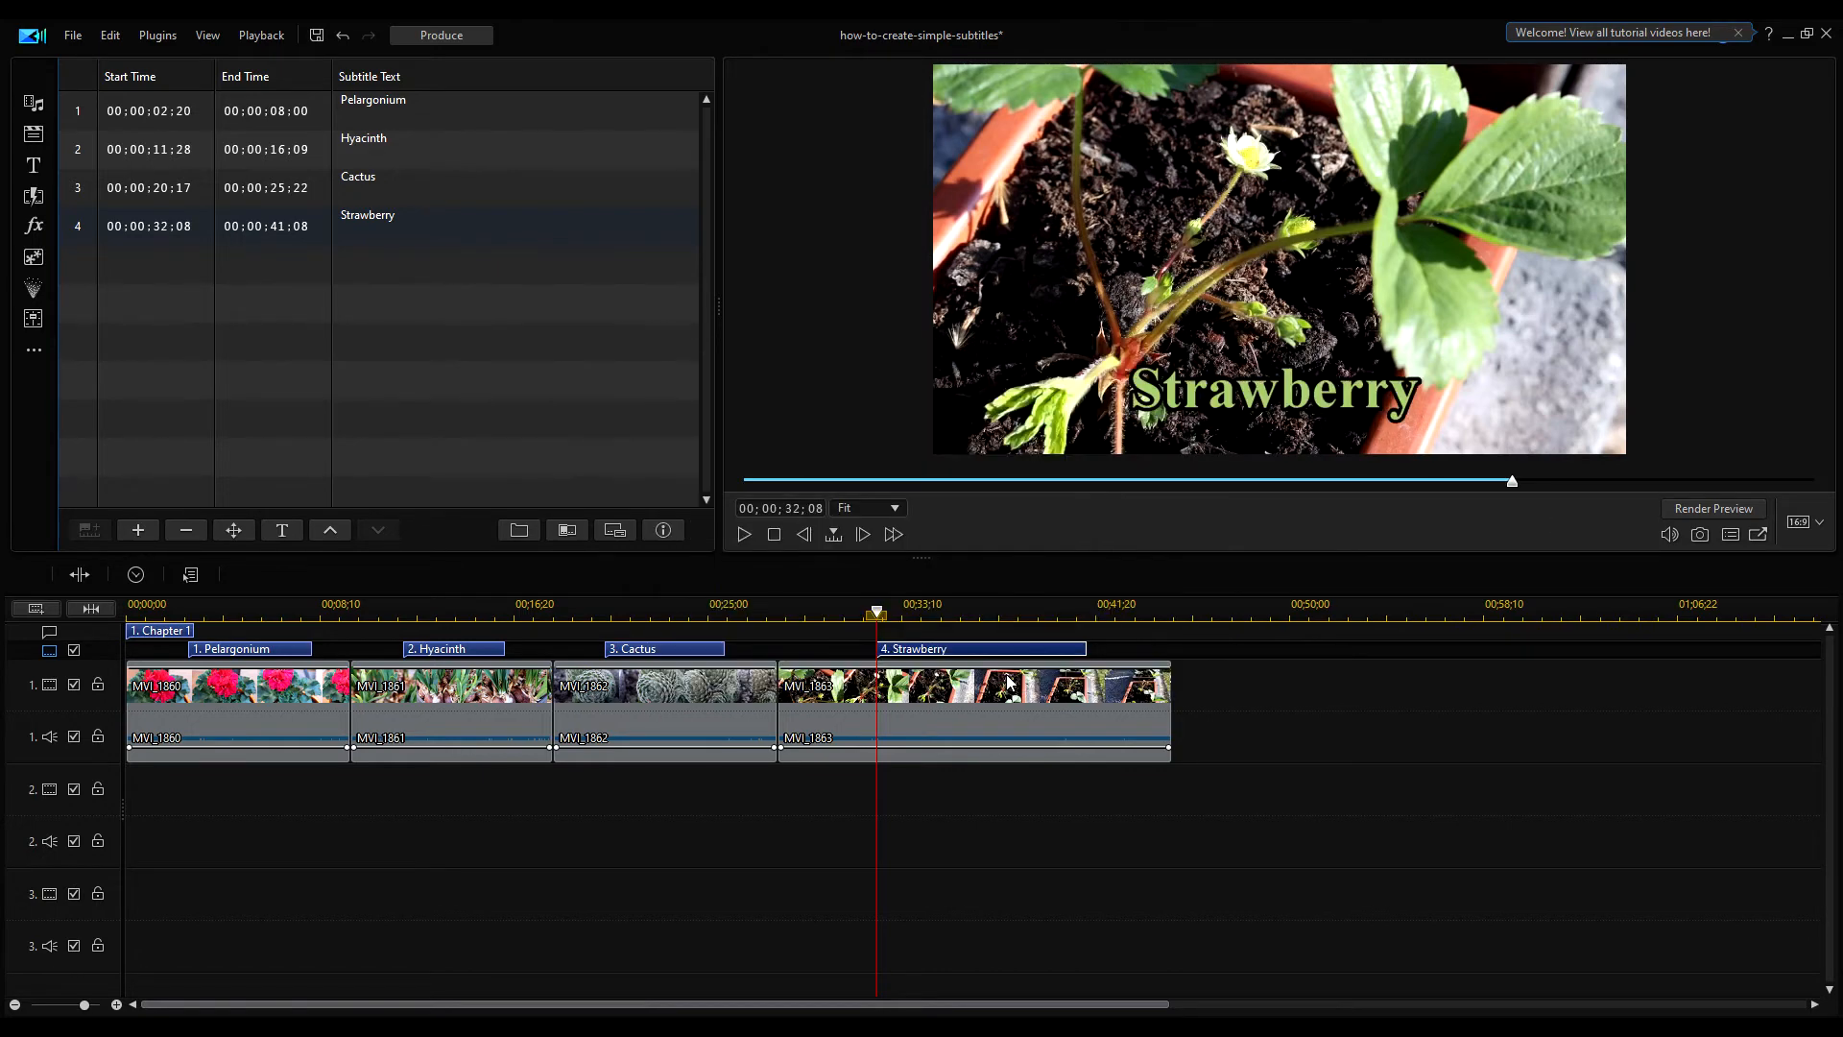
pyautogui.moveTo(1190, 553)
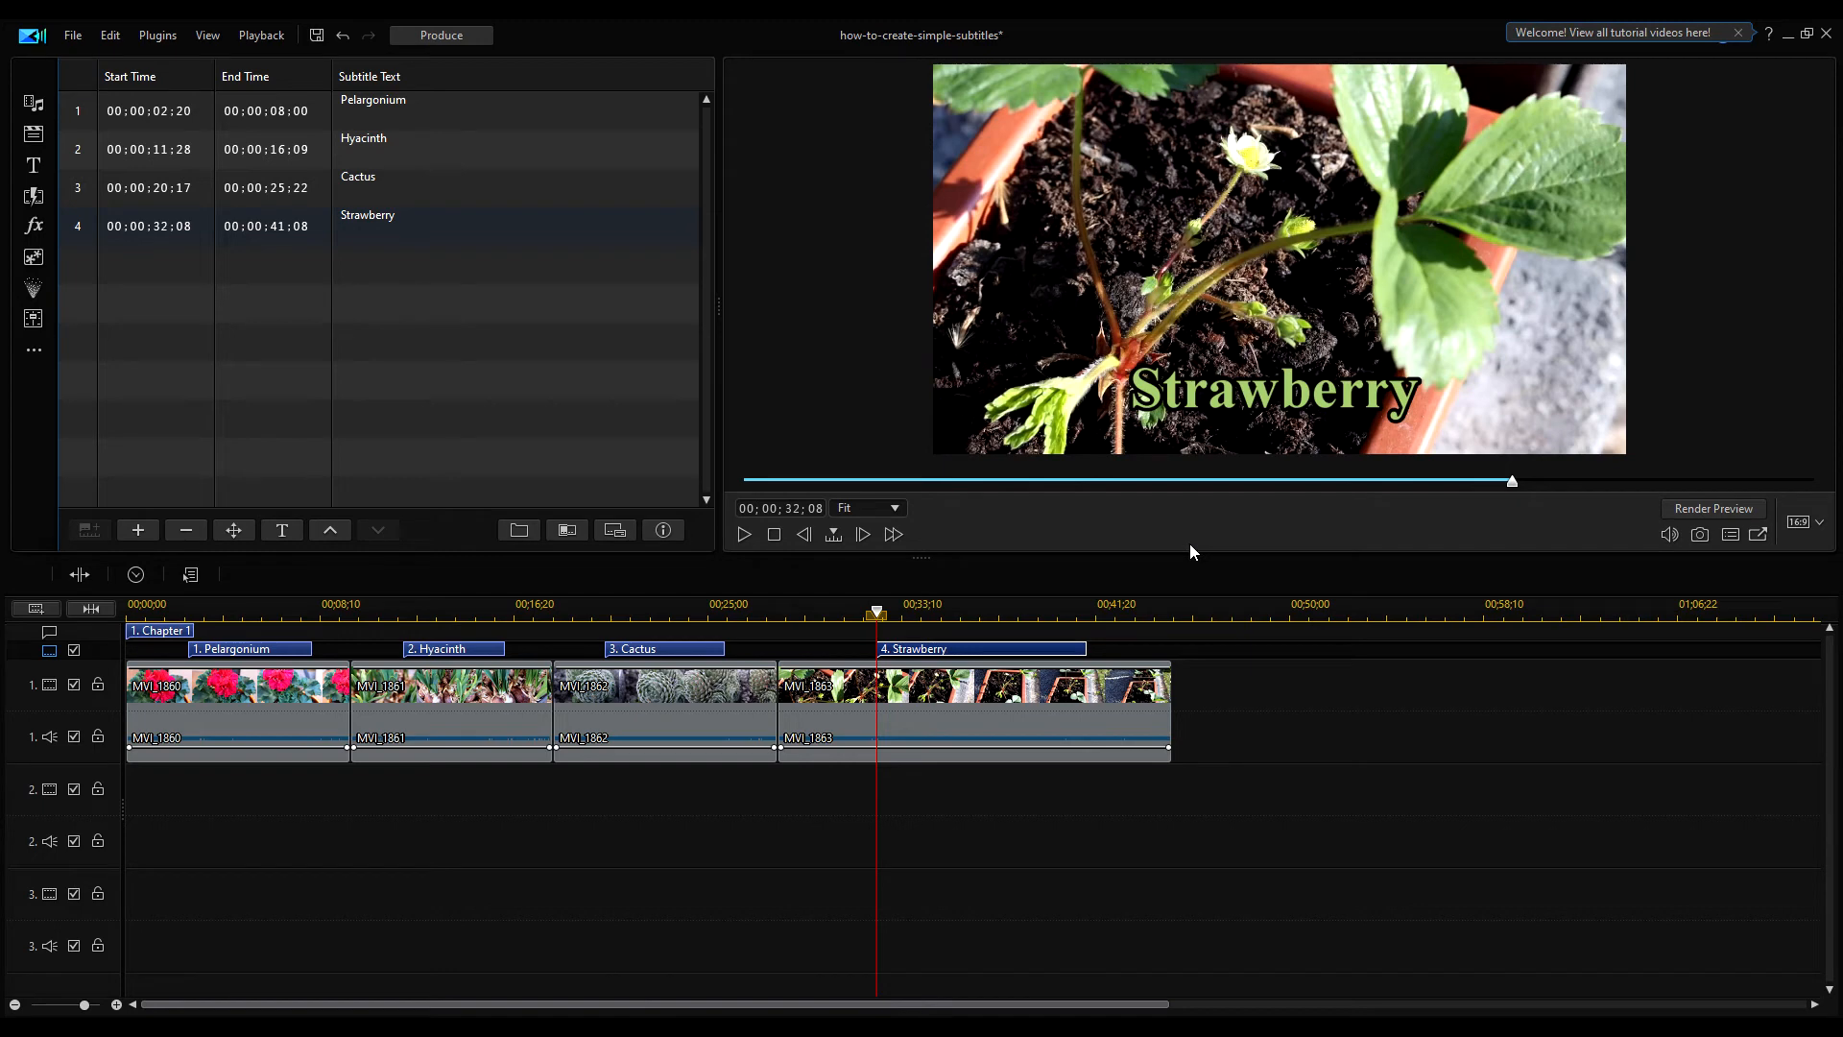
pyautogui.moveTo(1002, 503)
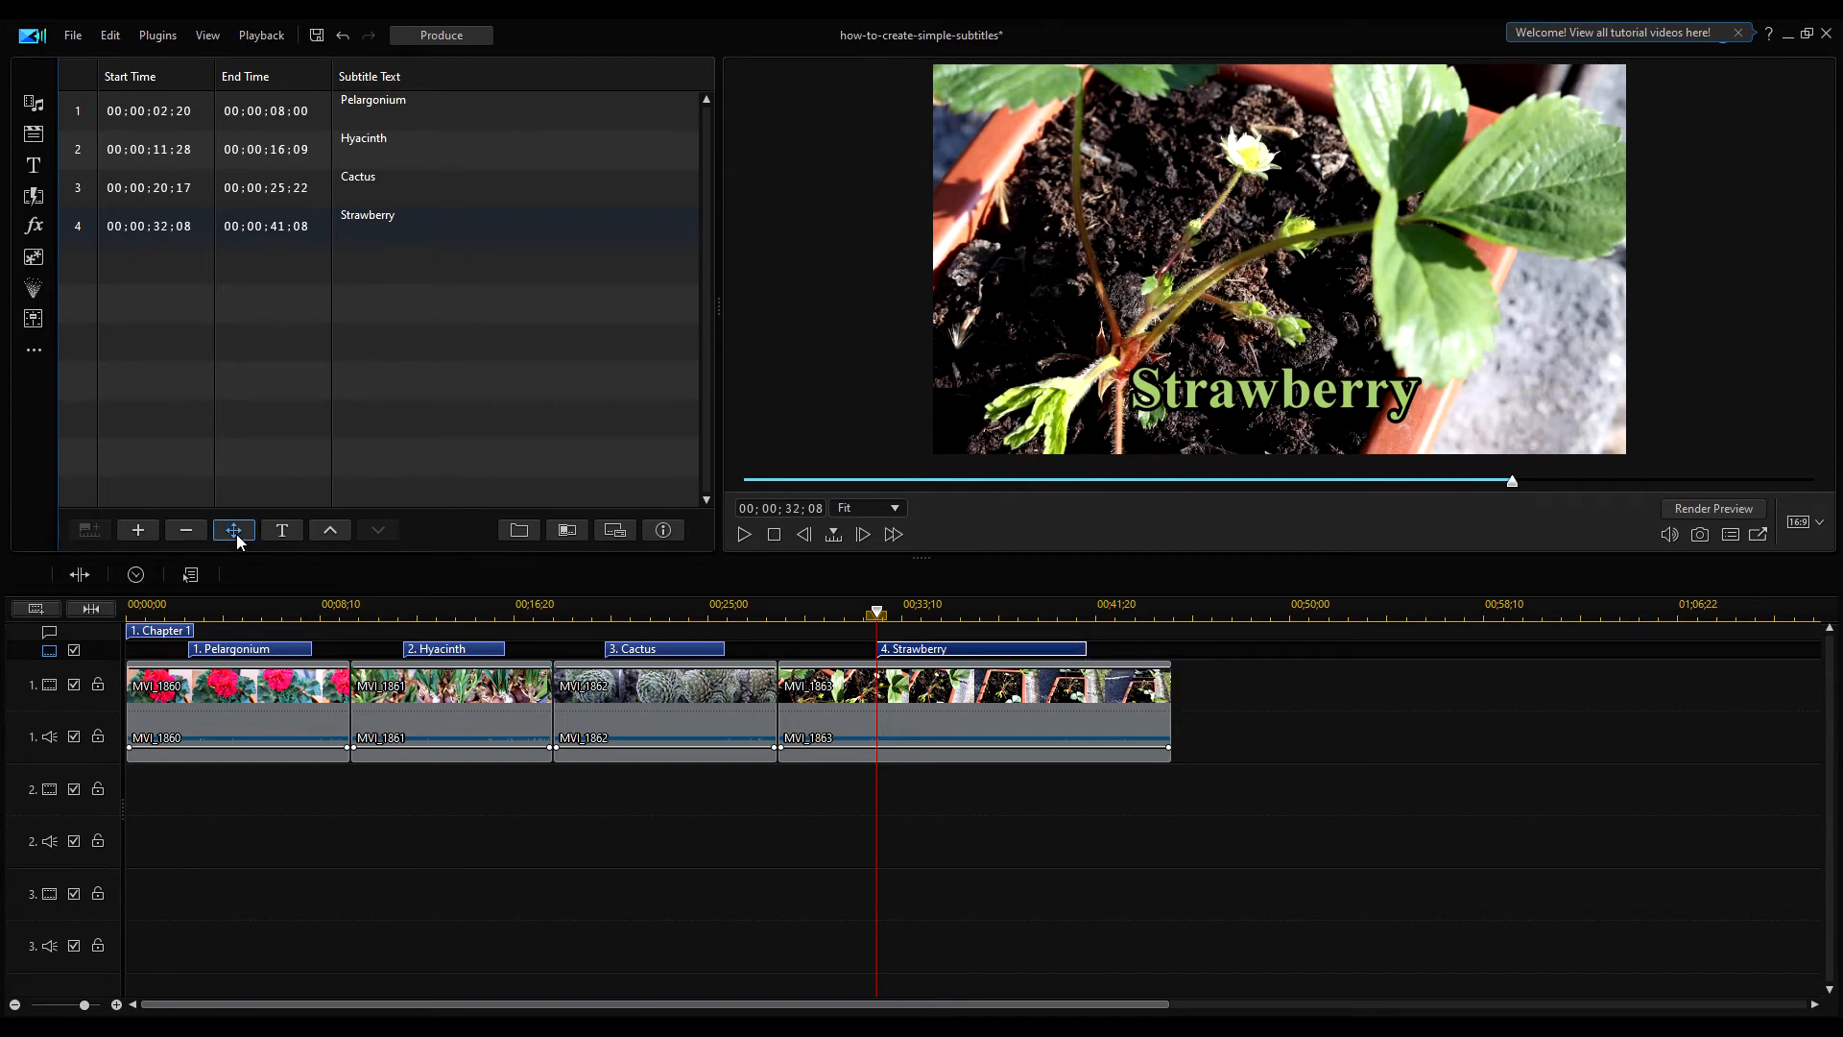
# Position subtitles top-left at X -0.73, Y -0.62 and apply to all.
pyautogui.click(234, 530)
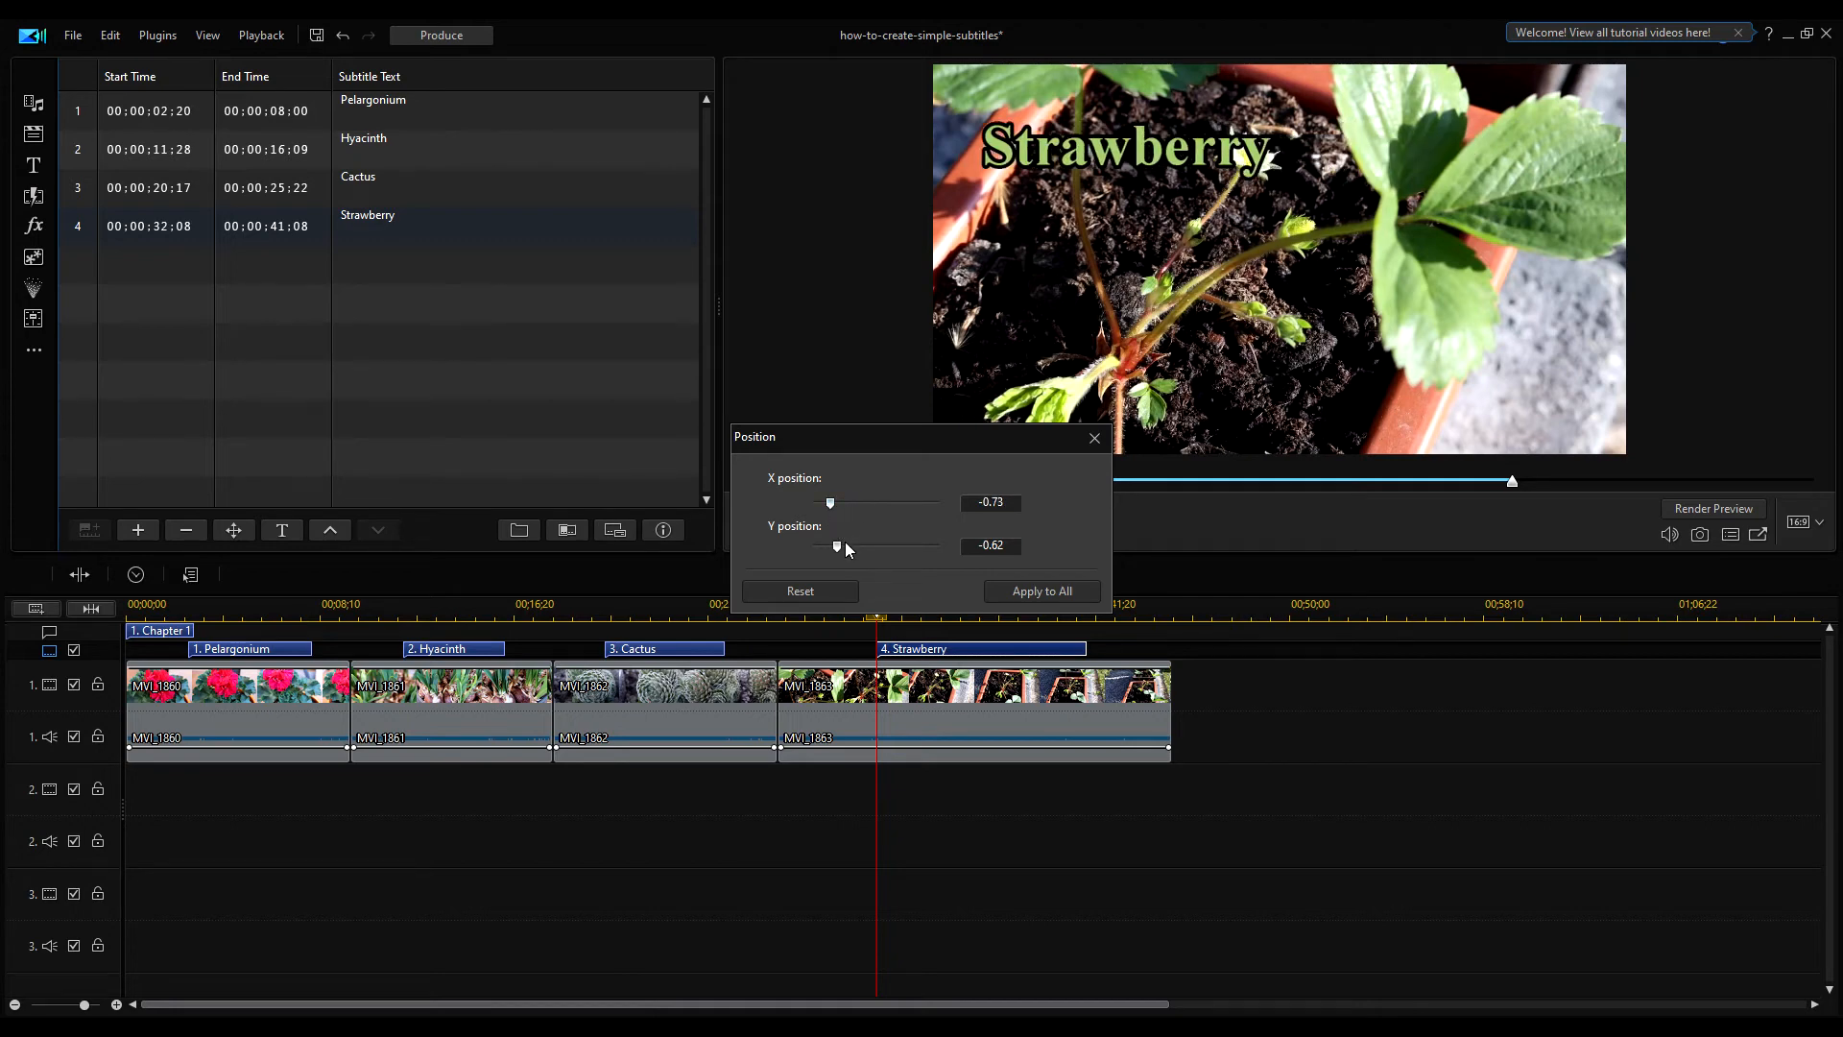
pyautogui.click(1039, 591)
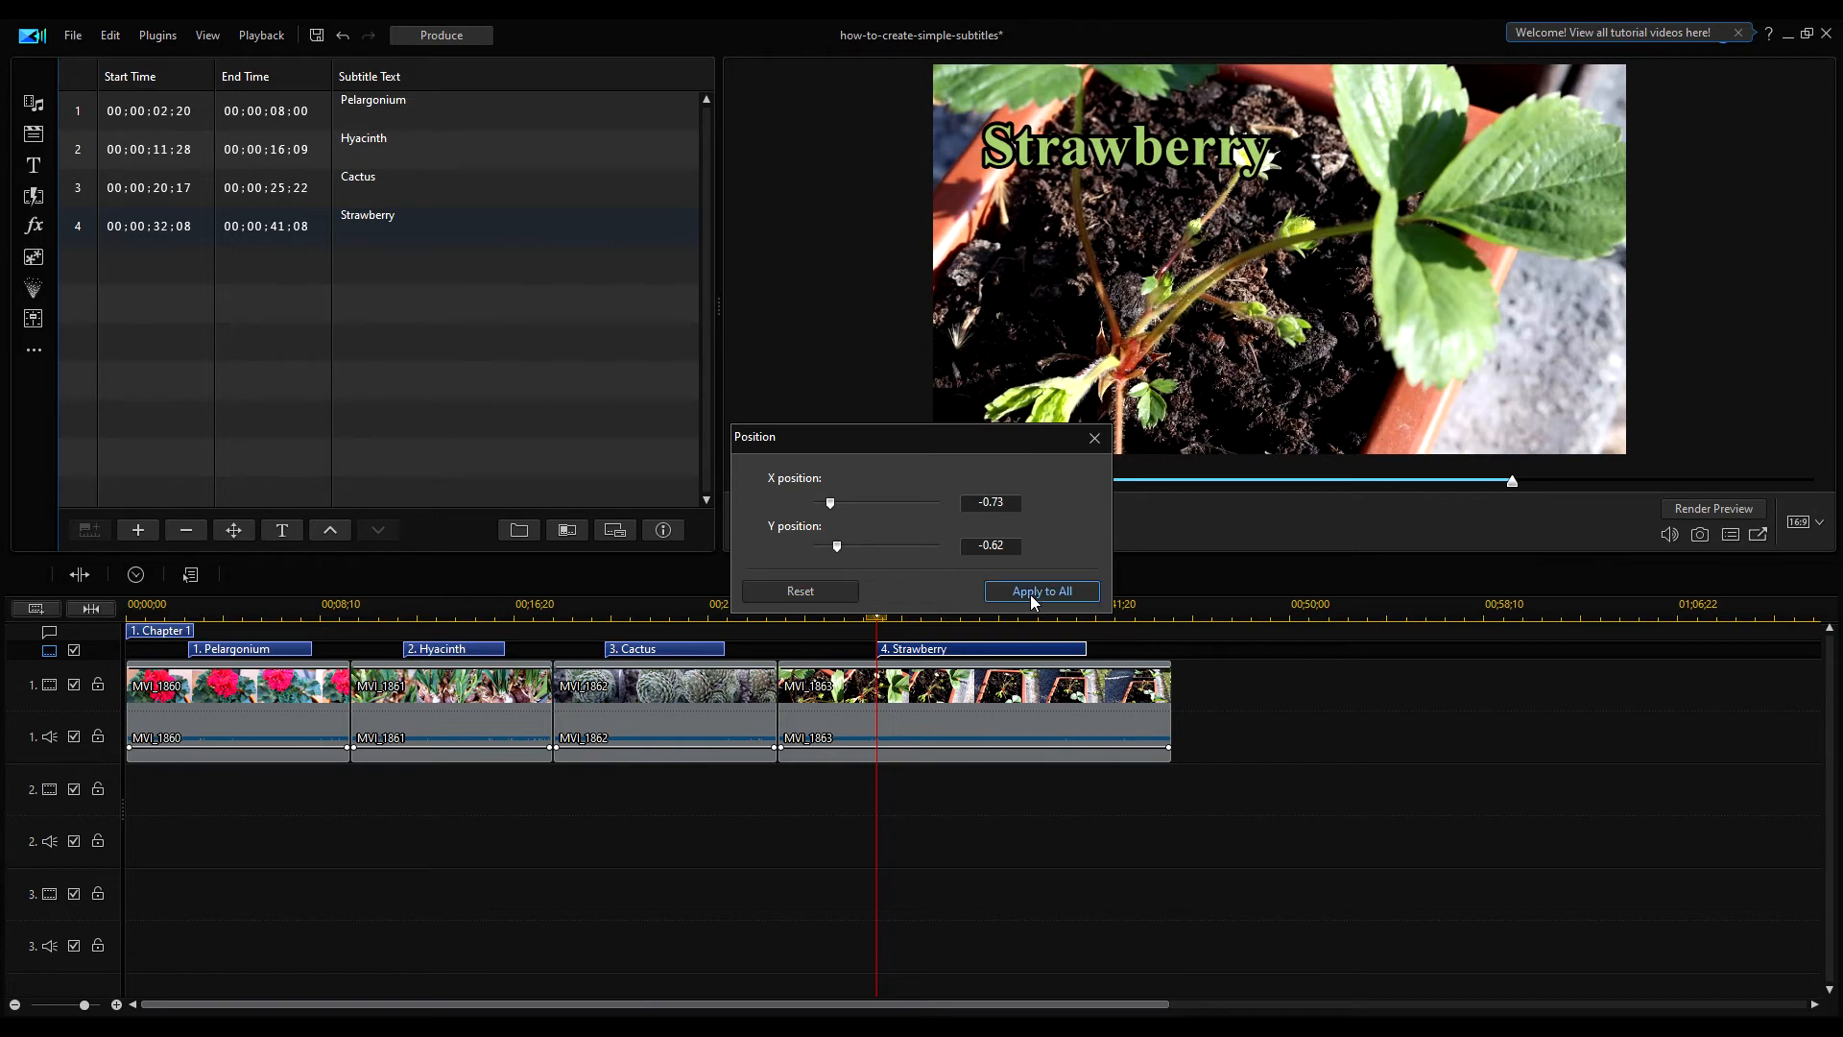
pyautogui.click(1041, 590)
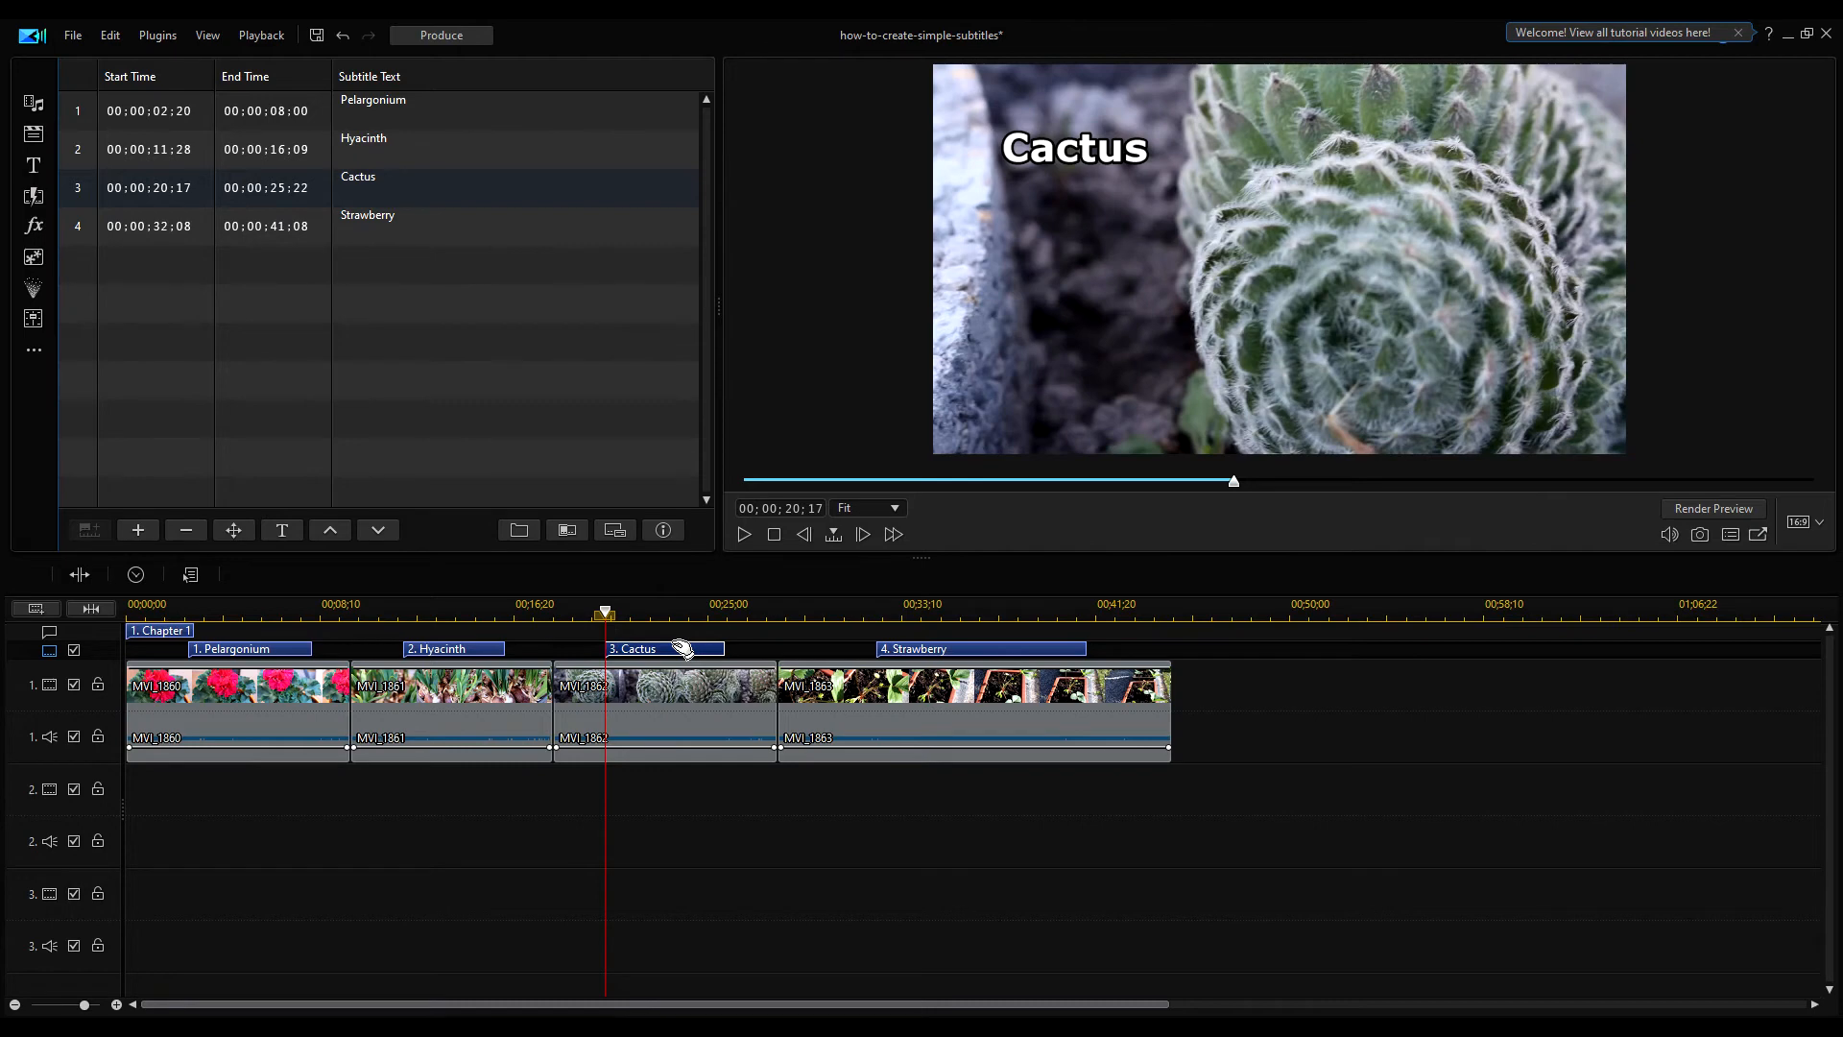
pyautogui.moveTo(634, 665)
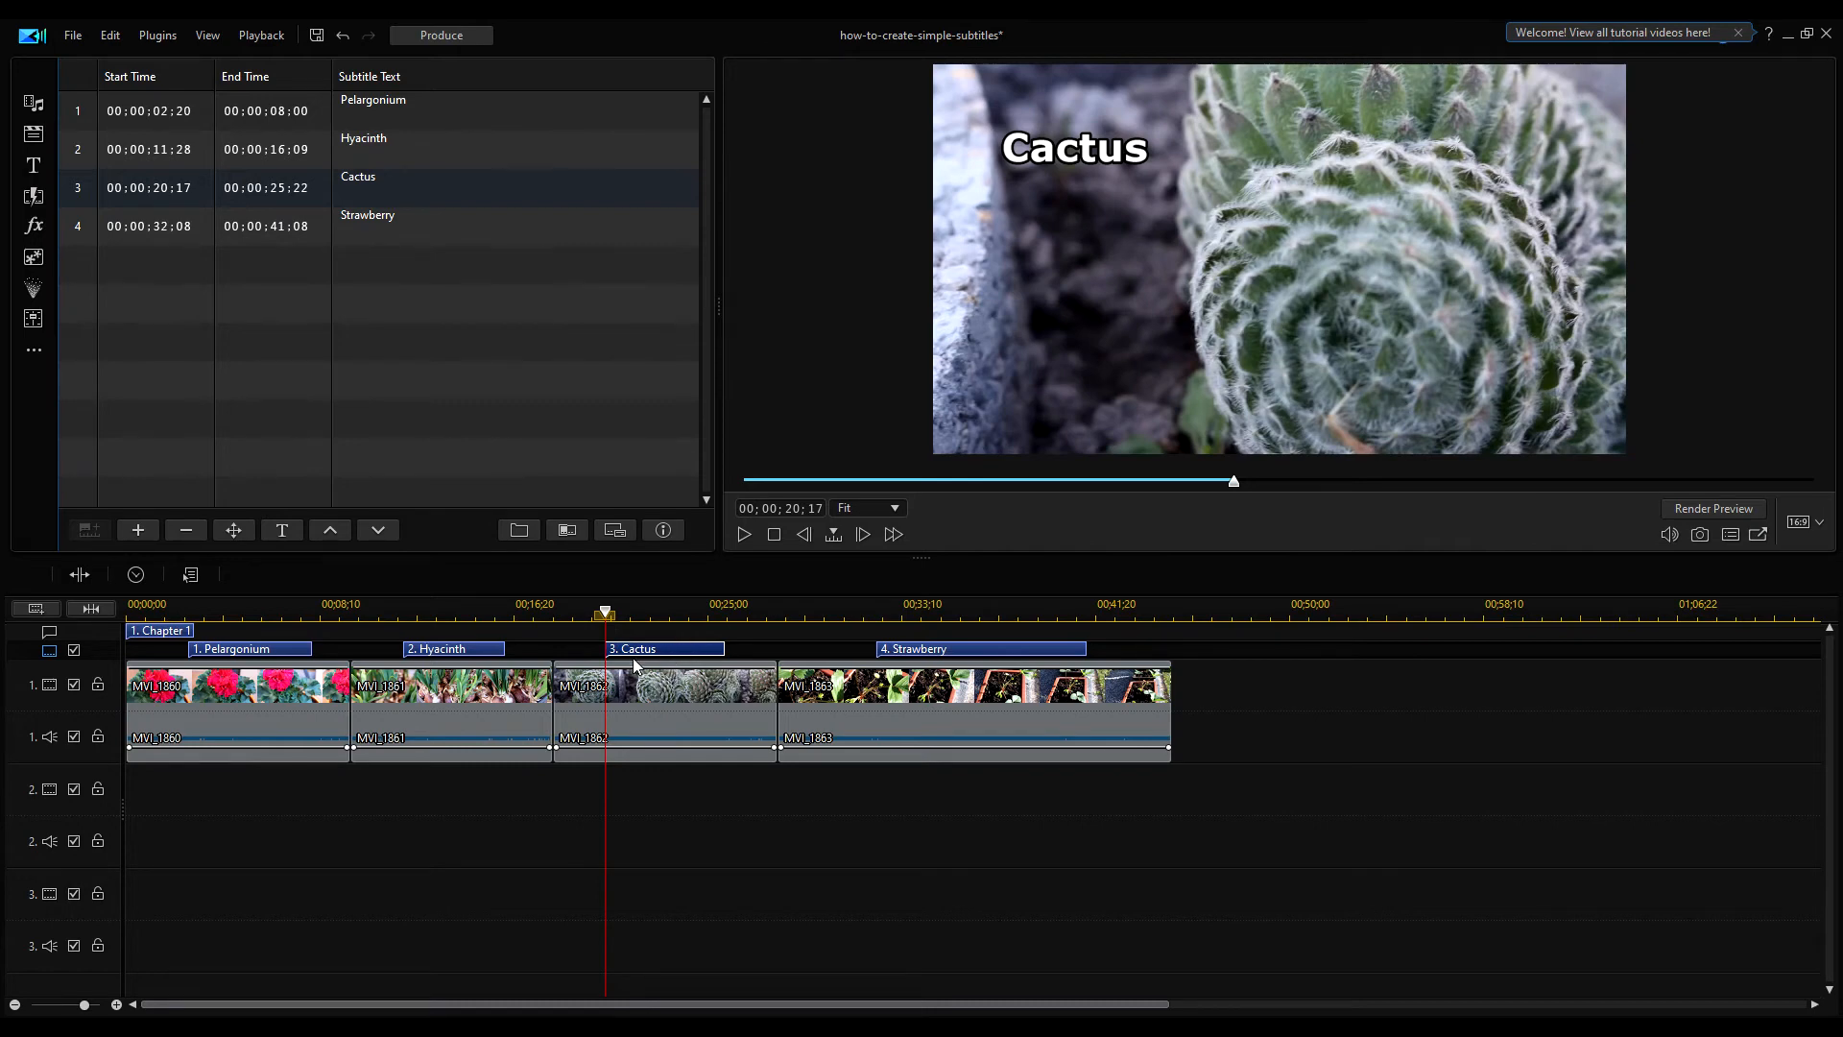
pyautogui.moveTo(476, 649)
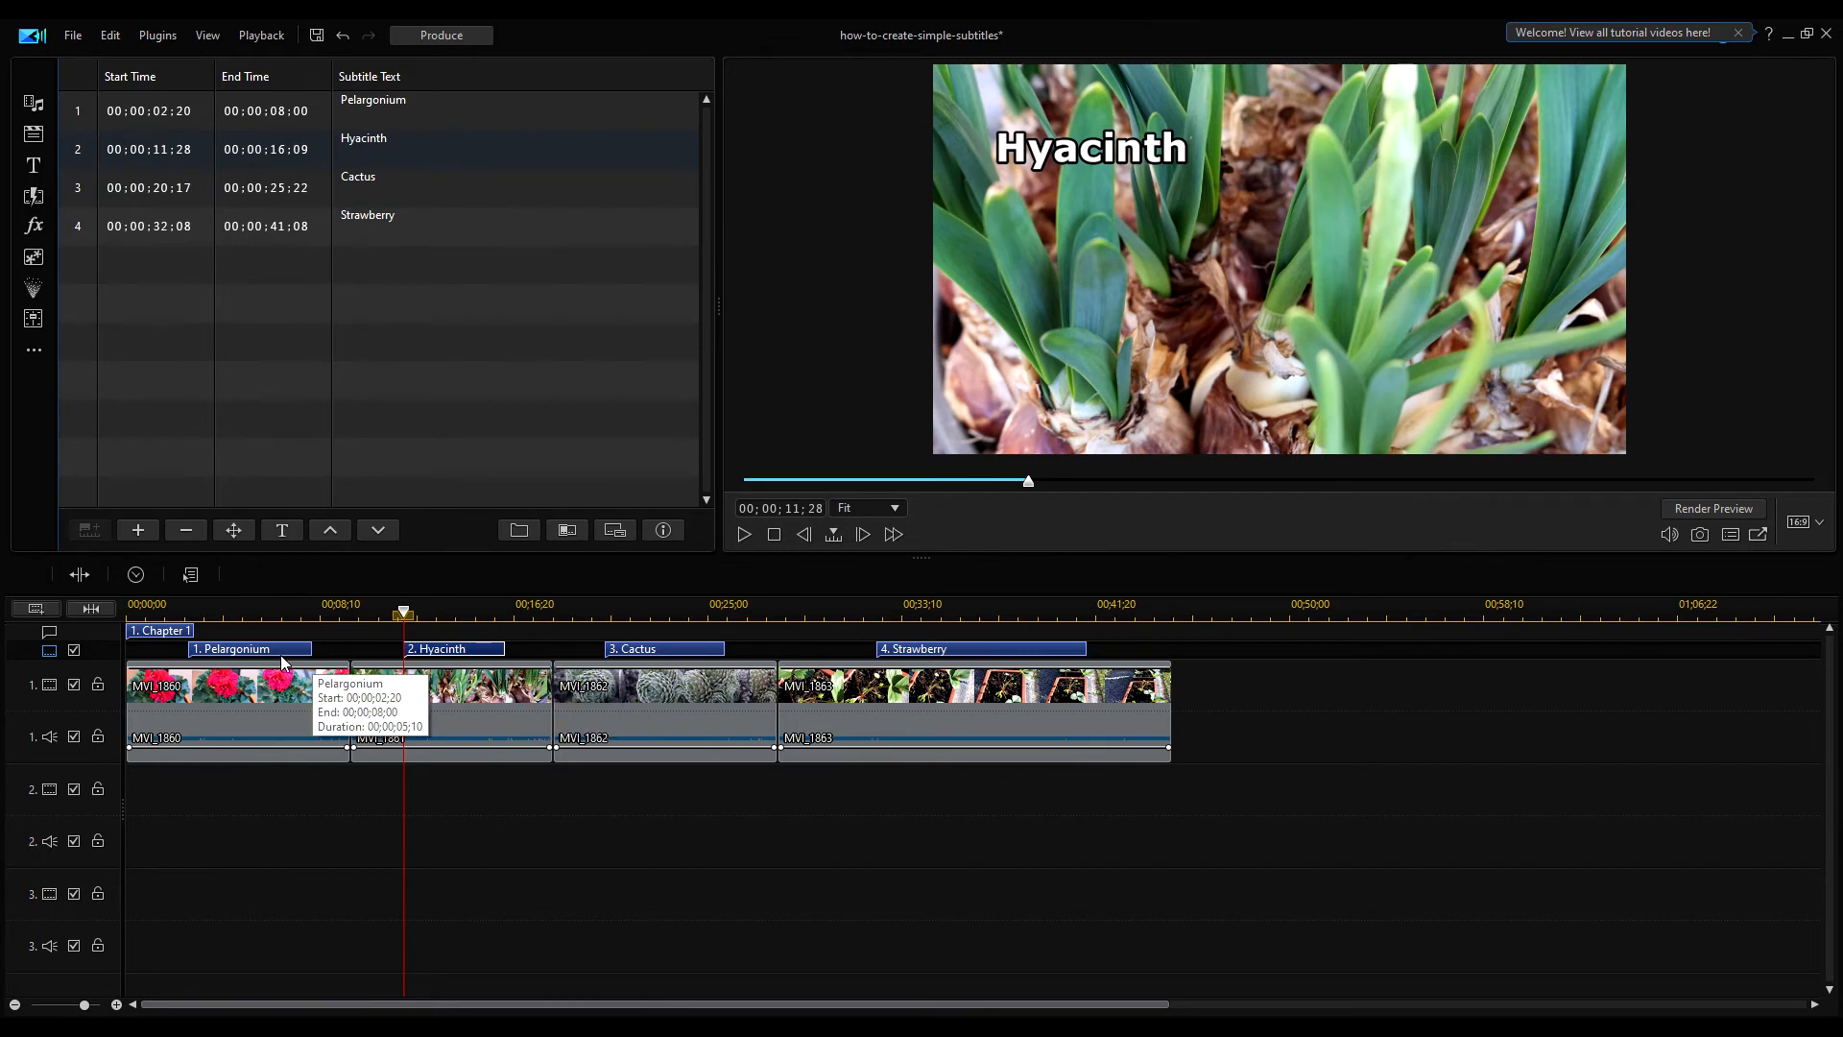
# Preview the Pelargonium subtitle to confirm it sits at the top-left.
pyautogui.click(189, 603)
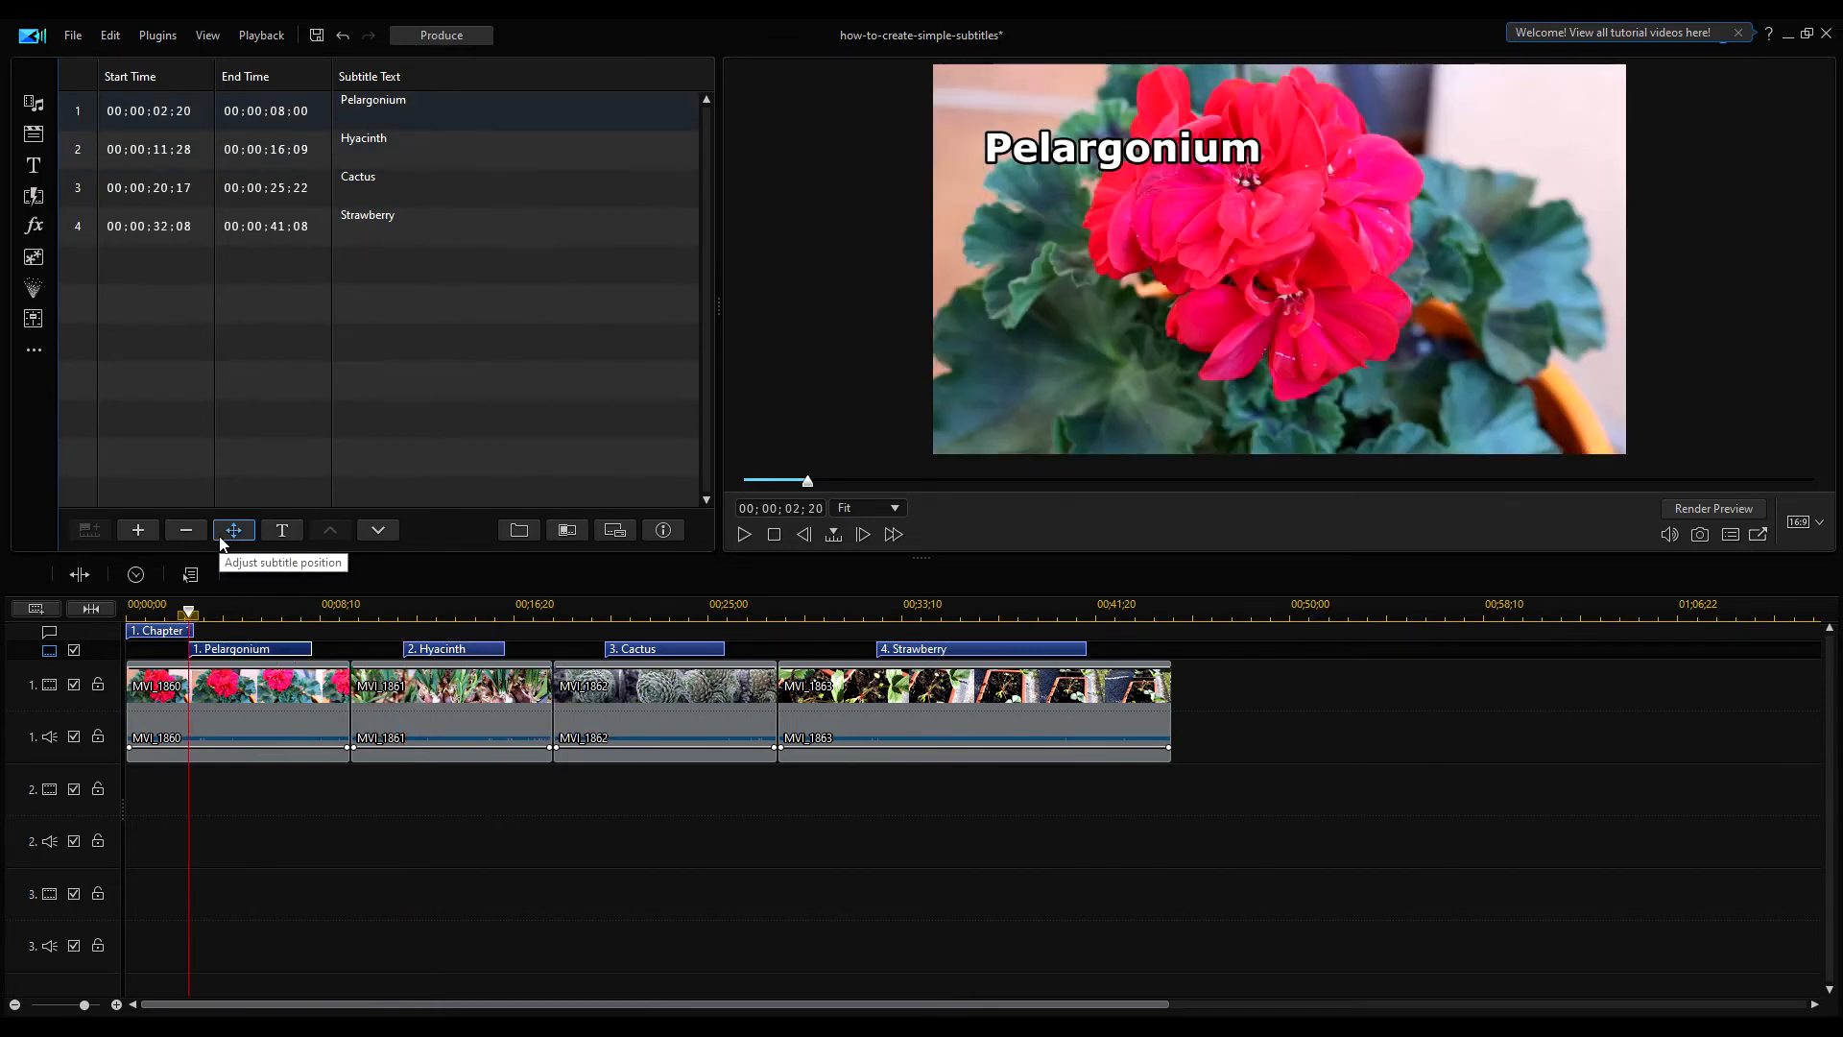
# Reset the Pelargonium subtitle position to X 0.00, Y 0.83.
pyautogui.click(232, 529)
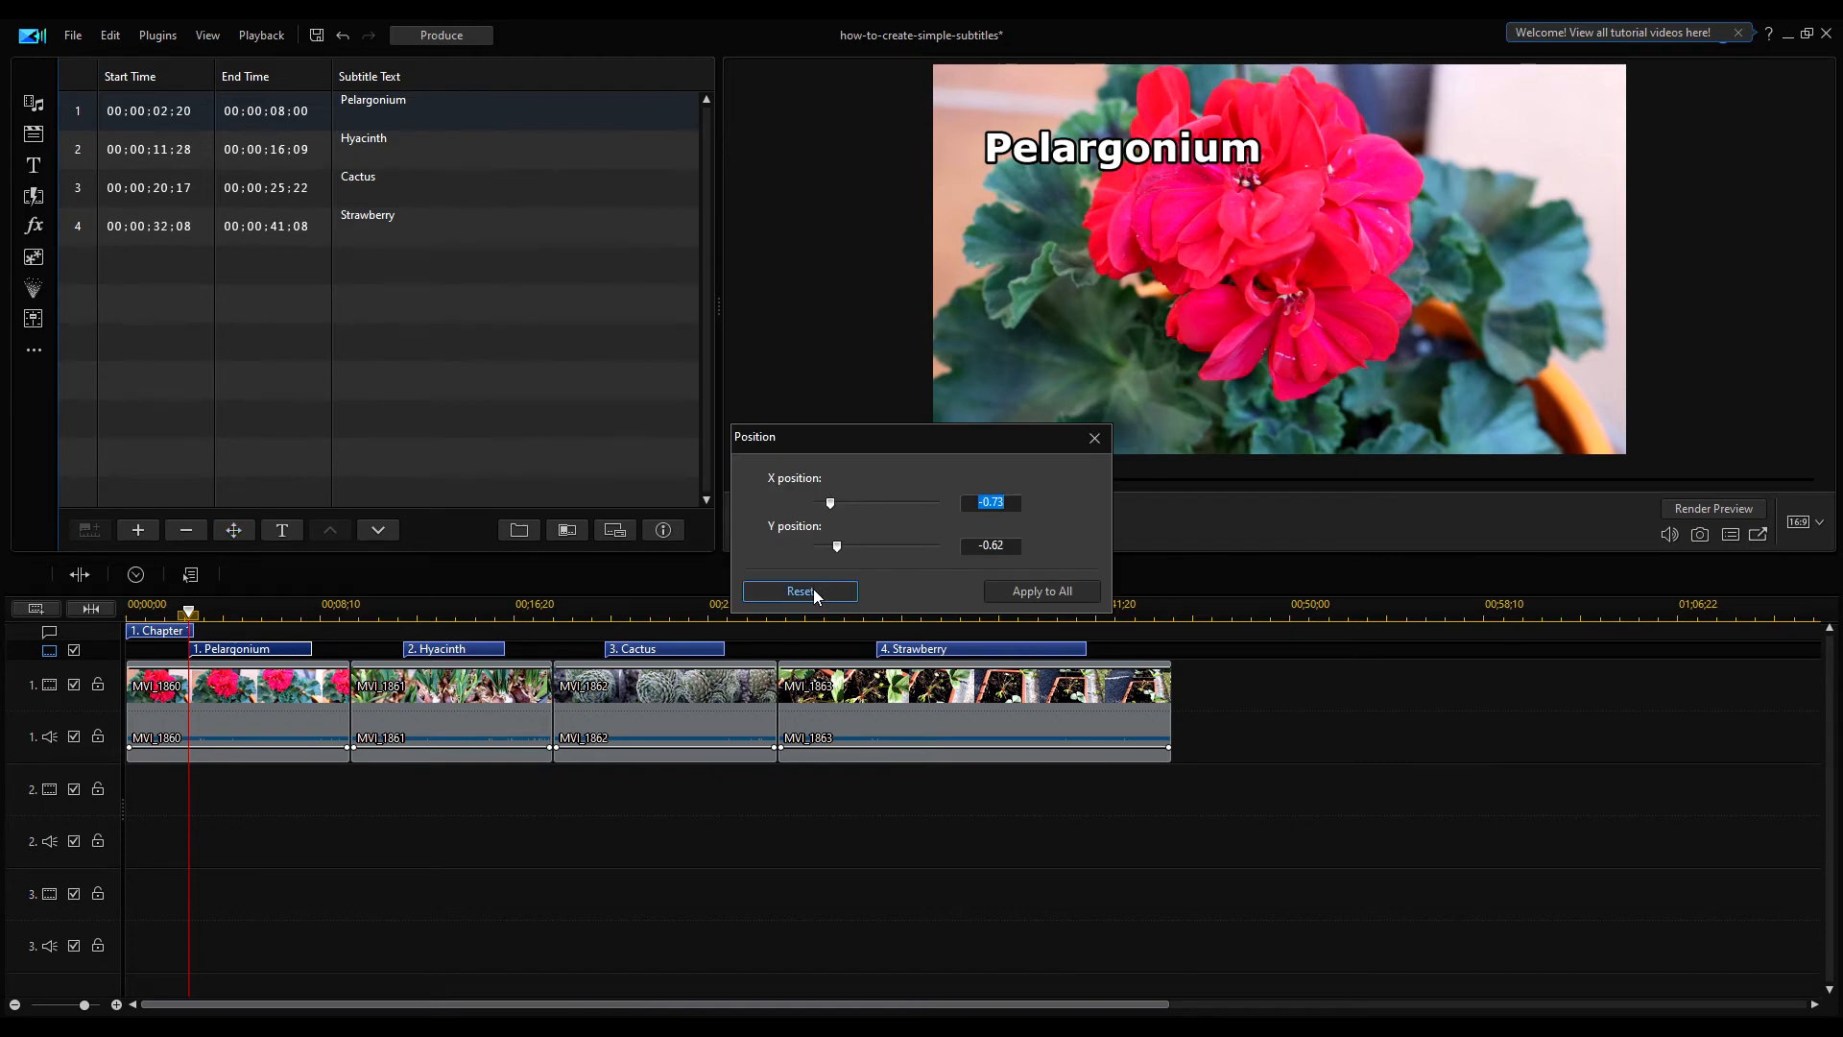
pyautogui.click(799, 591)
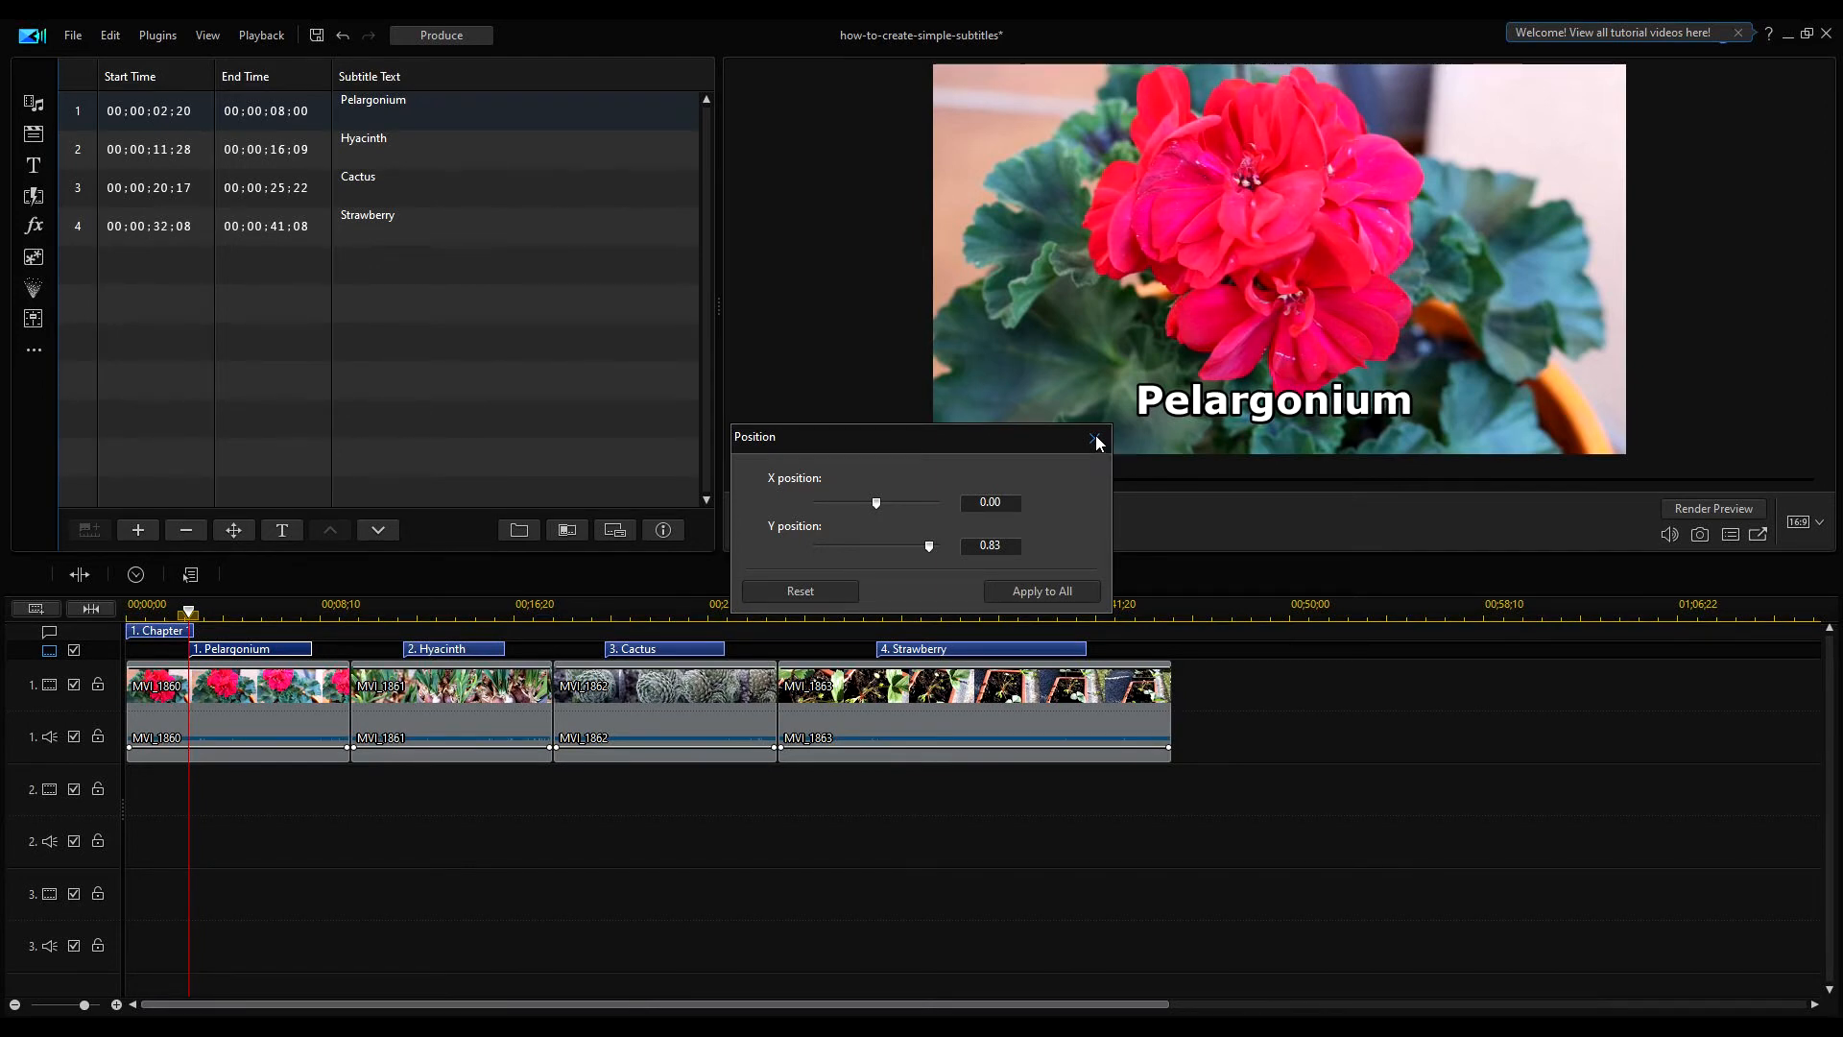
pyautogui.click(1095, 438)
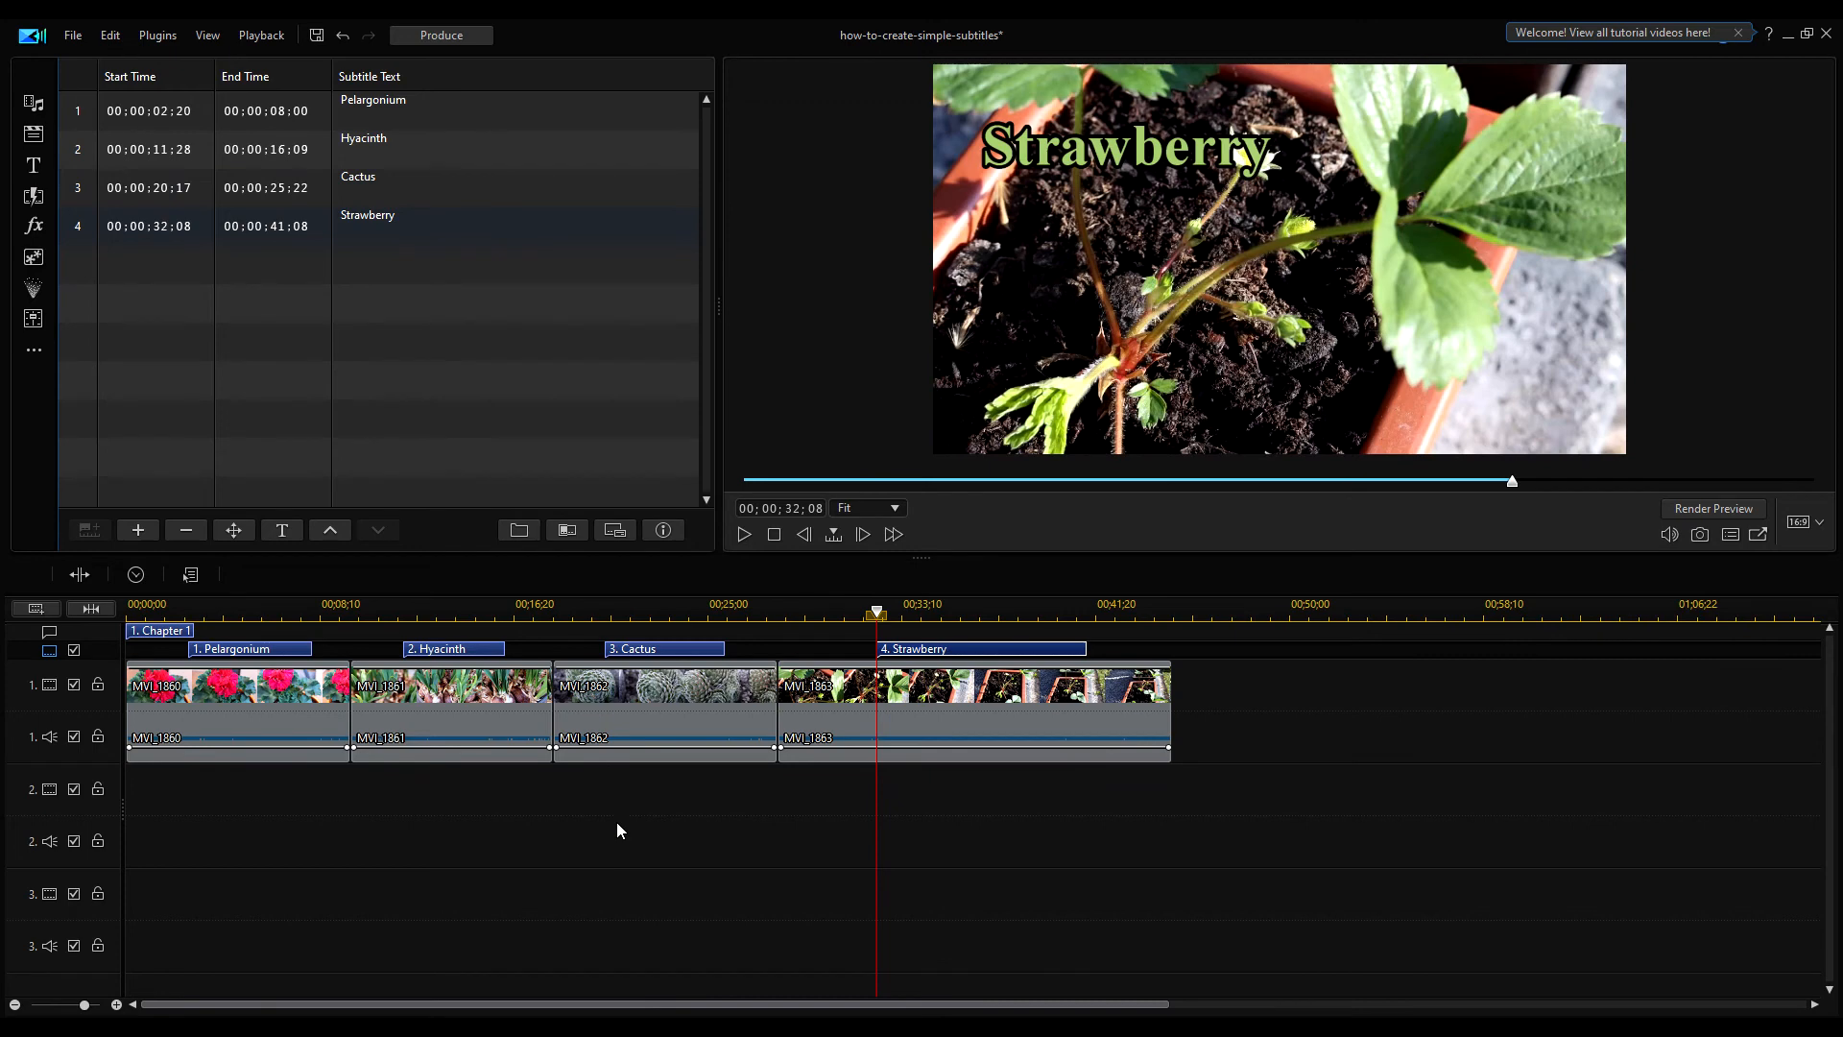
pyautogui.moveTo(455, 591)
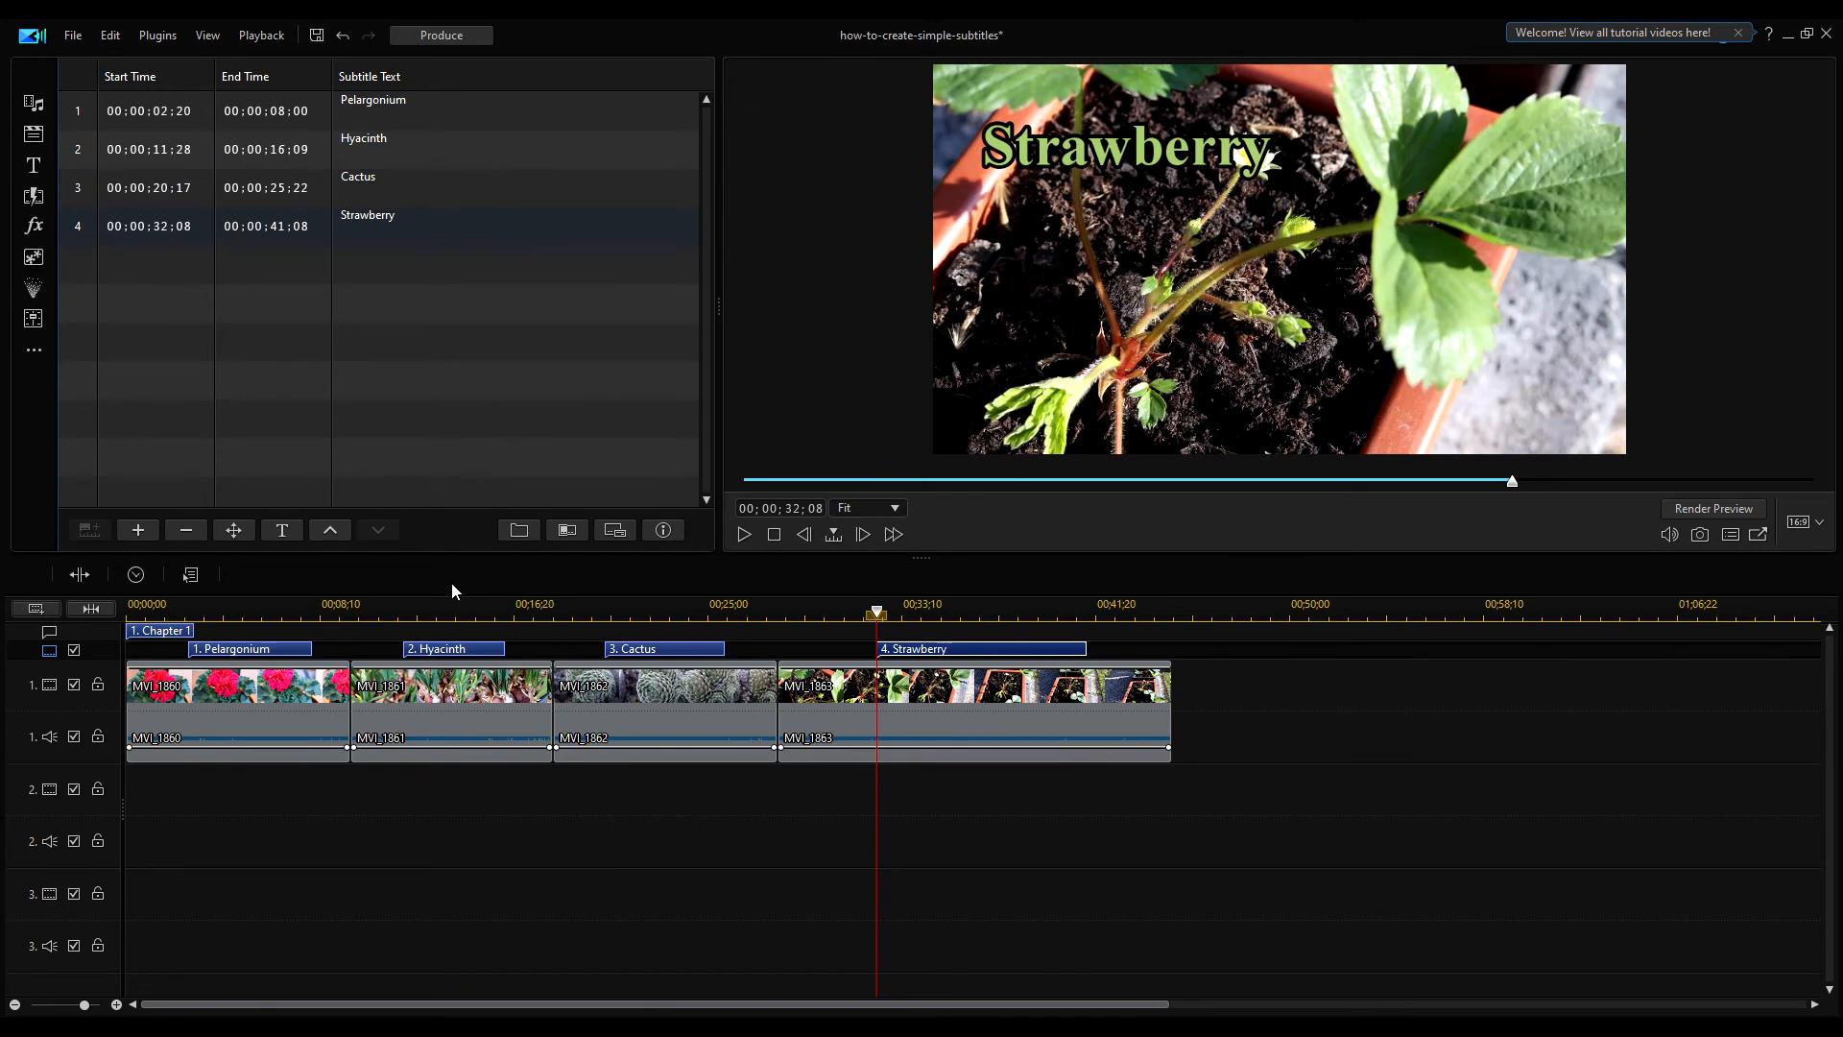
pyautogui.moveTo(462, 587)
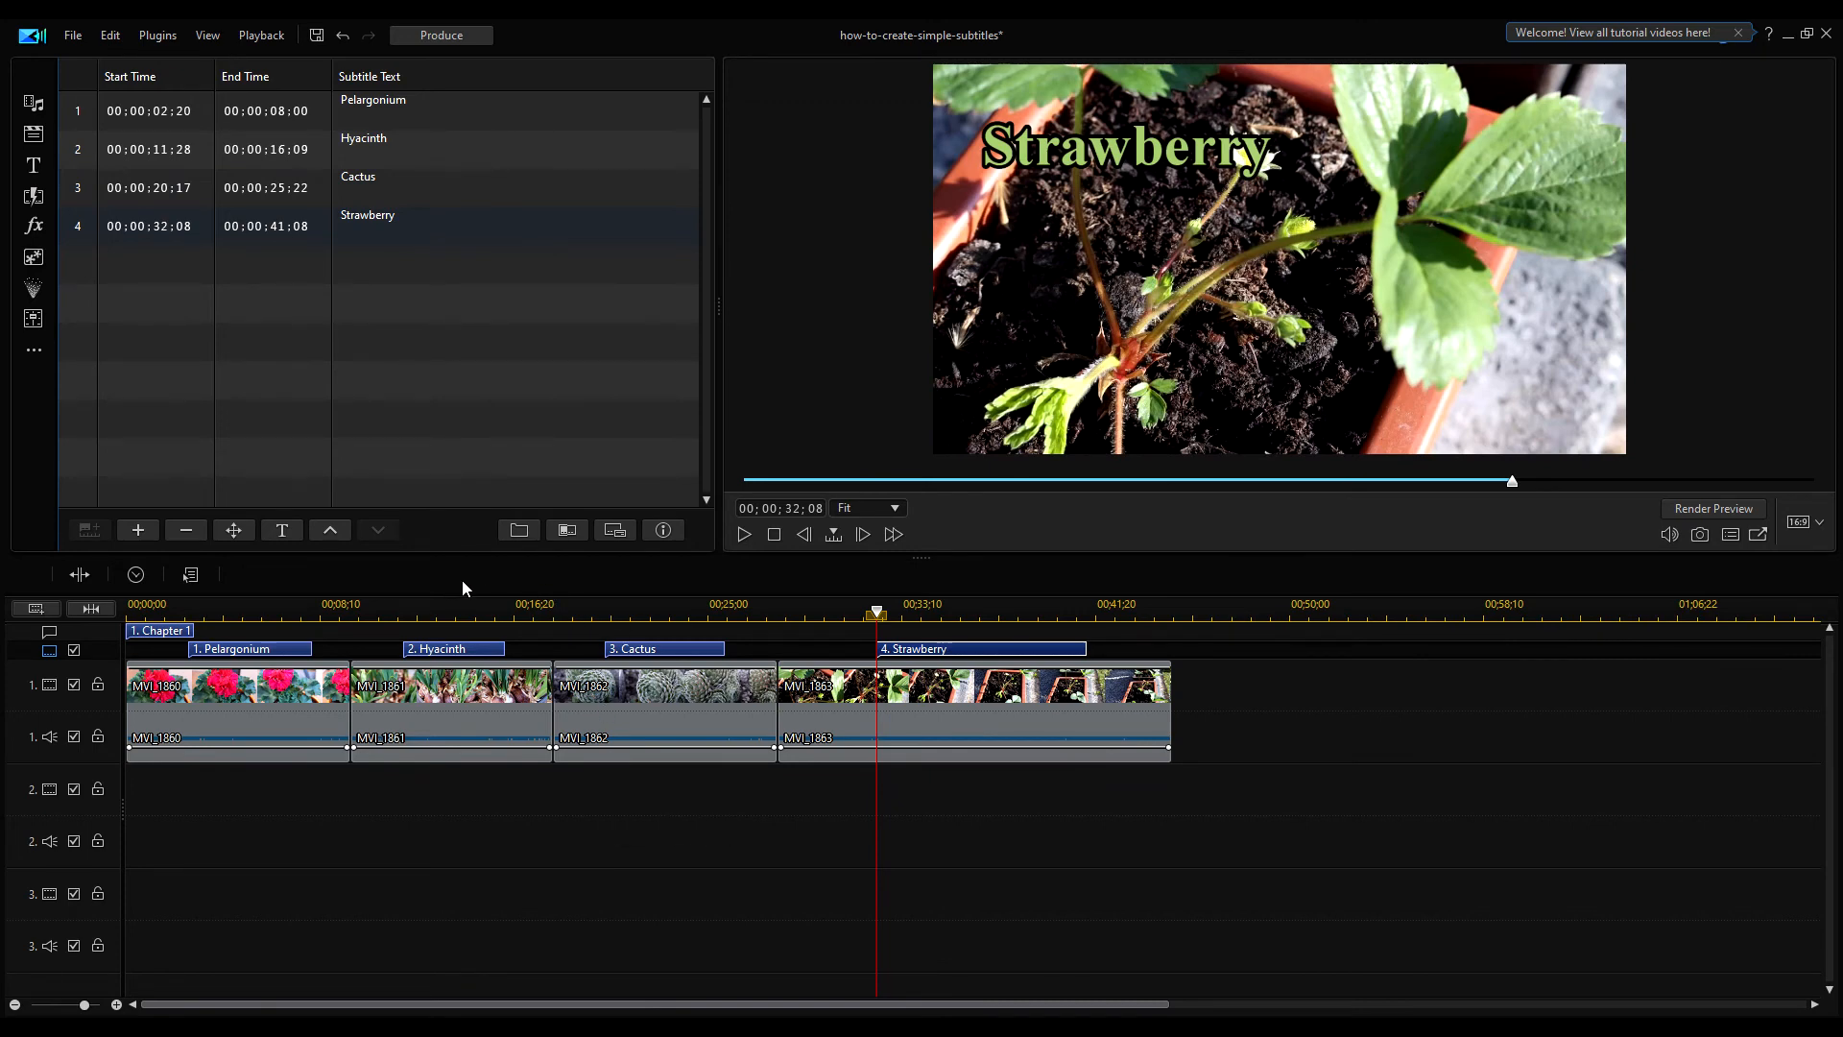
pyautogui.moveTo(565, 530)
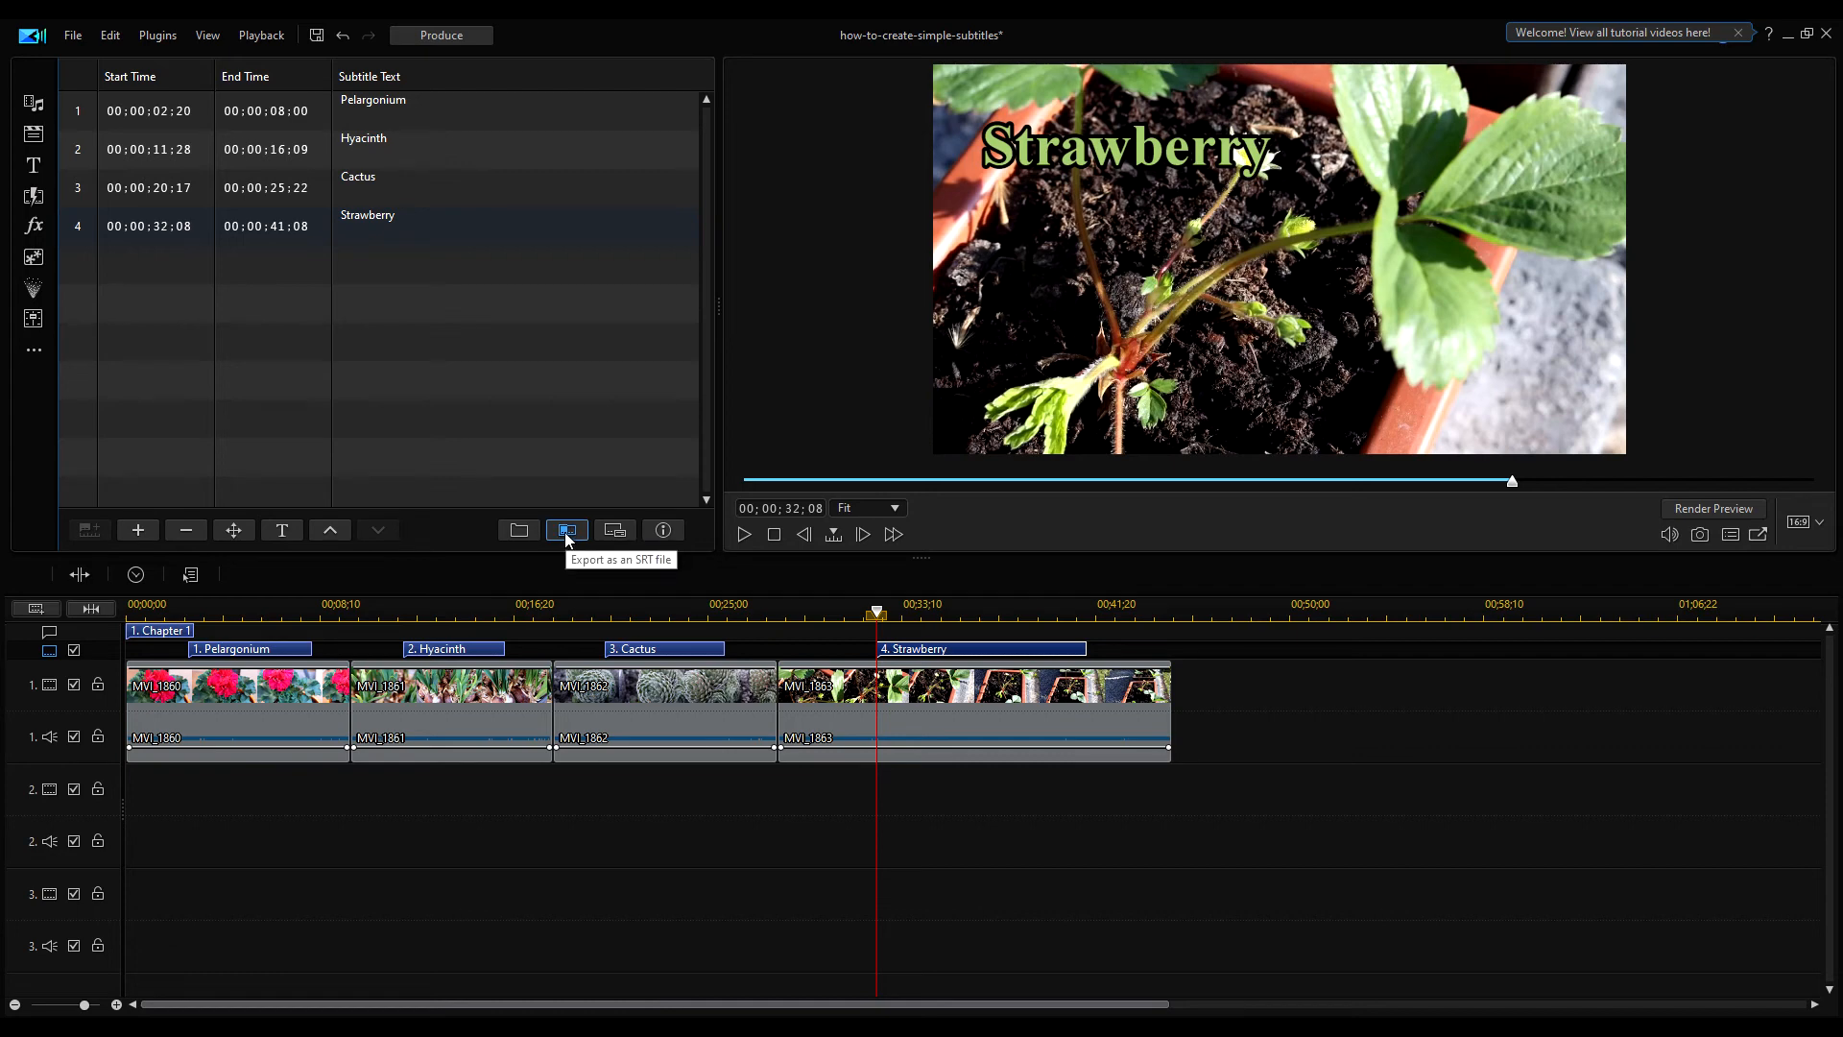
pyautogui.moveTo(614, 529)
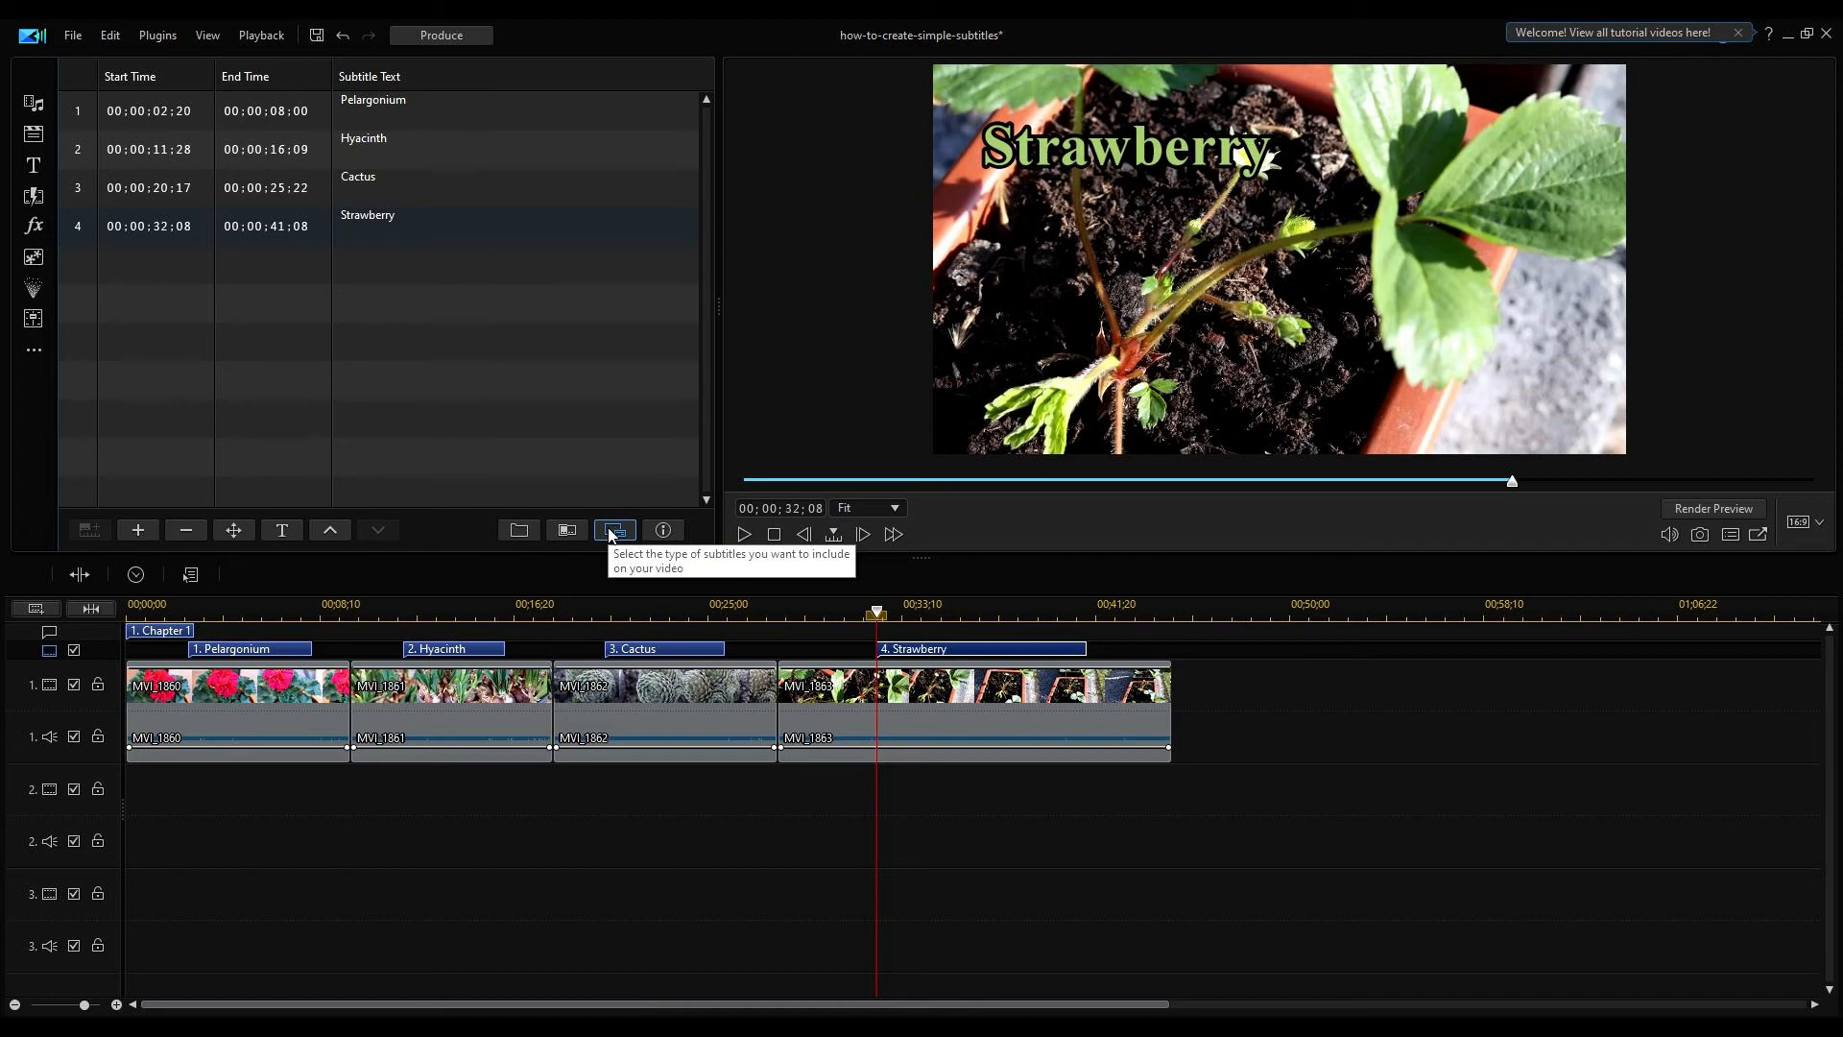
# Set the subtitle type to 'Create subtitles imprinted on a video file'.
pyautogui.click(613, 530)
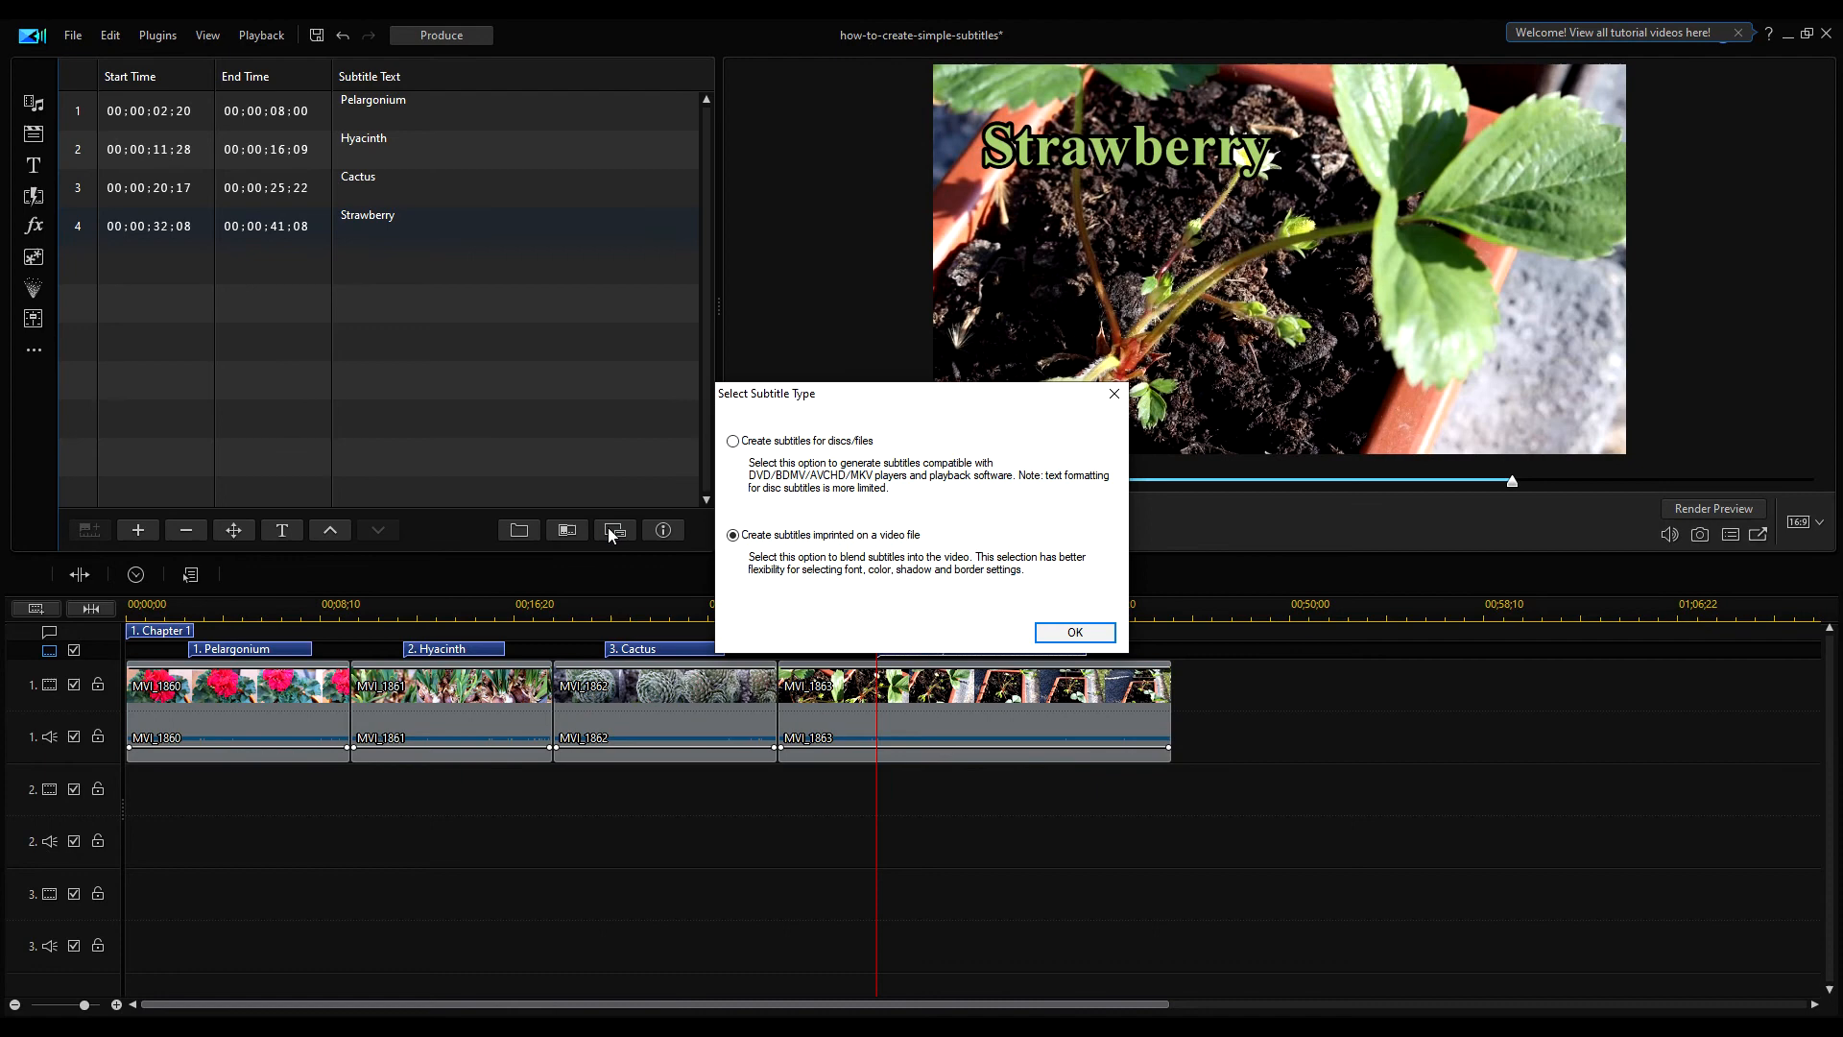
pyautogui.moveTo(950, 486)
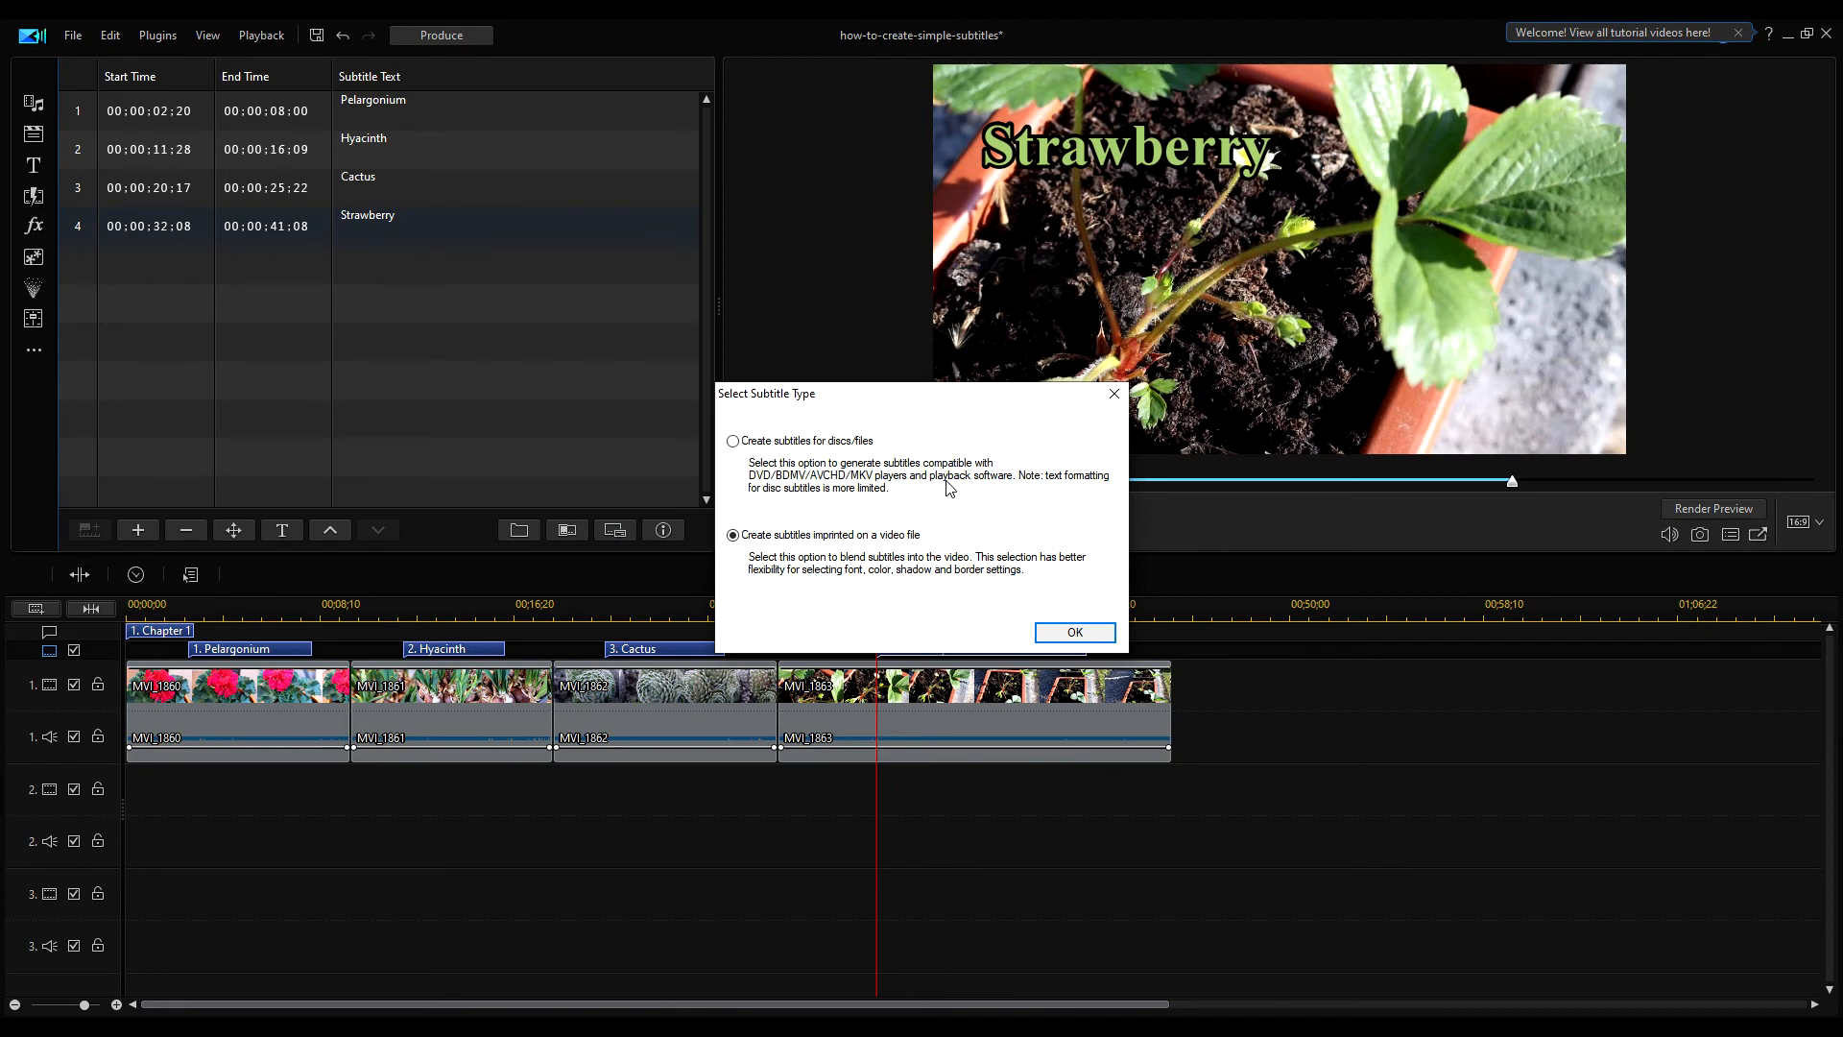
pyautogui.moveTo(871, 531)
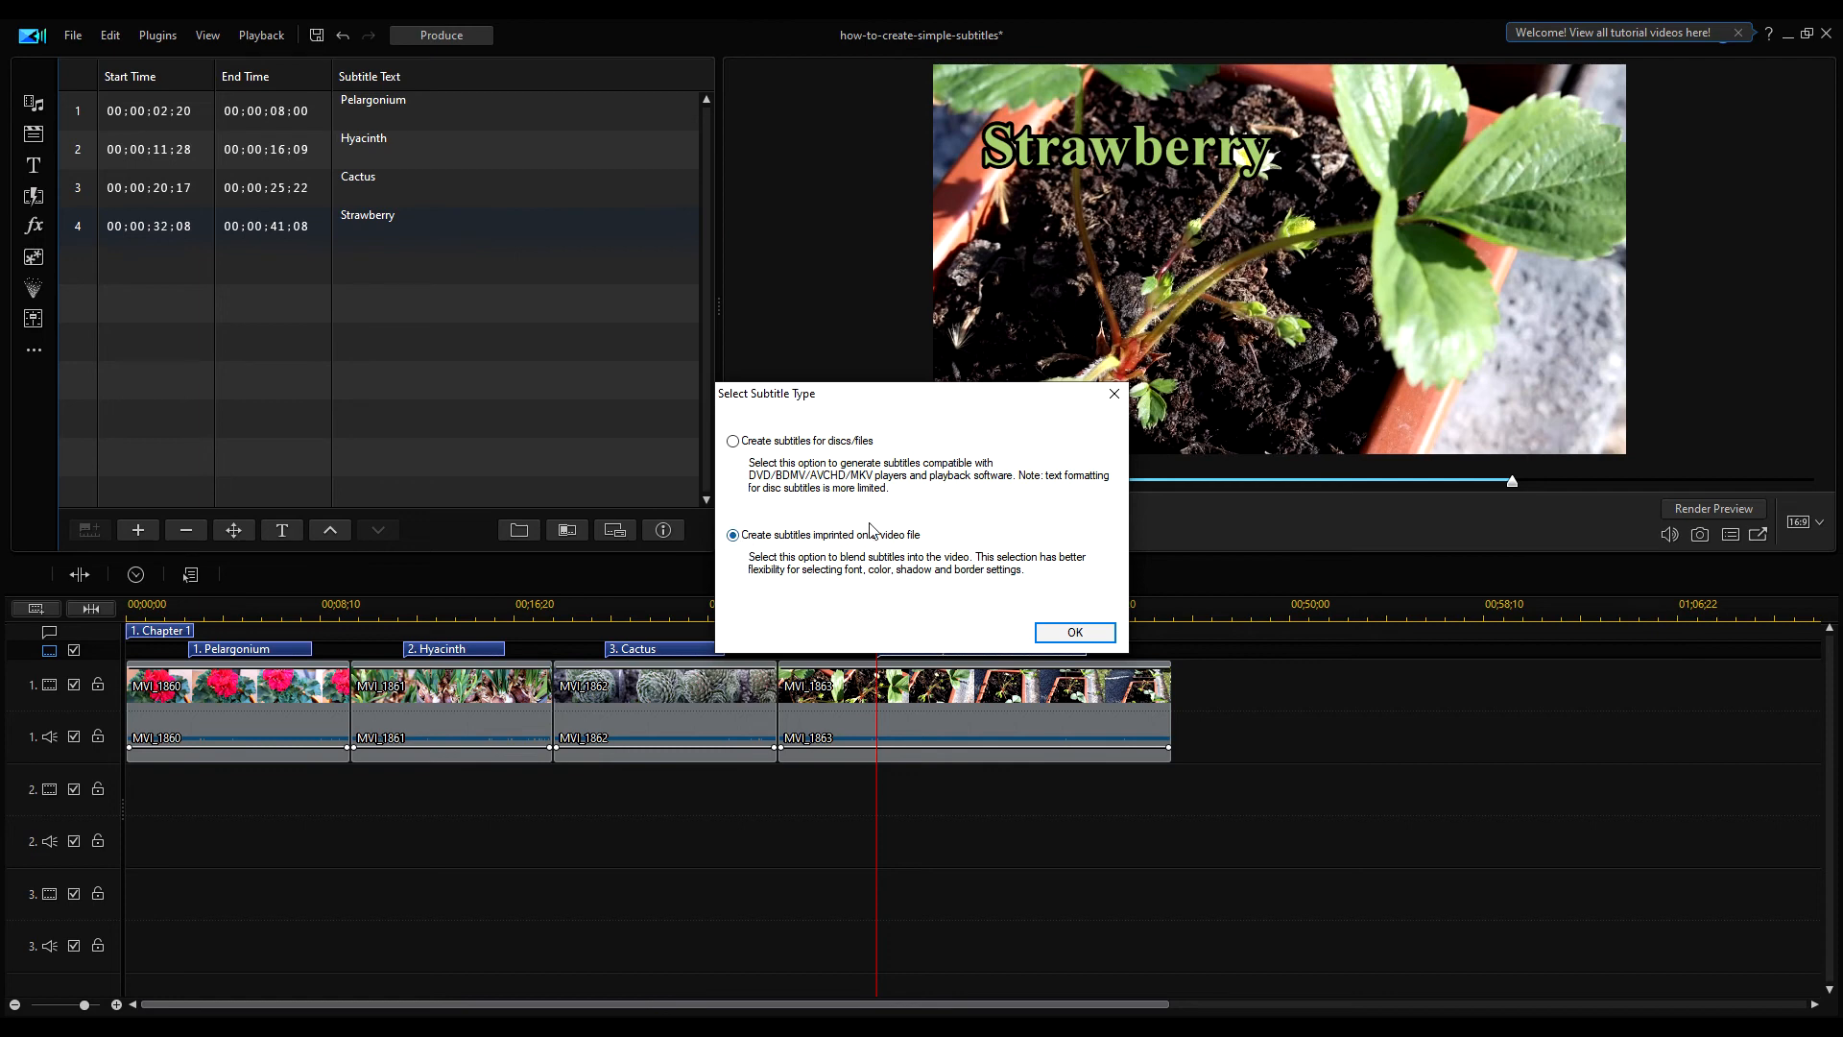
pyautogui.moveTo(1005, 589)
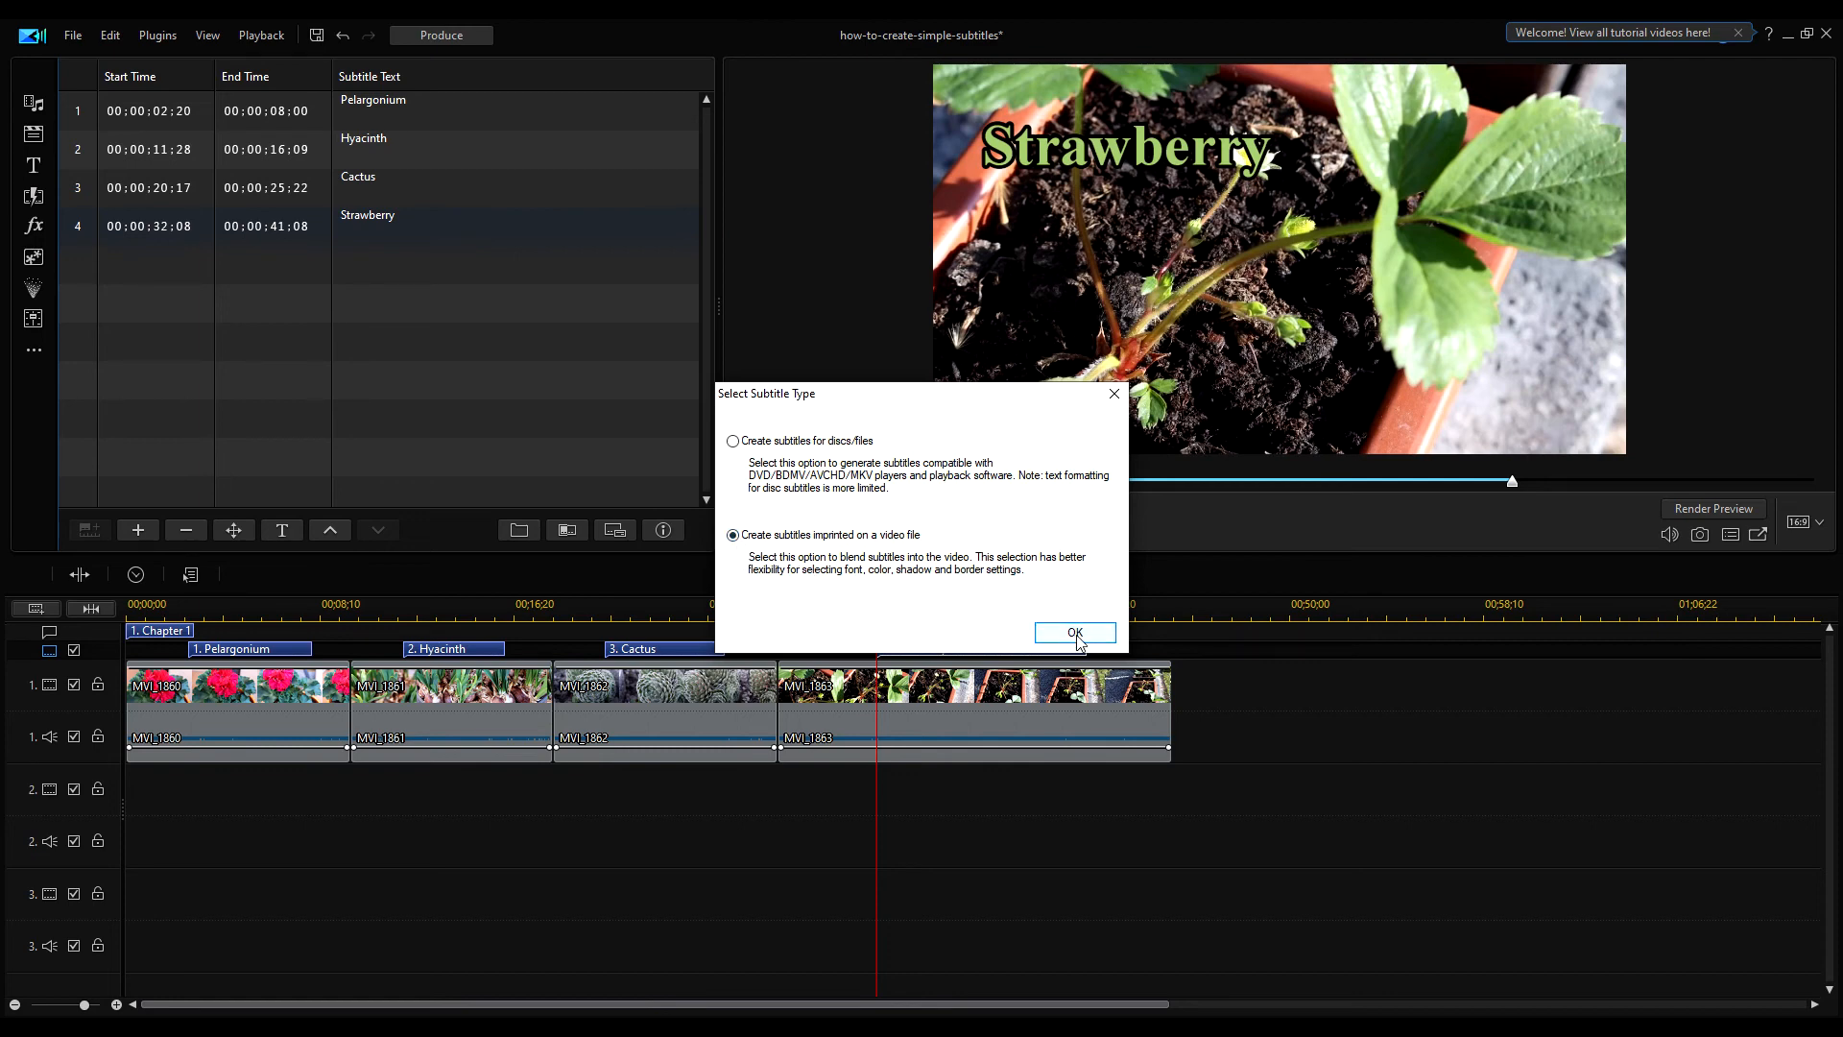
pyautogui.click(1072, 633)
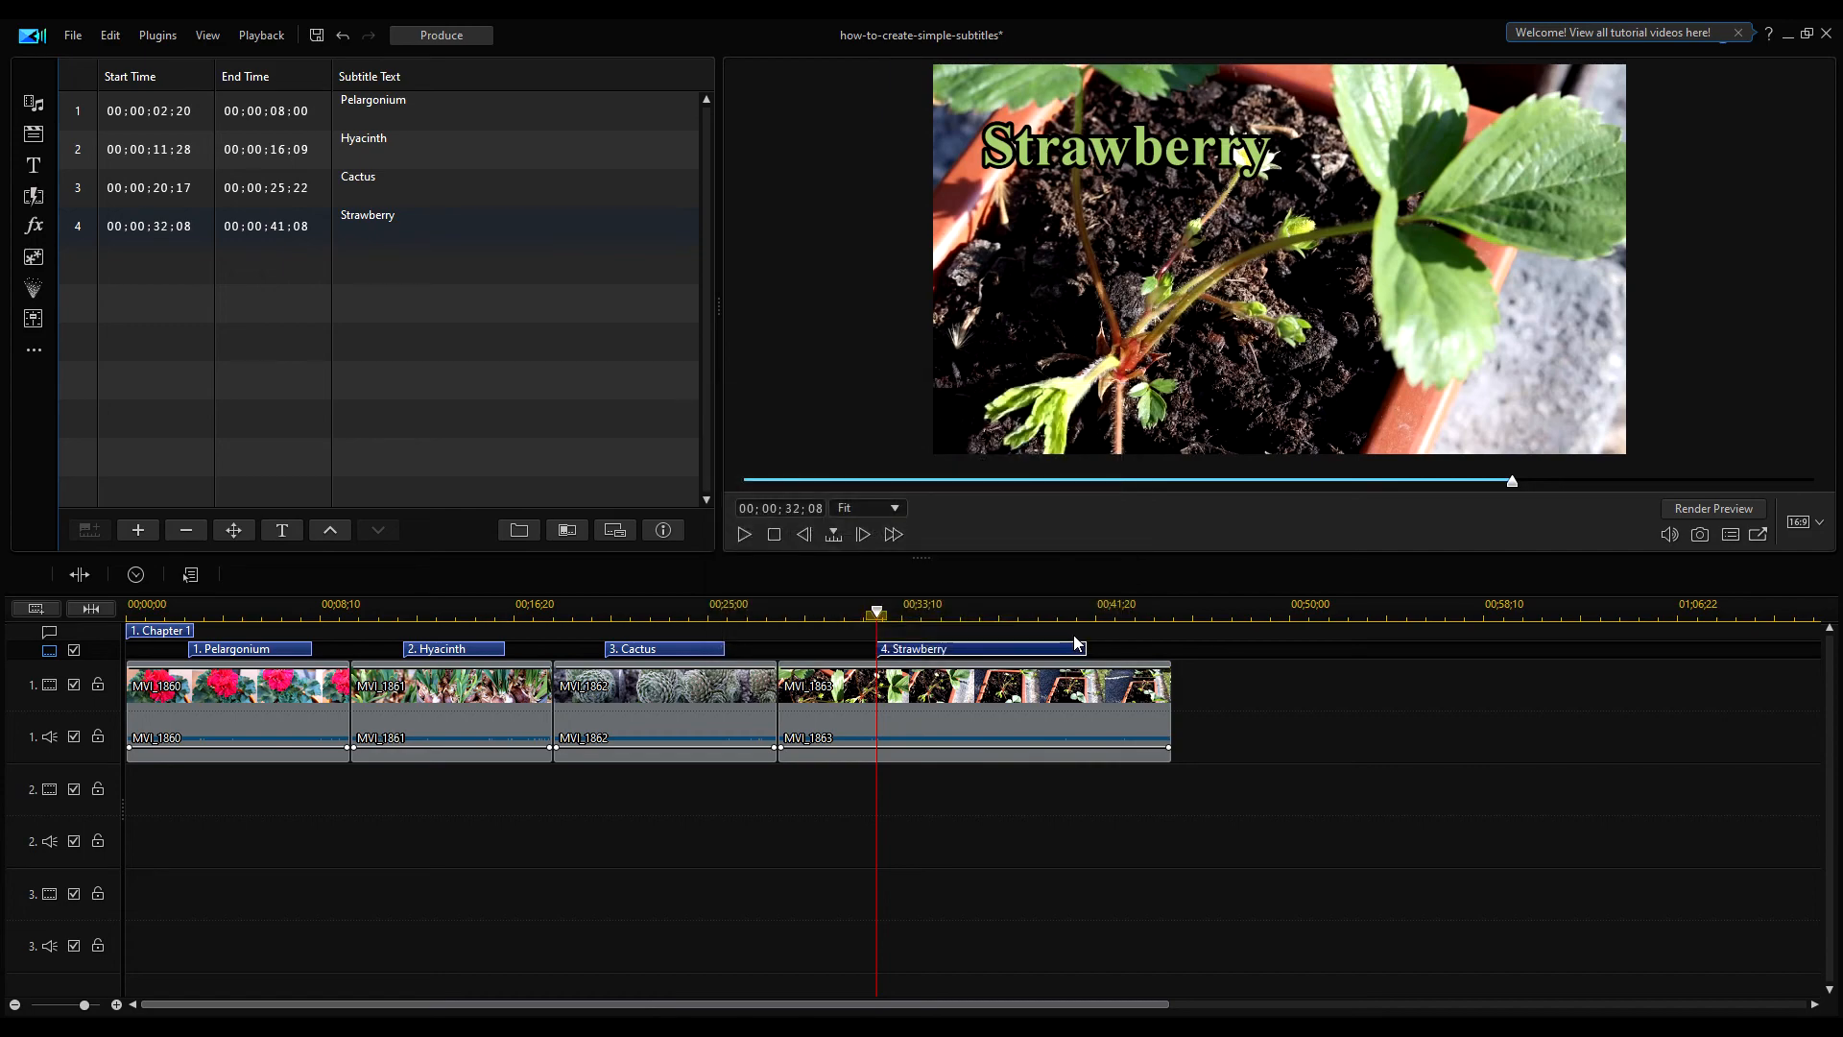